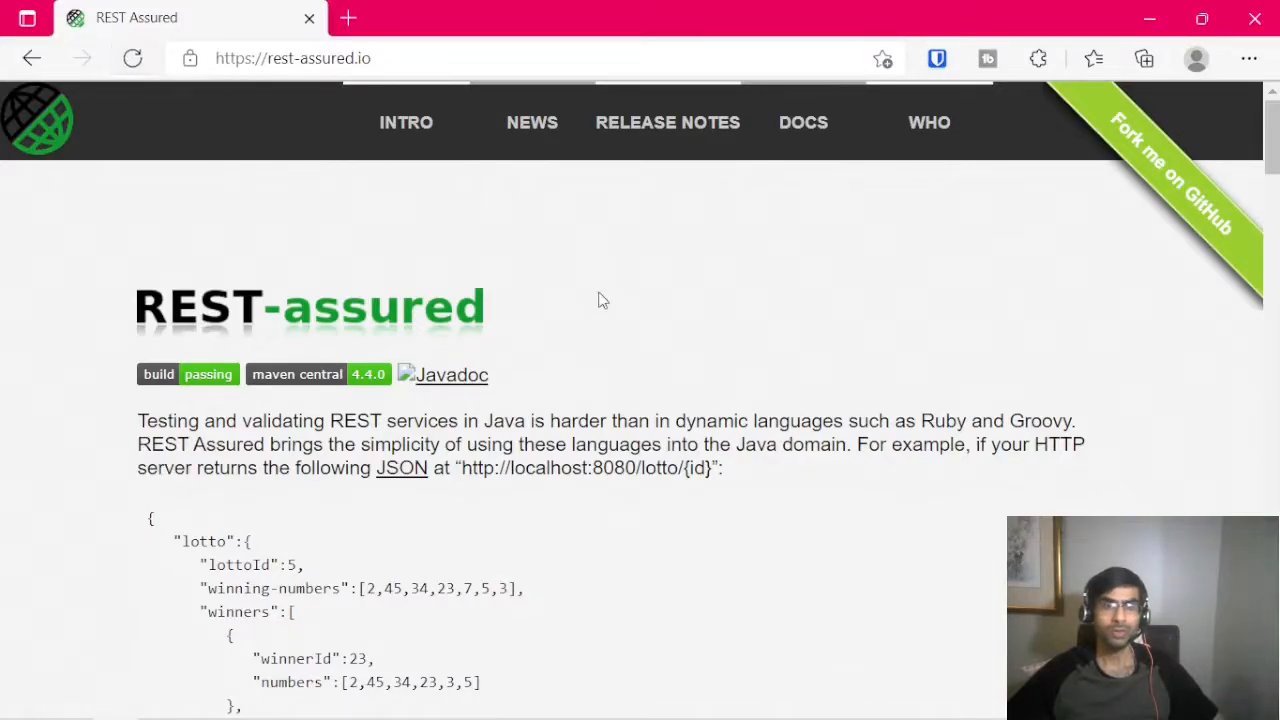
Step: Open badssl.com in a new tab and go to its client-certificate test page
{"action": "scroll", "scroll_direction": "down", "scroll_amount": 3}
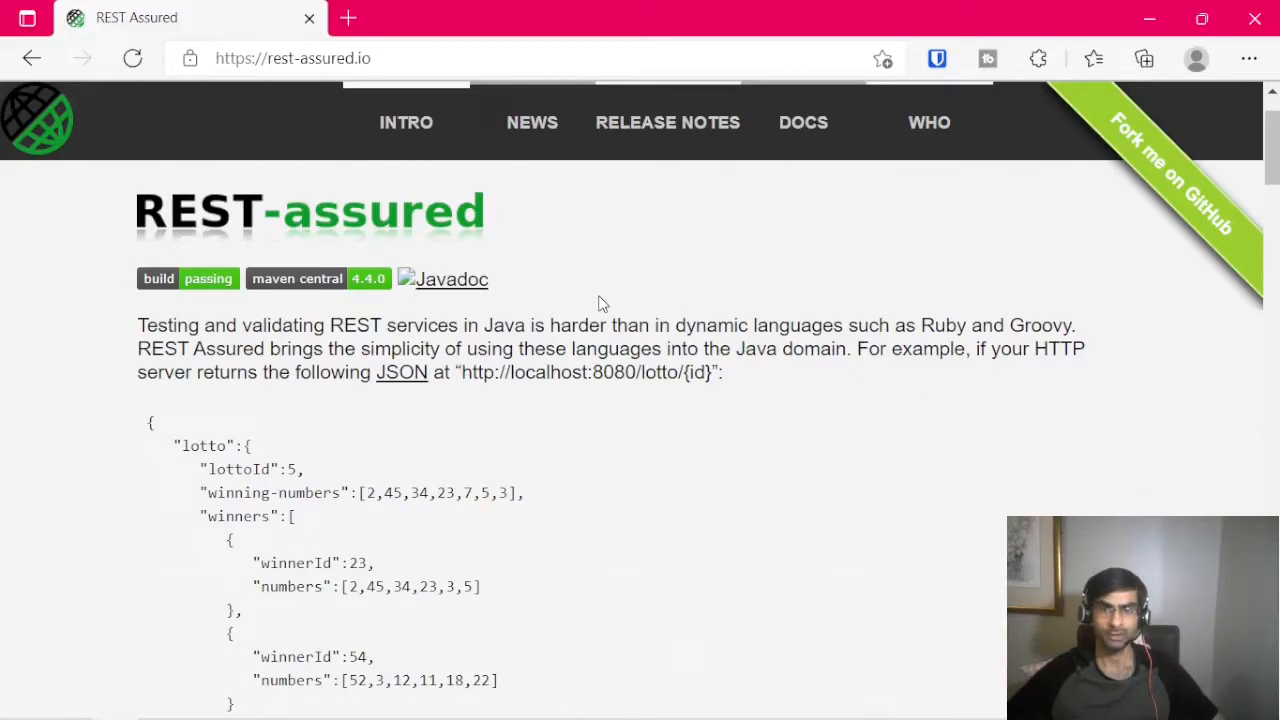
{"action": "left_click", "coordinate": [348, 18]}
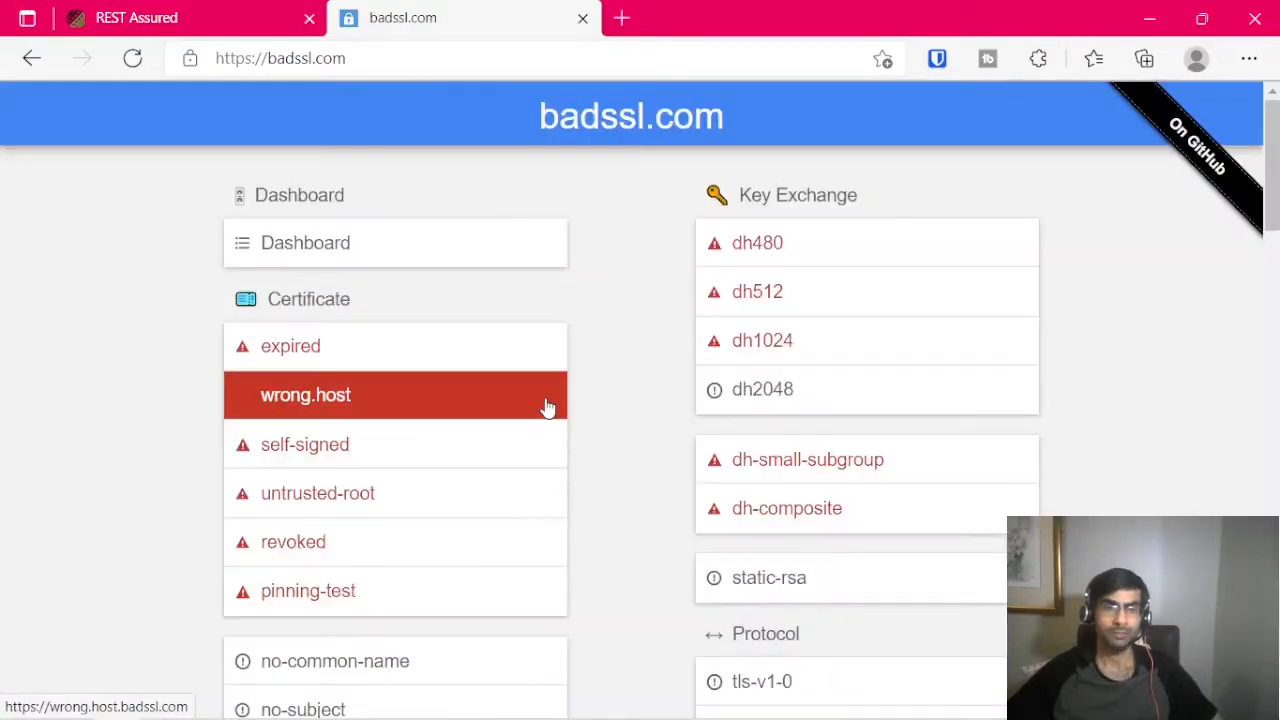
{"action": "scroll", "scroll_direction": "down", "scroll_amount": 3}
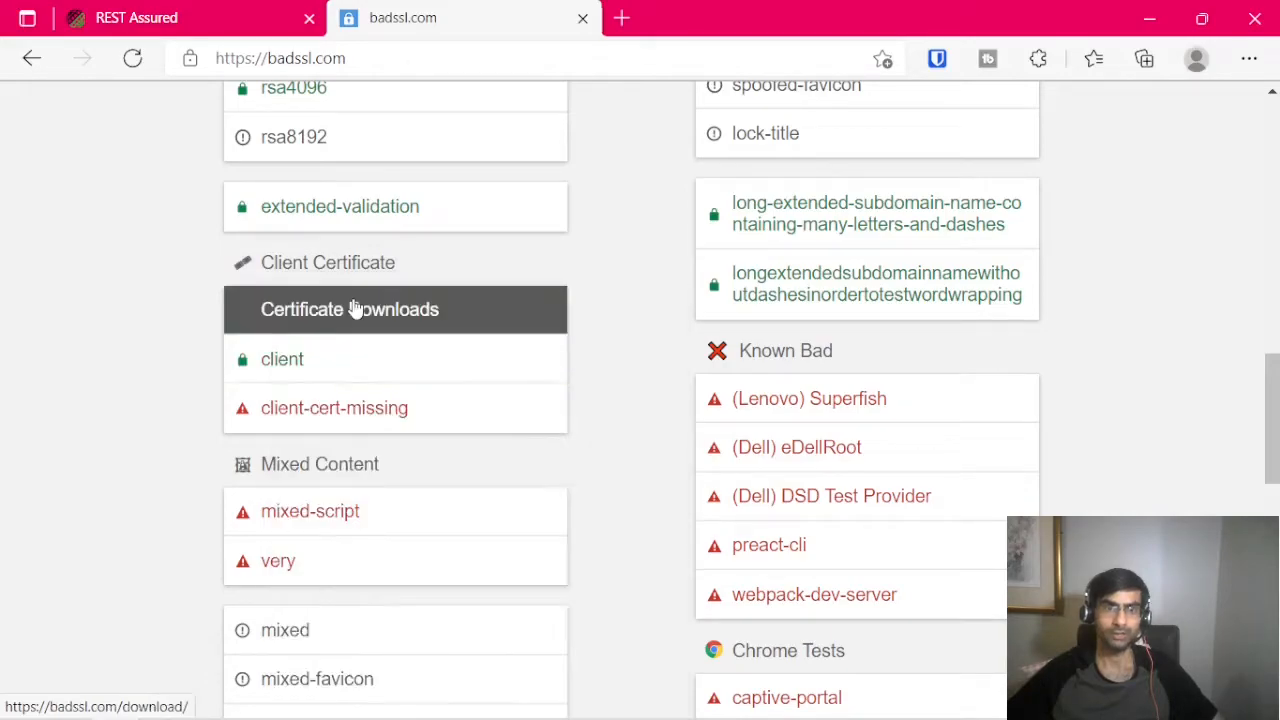
{"action": "left_click", "coordinate": [282, 359]}
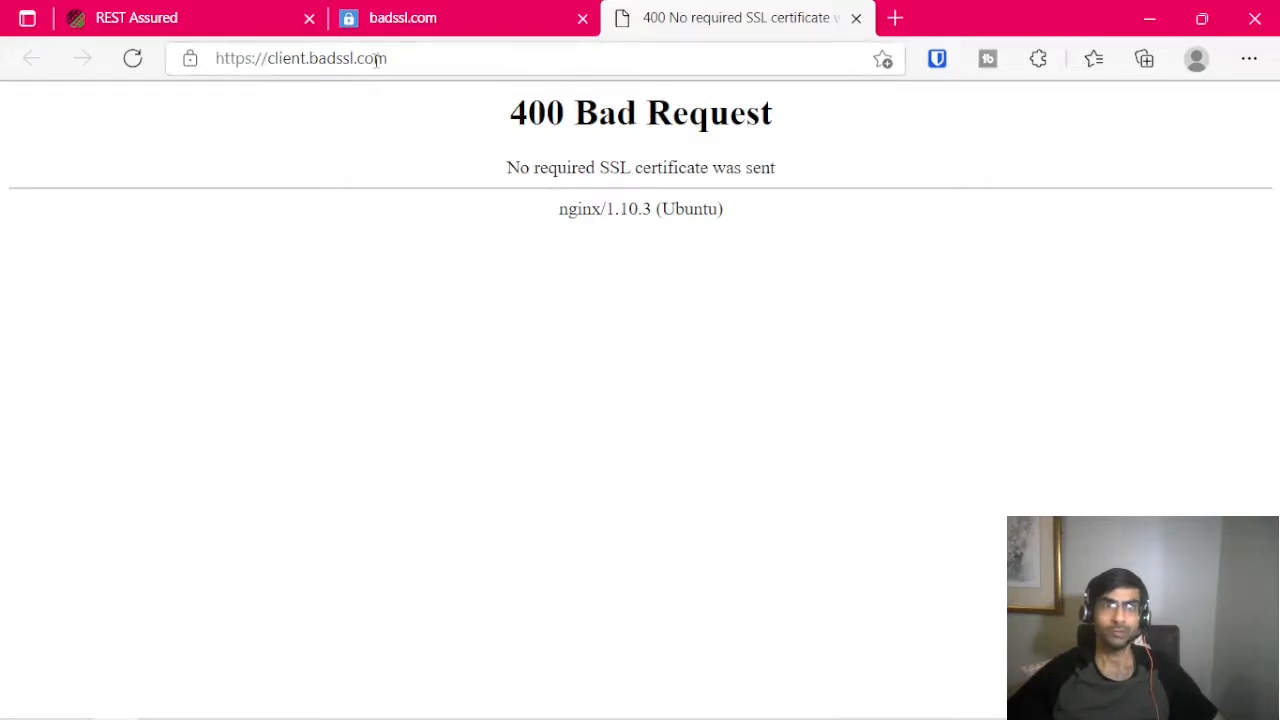
Step: Inspect the 400 missing-certificate error, open DevTools, and return to the badssl.com tab
{"action": "left_click_drag", "start_coordinate": [505, 167], "coordinate": [765, 167]}
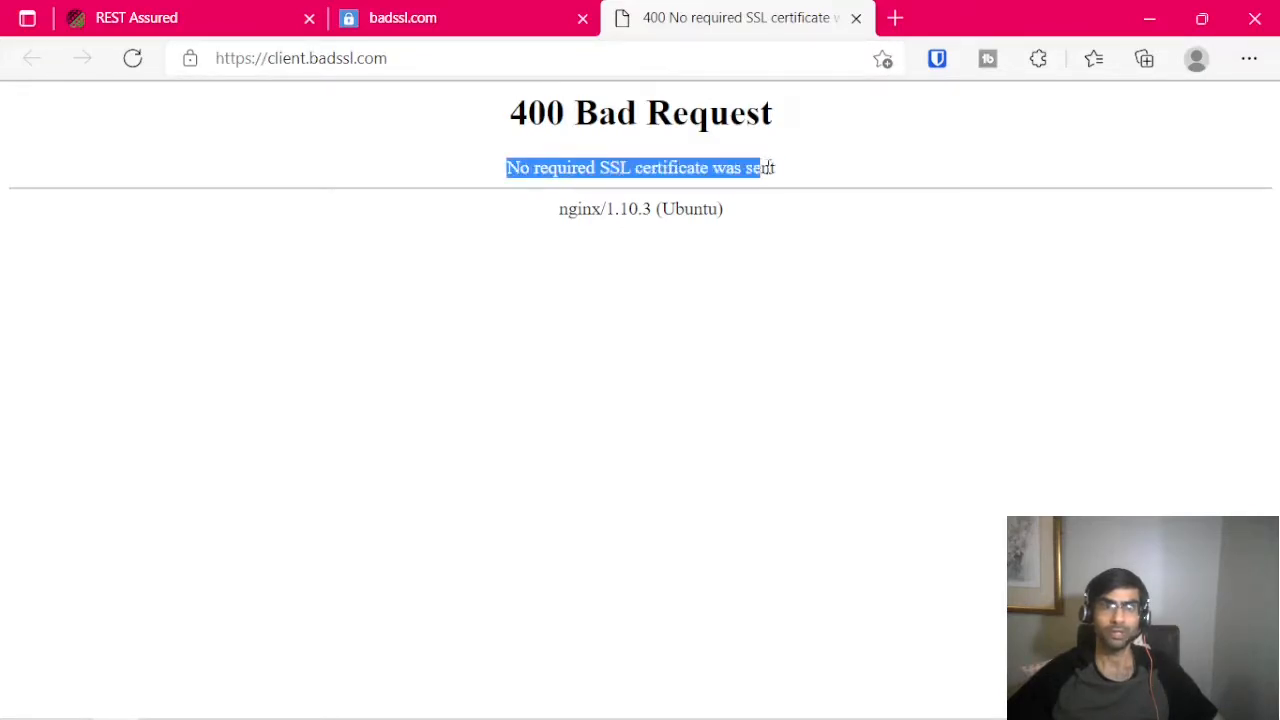
{"action": "left_click", "coordinate": [477, 130]}
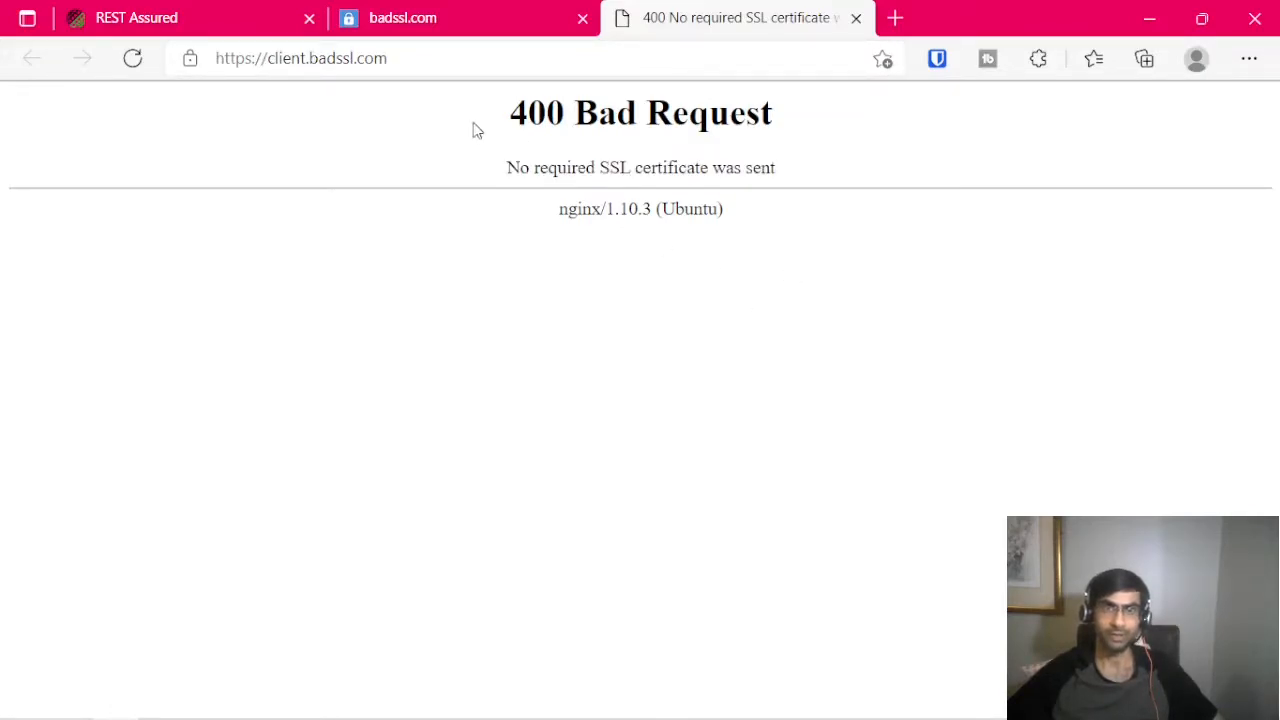
{"action": "mouse_move", "coordinate": [810, 337]}
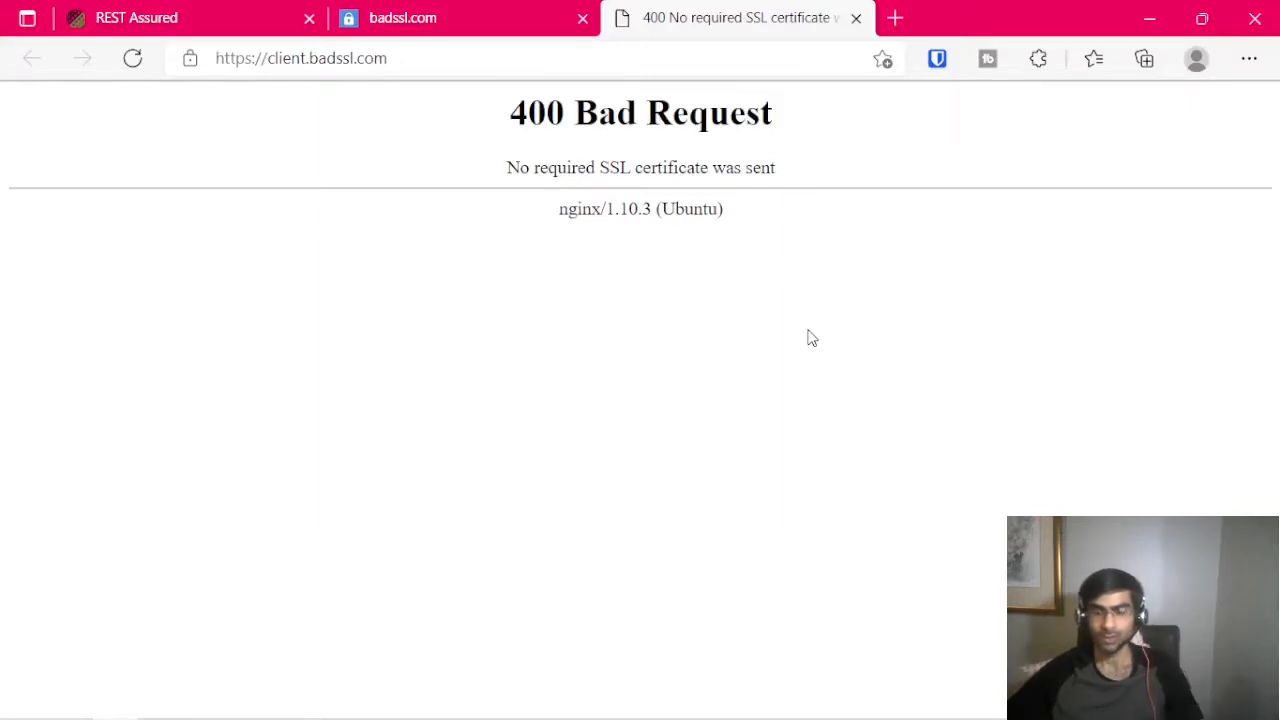
{"action": "key", "text": "f12"}
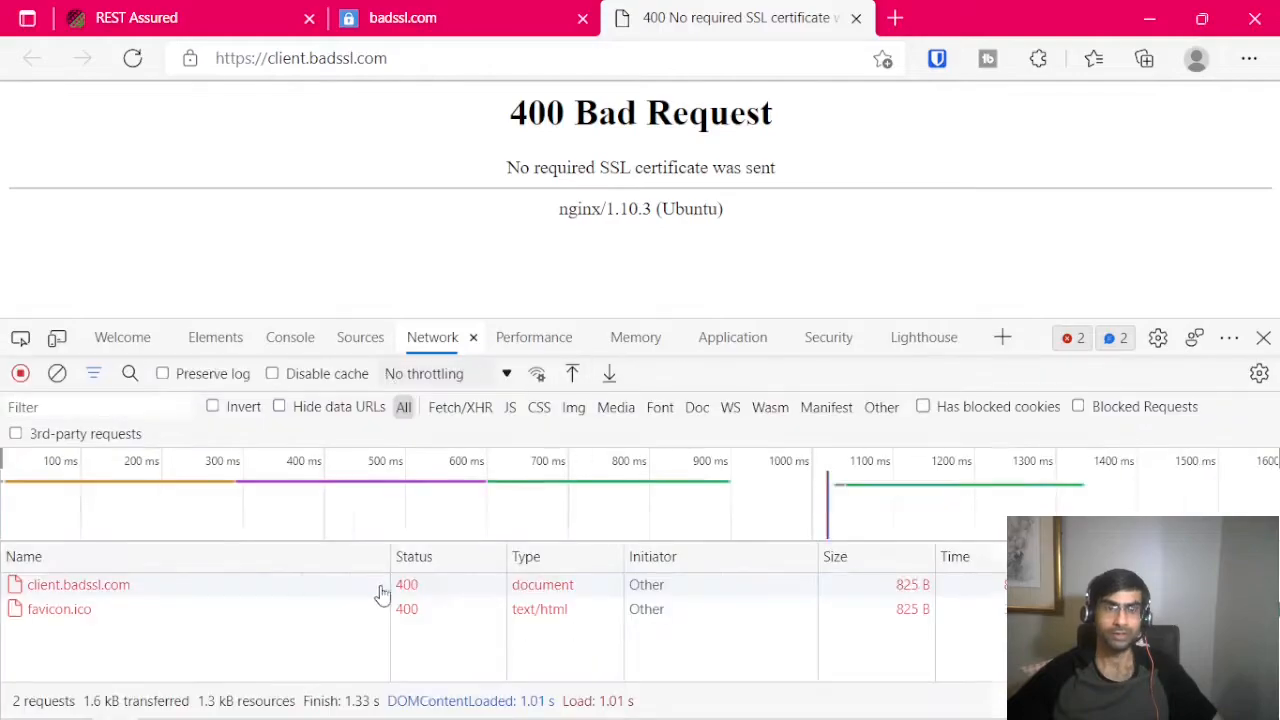
{"action": "left_click", "coordinate": [460, 18]}
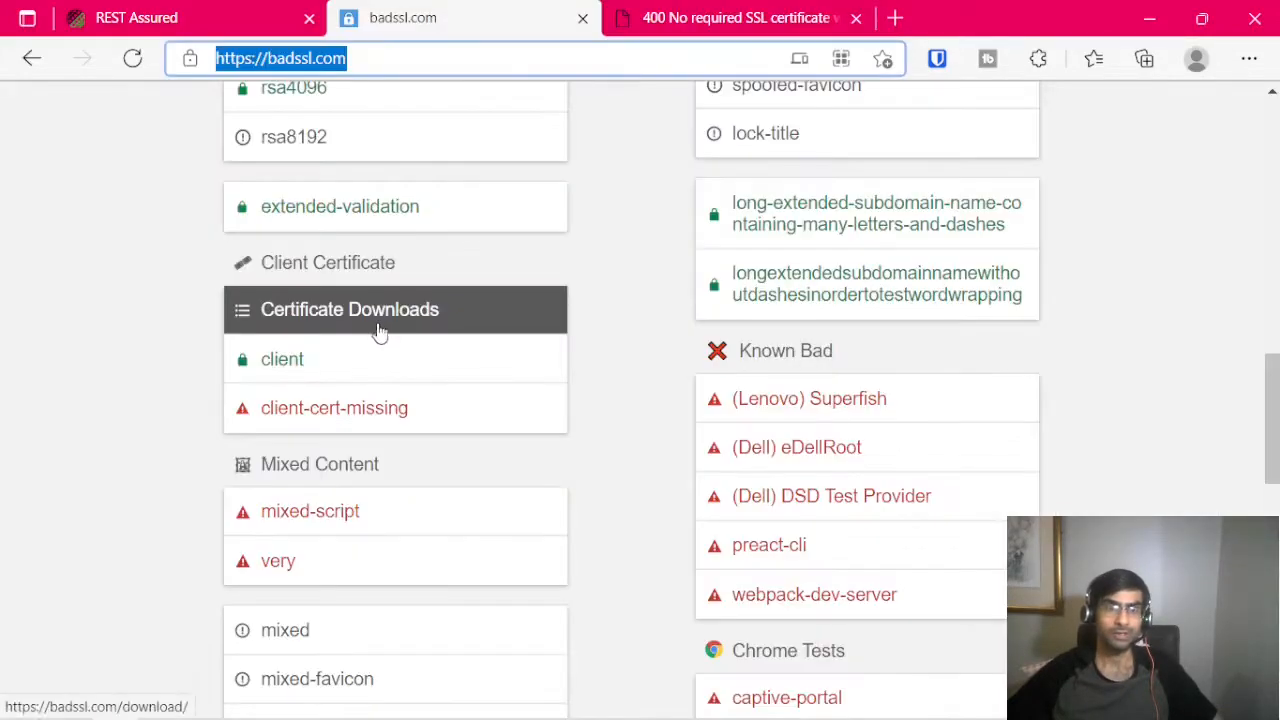
Step: Download badssl.com-client.p12 from Certificate Downloads and return to the client test tab
{"action": "left_click", "coordinate": [349, 309]}
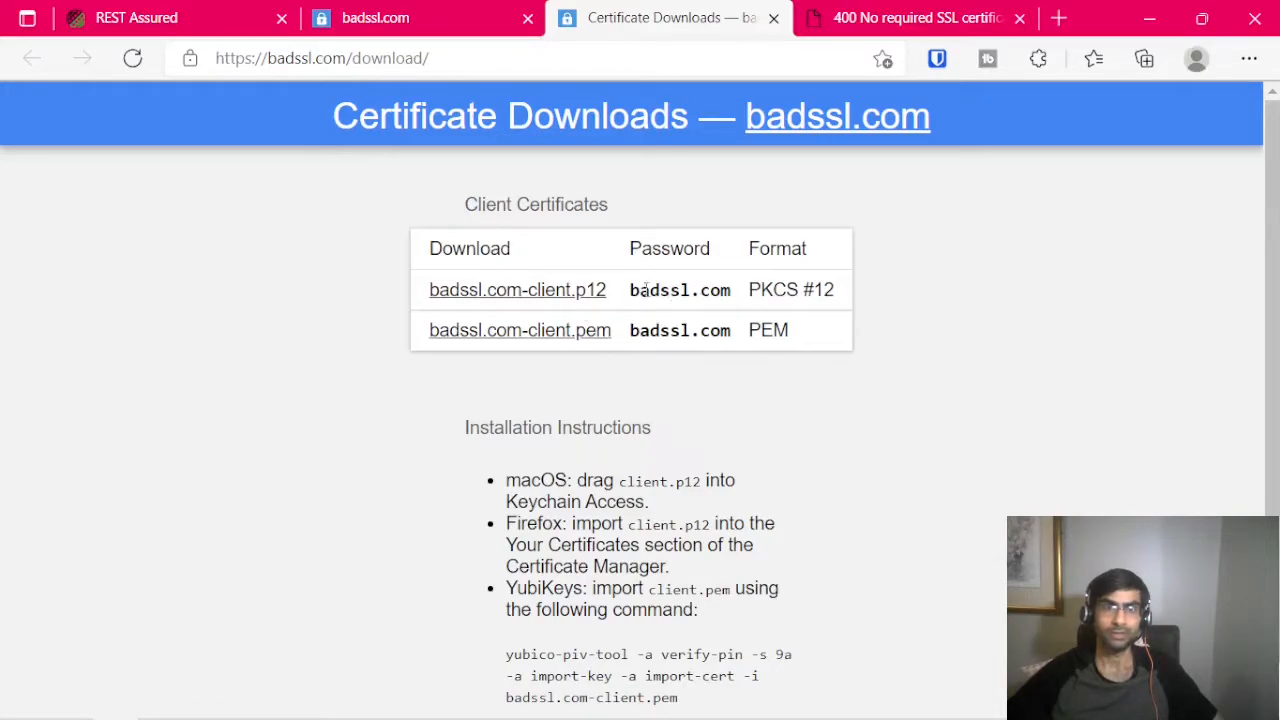
{"action": "mouse_move", "coordinate": [903, 304]}
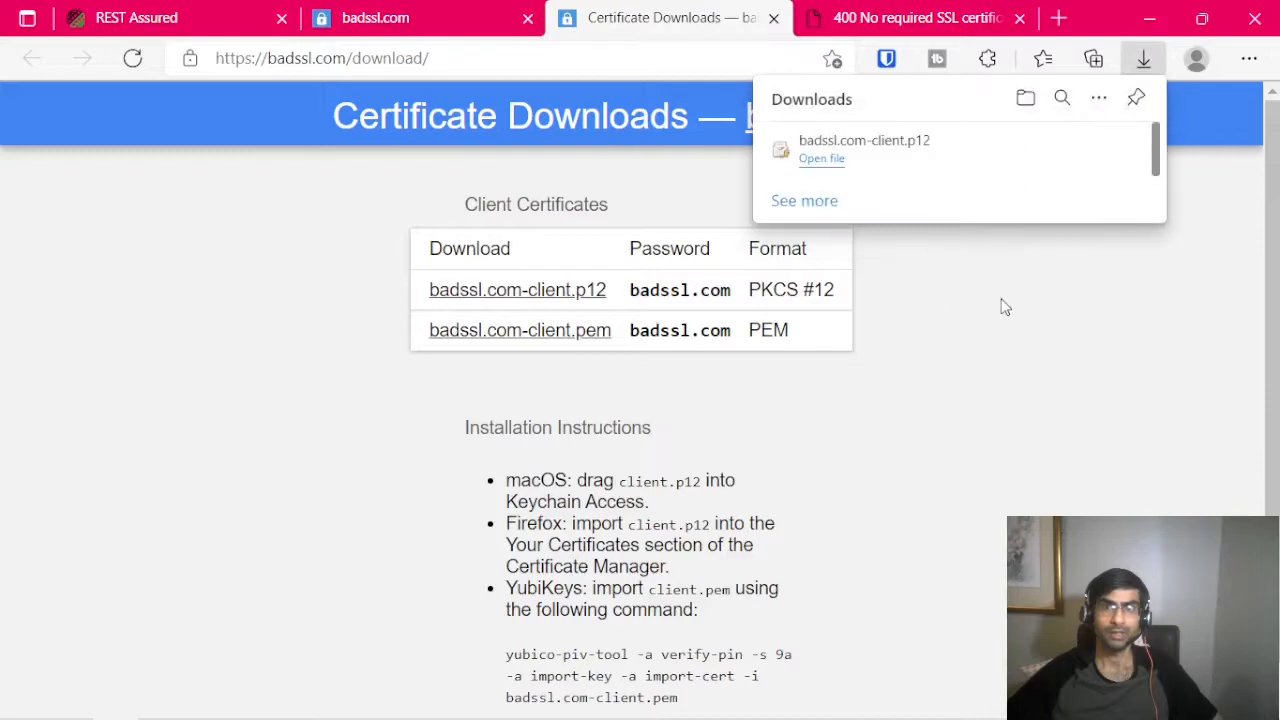
{"action": "left_click", "coordinate": [378, 172]}
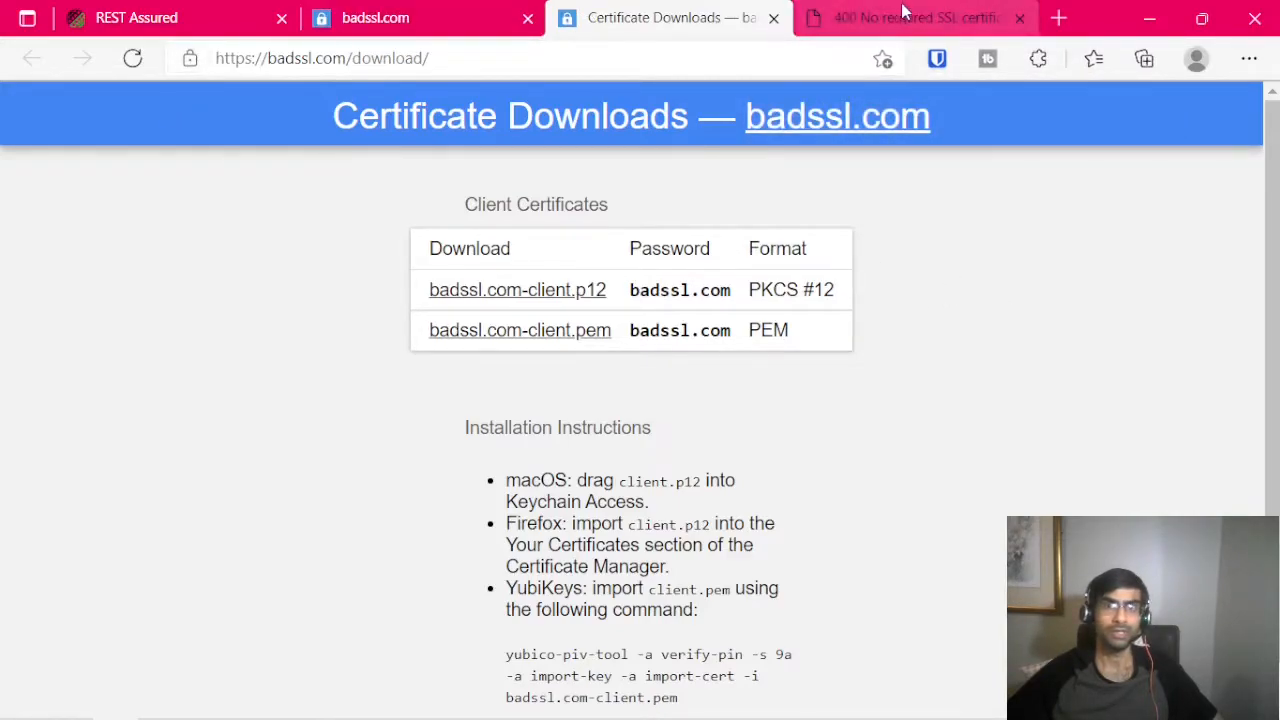
{"action": "left_click", "coordinate": [912, 17]}
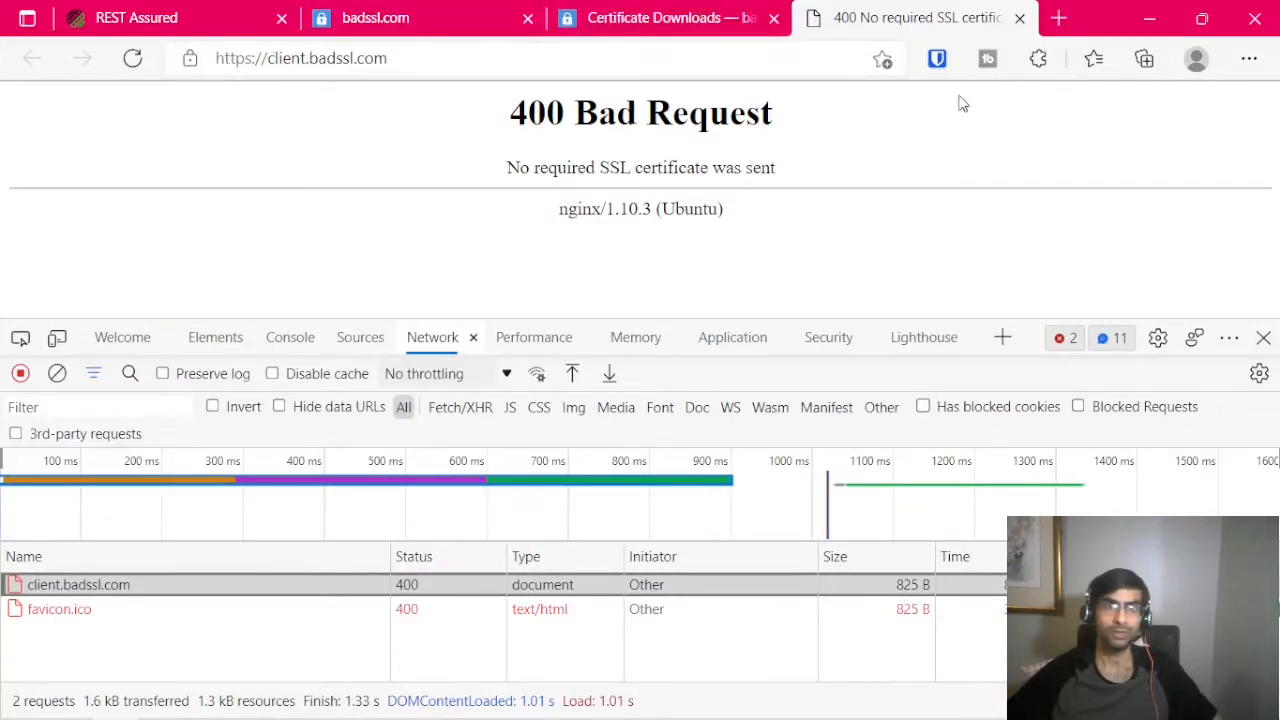
{"action": "mouse_move", "coordinate": [650, 312]}
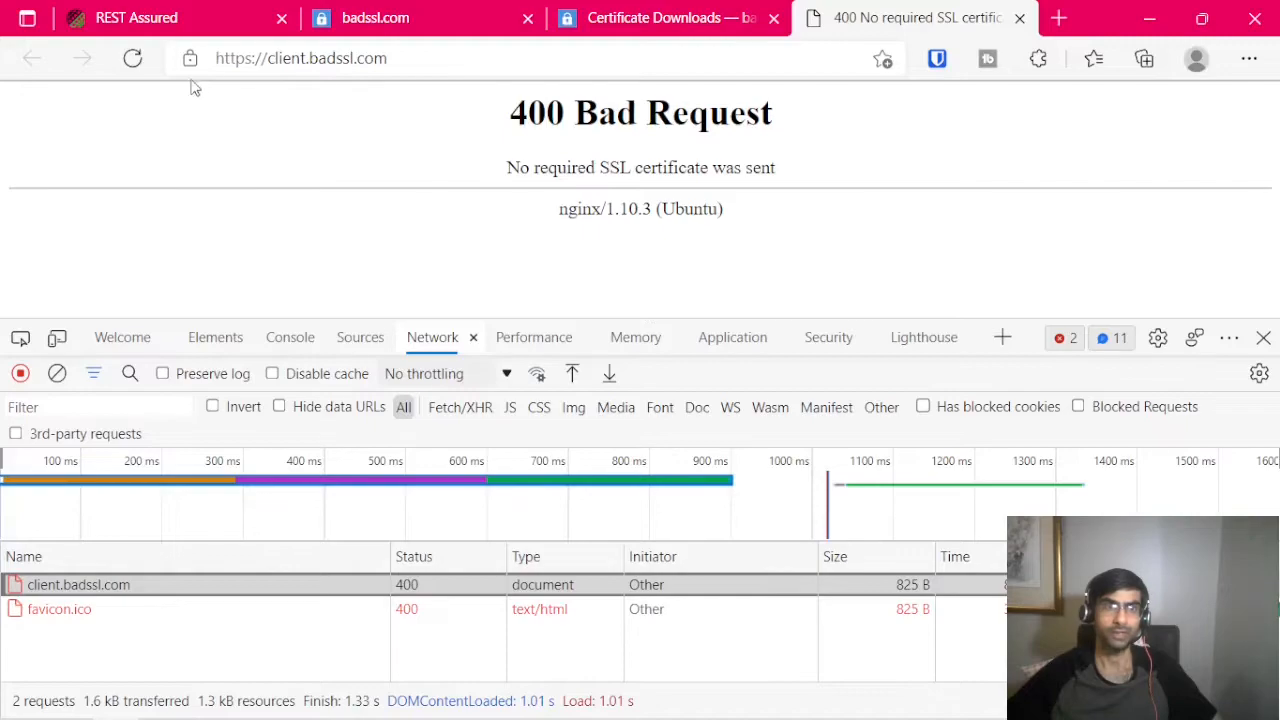
Step: View the site's certificate chain and select the DigiCert root certificate
{"action": "left_click", "coordinate": [190, 58]}
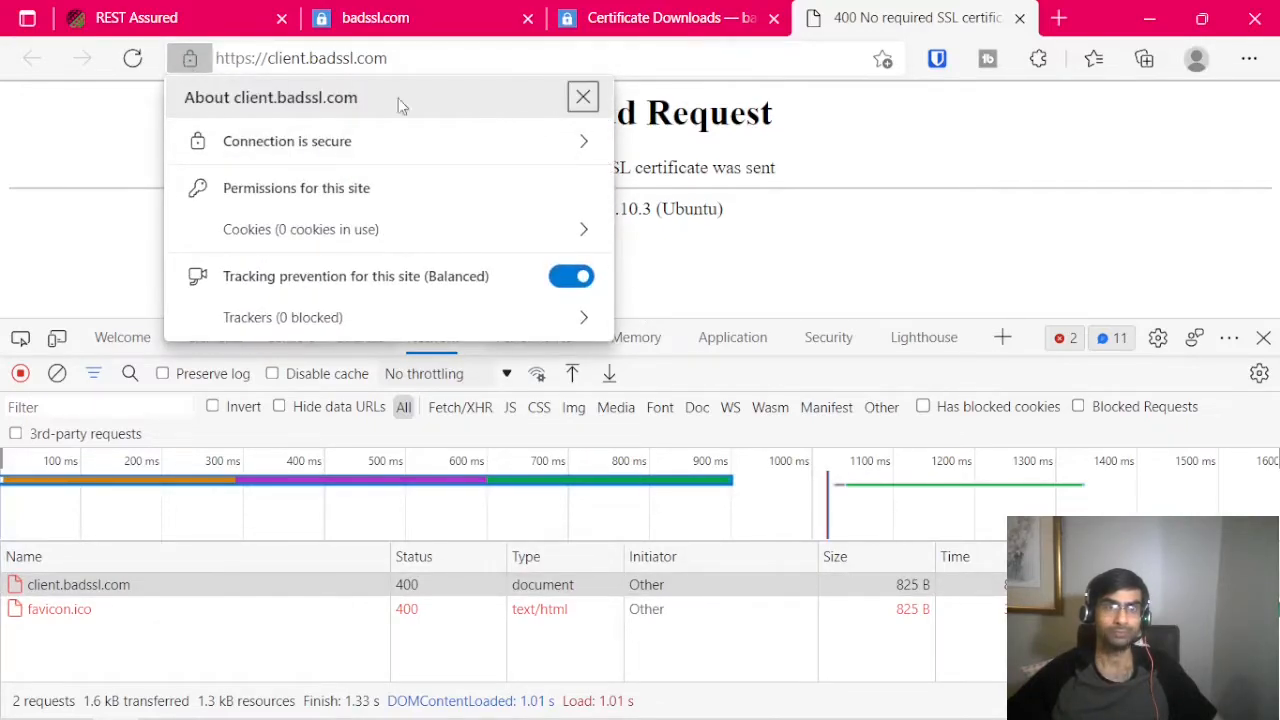
{"action": "left_click", "coordinate": [287, 141]}
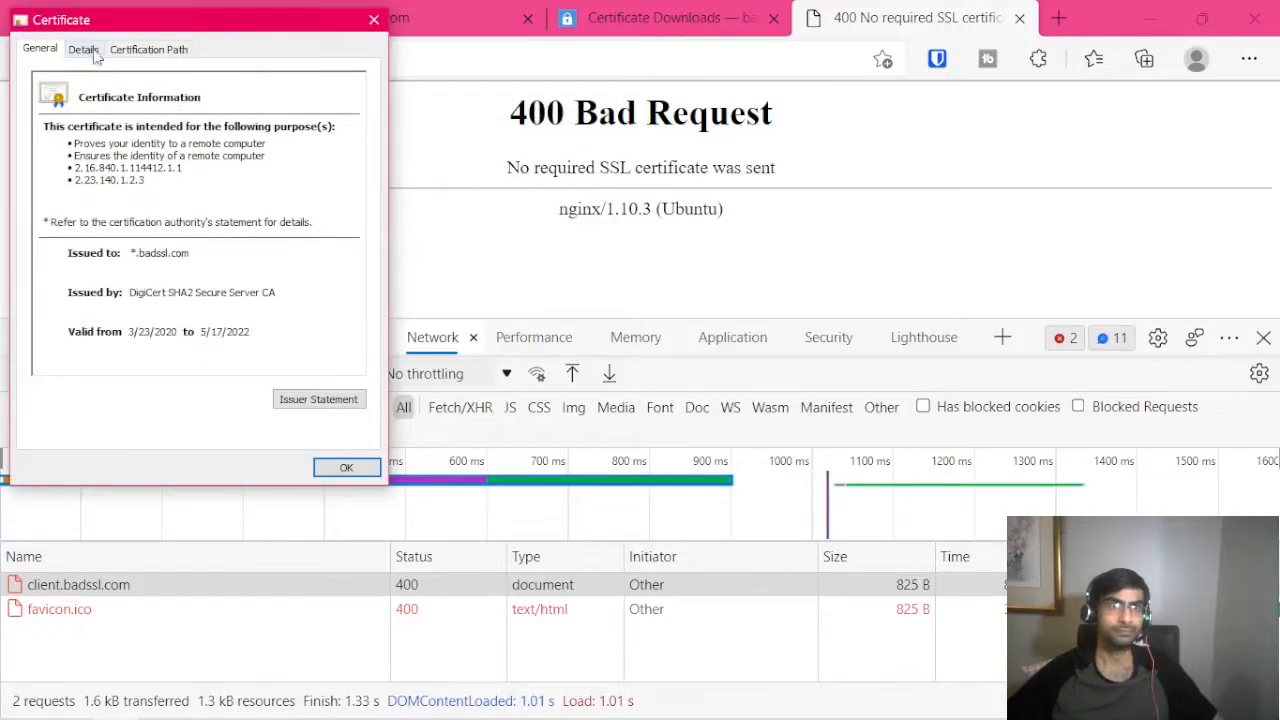
{"action": "left_click", "coordinate": [148, 48]}
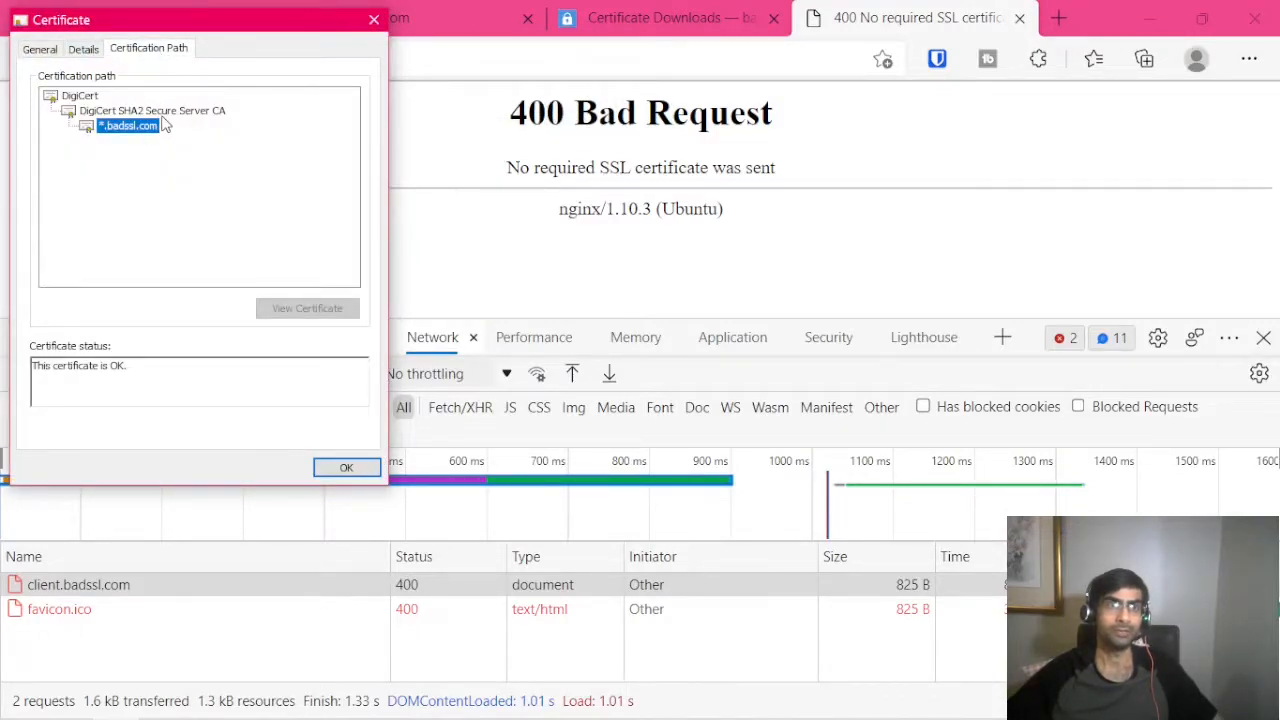
{"action": "left_click", "coordinate": [80, 95]}
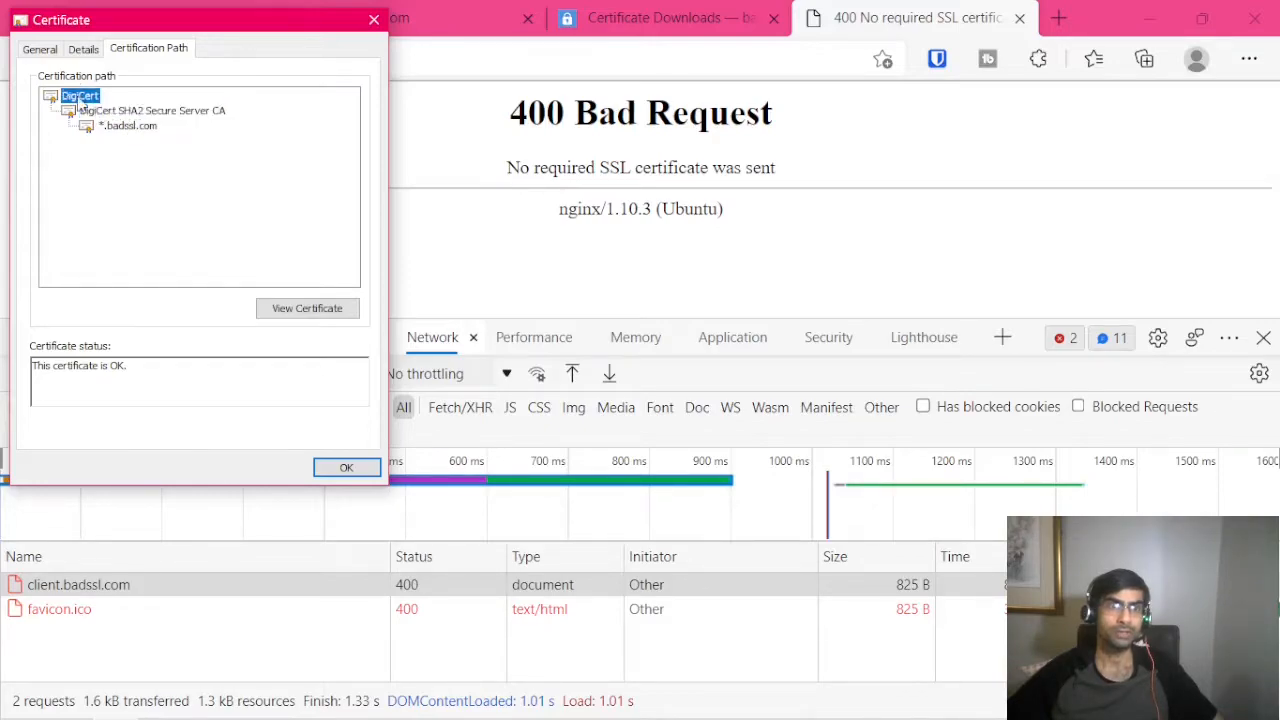
{"action": "left_click", "coordinate": [152, 110]}
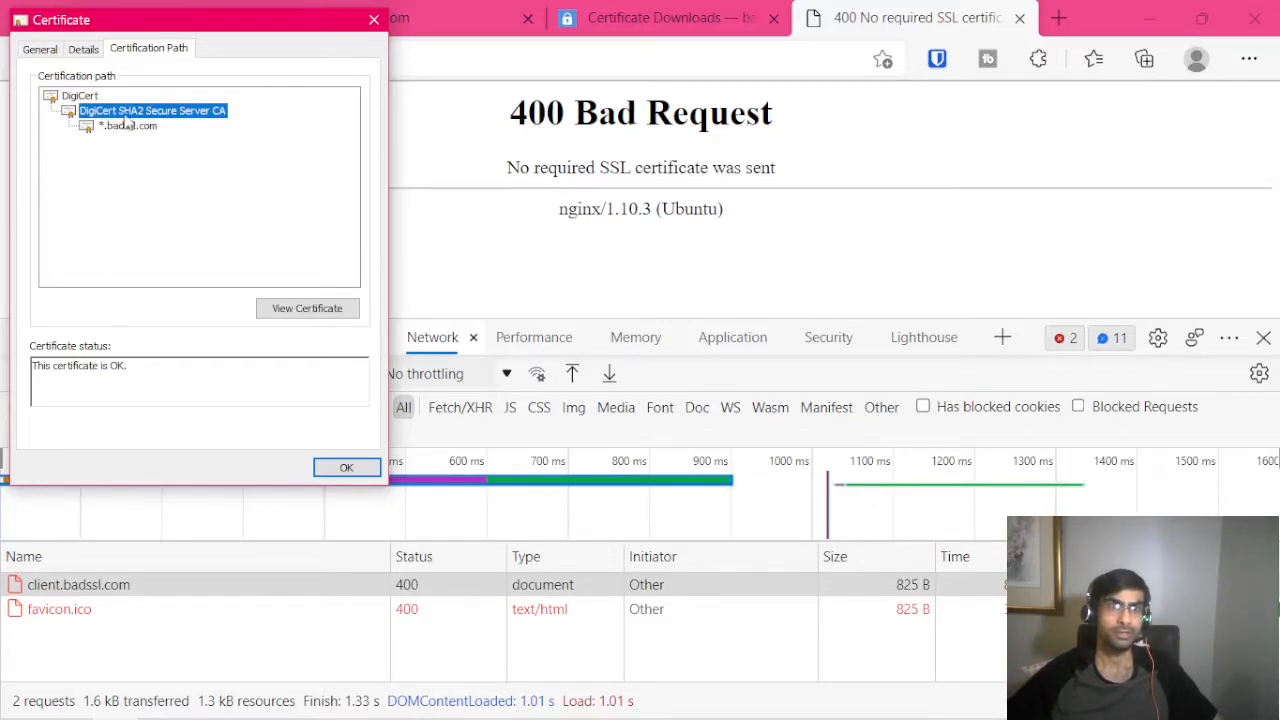
{"action": "left_click", "coordinate": [80, 95]}
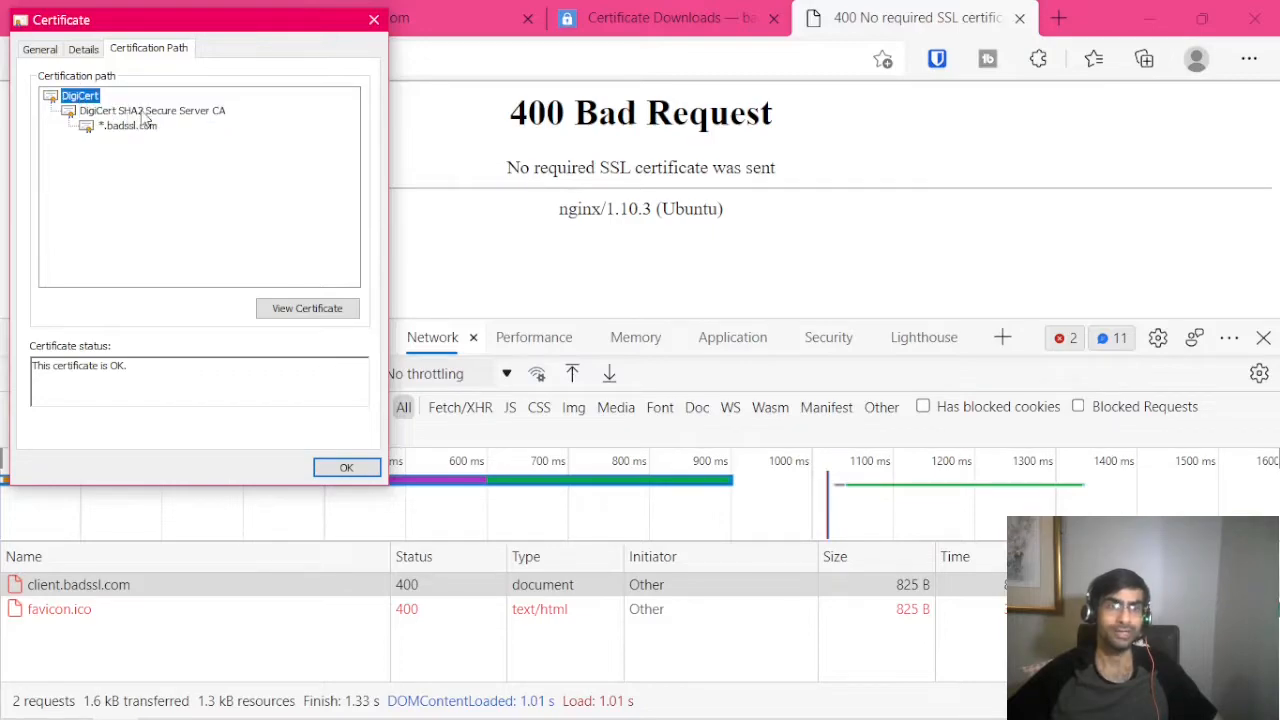
{"action": "left_click", "coordinate": [152, 110]}
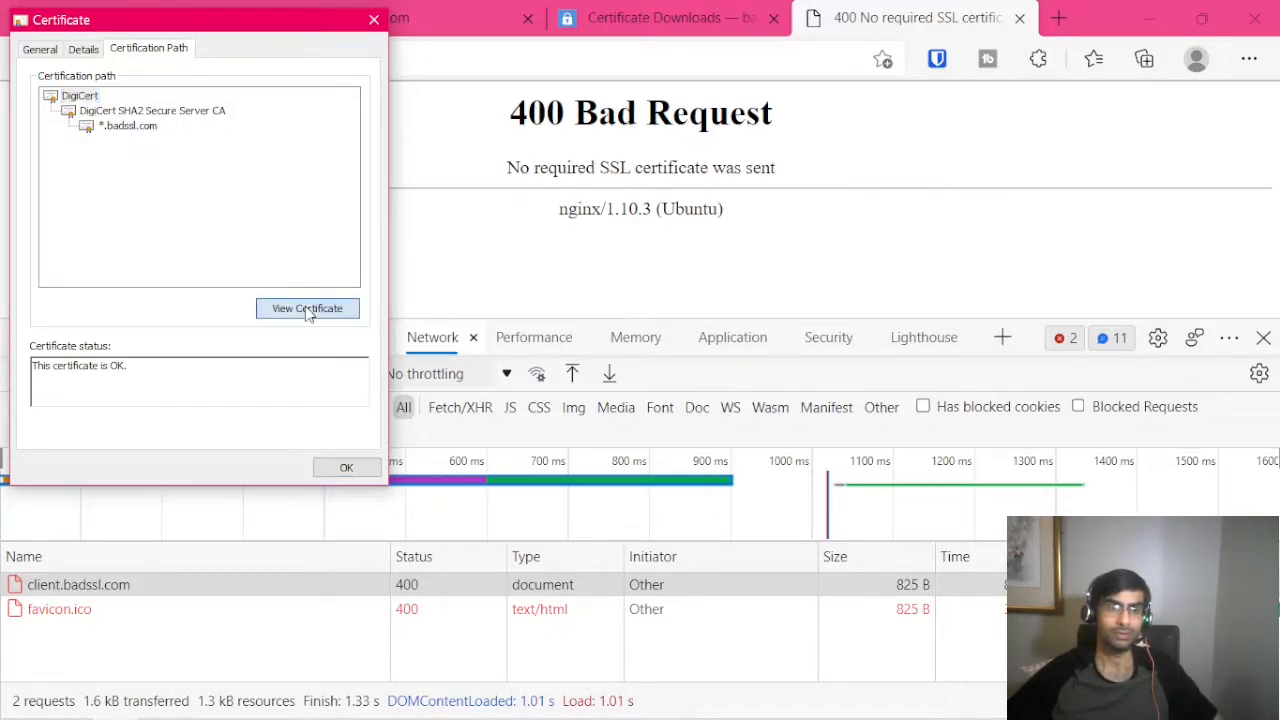
Step: Export the DigiCert root certificate to digit_root.cer in Downloads
{"action": "left_click", "coordinate": [307, 308]}
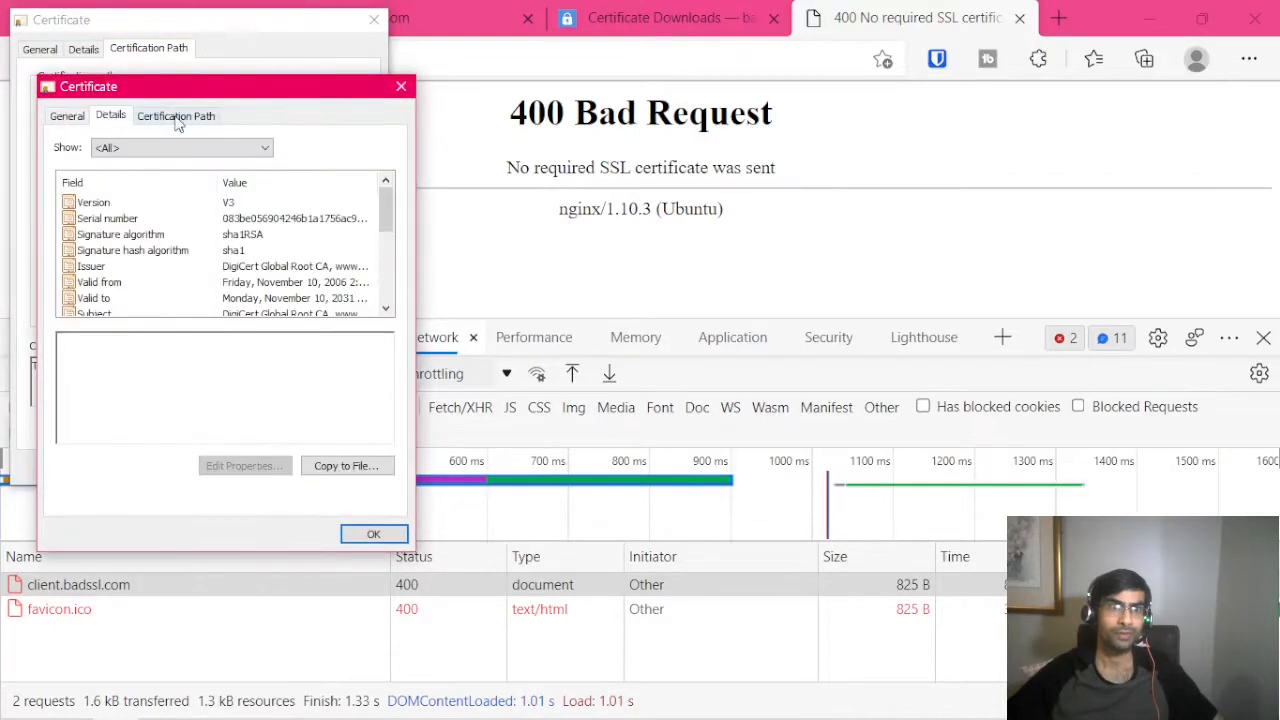
{"action": "left_click", "coordinate": [346, 465]}
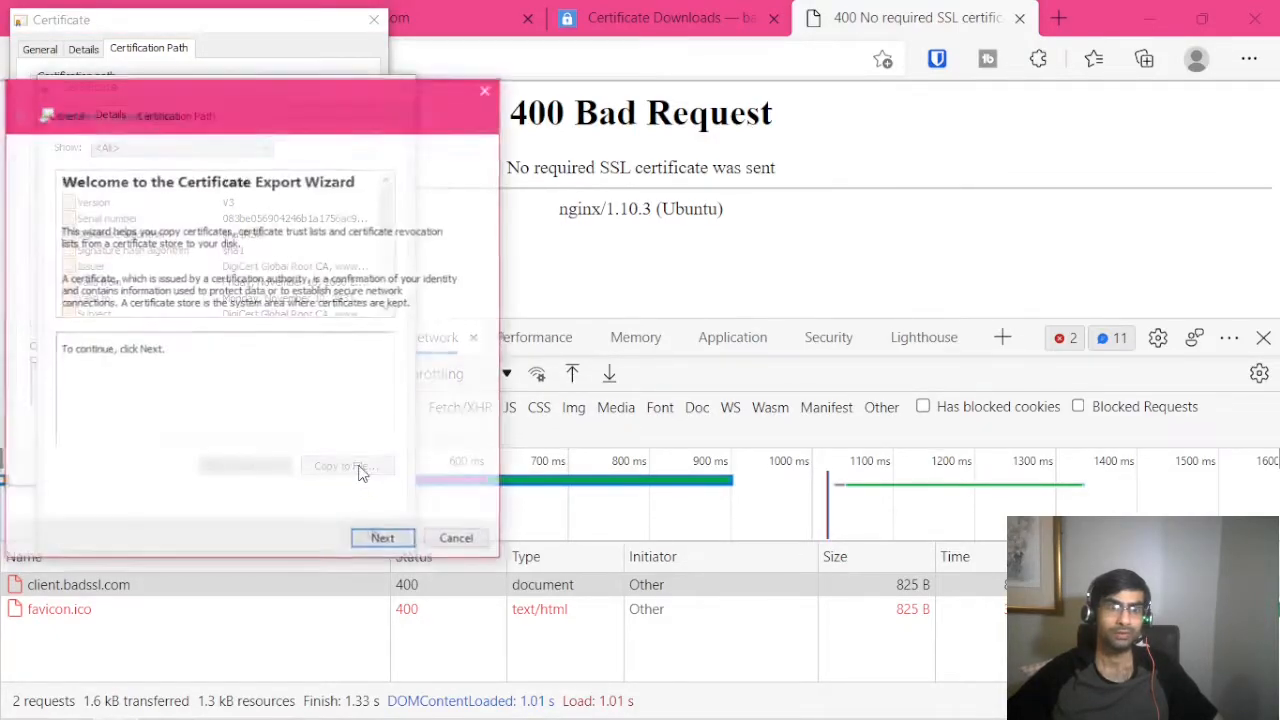
{"action": "left_click", "coordinate": [382, 537]}
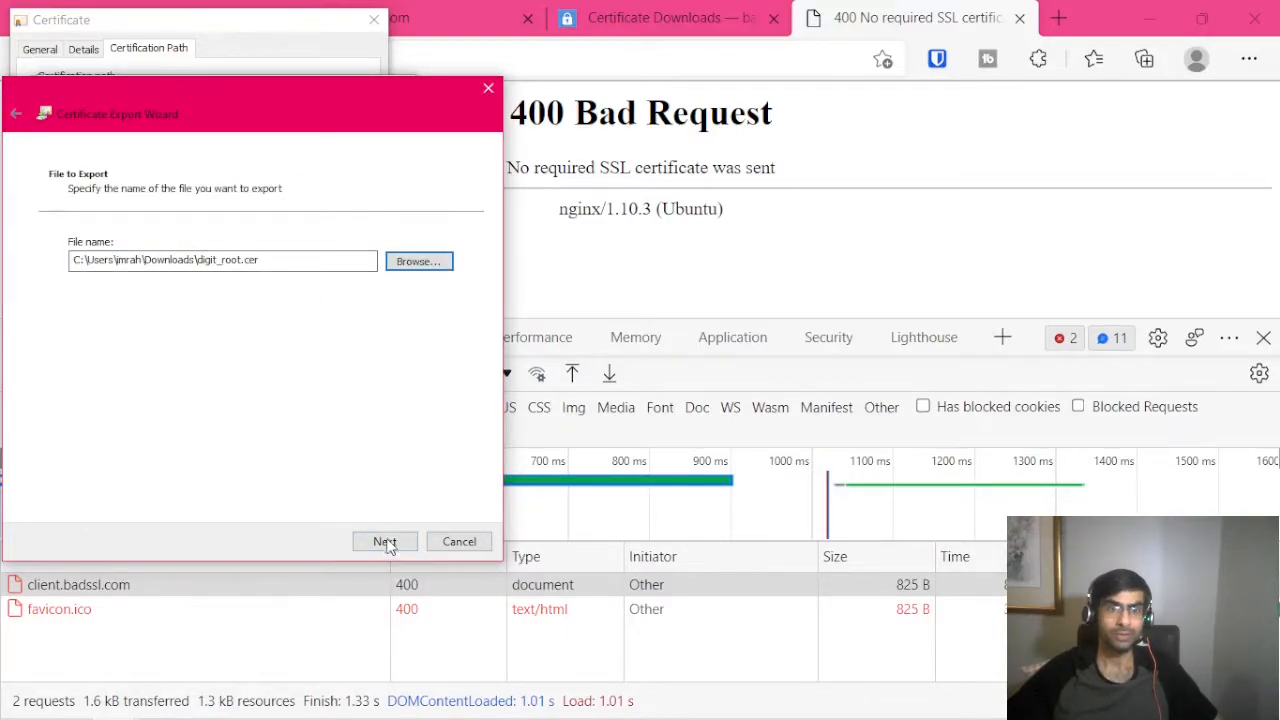
{"action": "left_click", "coordinate": [384, 541]}
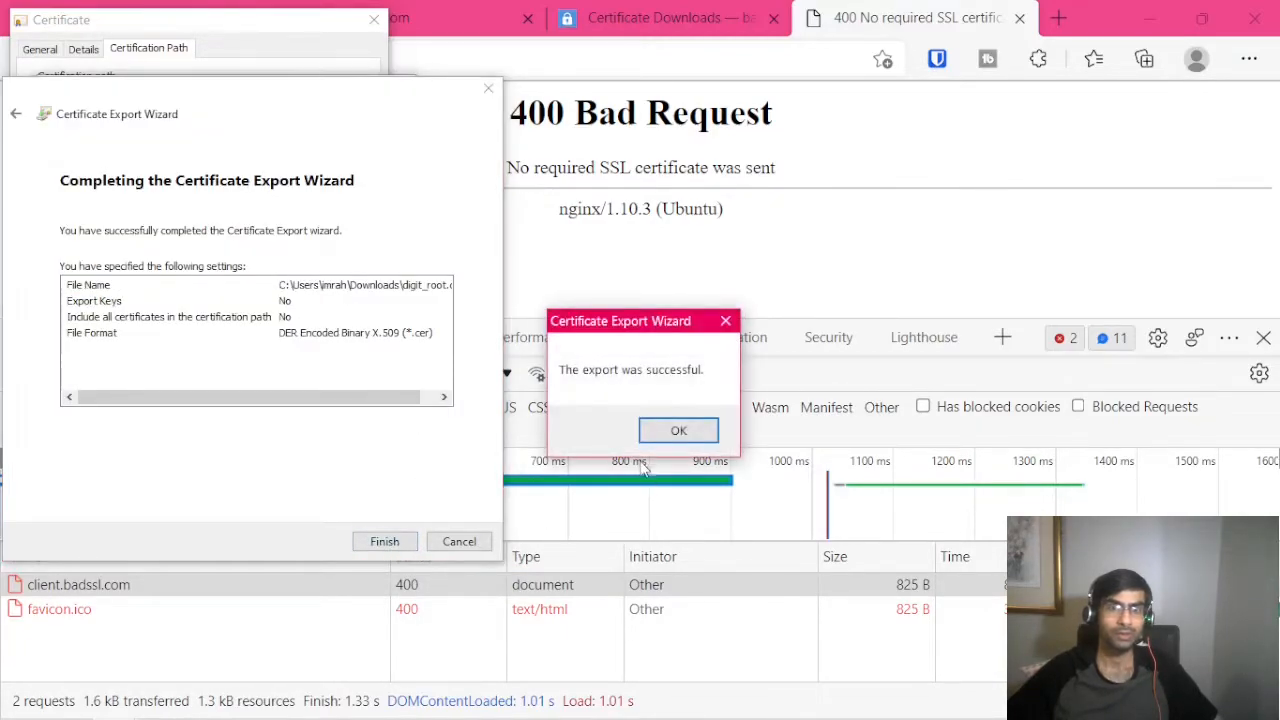
{"action": "left_click", "coordinate": [678, 430]}
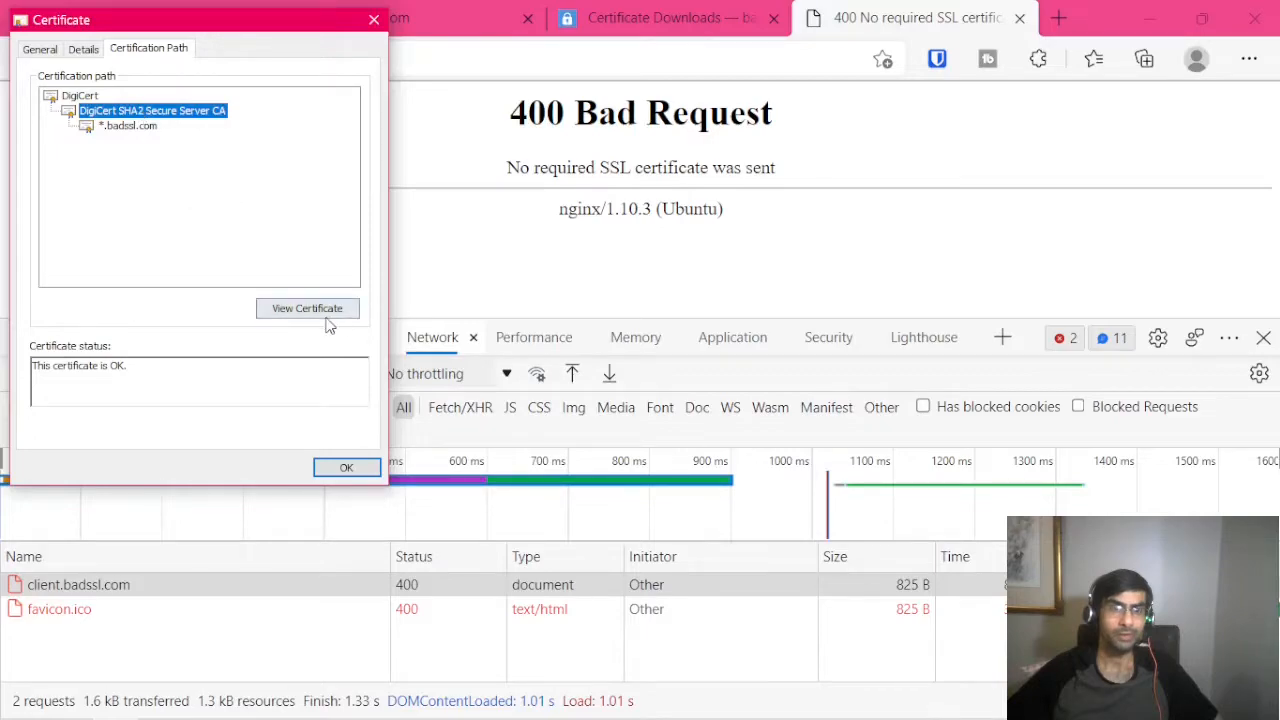
Step: Export the DigiCert SHA2 Secure Server CA intermediate certificate as digi_inter.cer in Downloads
{"action": "left_click", "coordinate": [307, 307]}
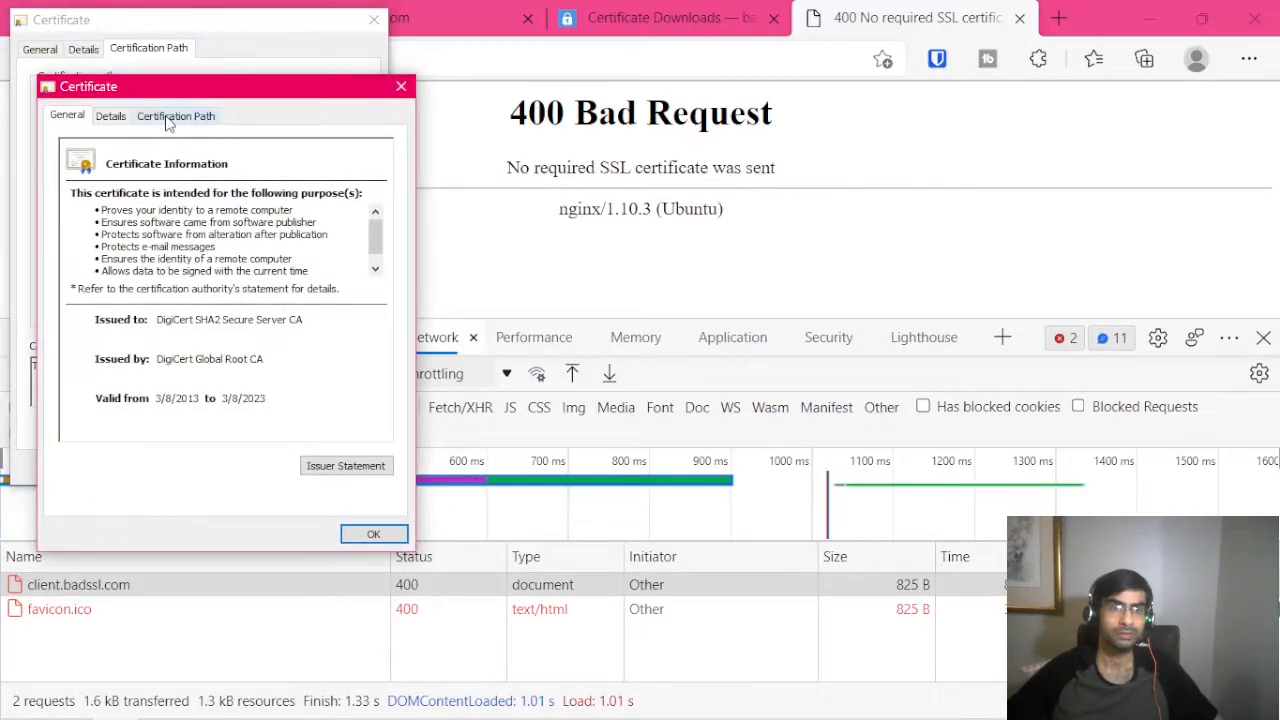
{"action": "left_click", "coordinate": [110, 116]}
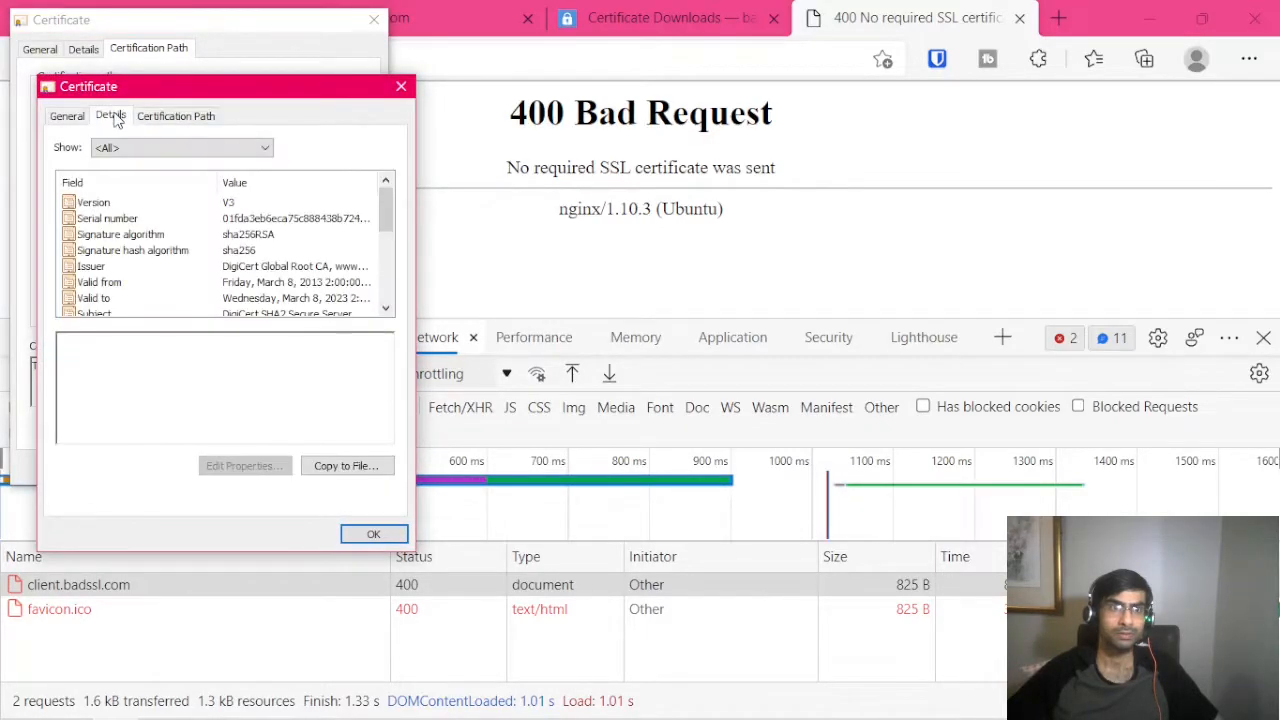
{"action": "left_click", "coordinate": [347, 465]}
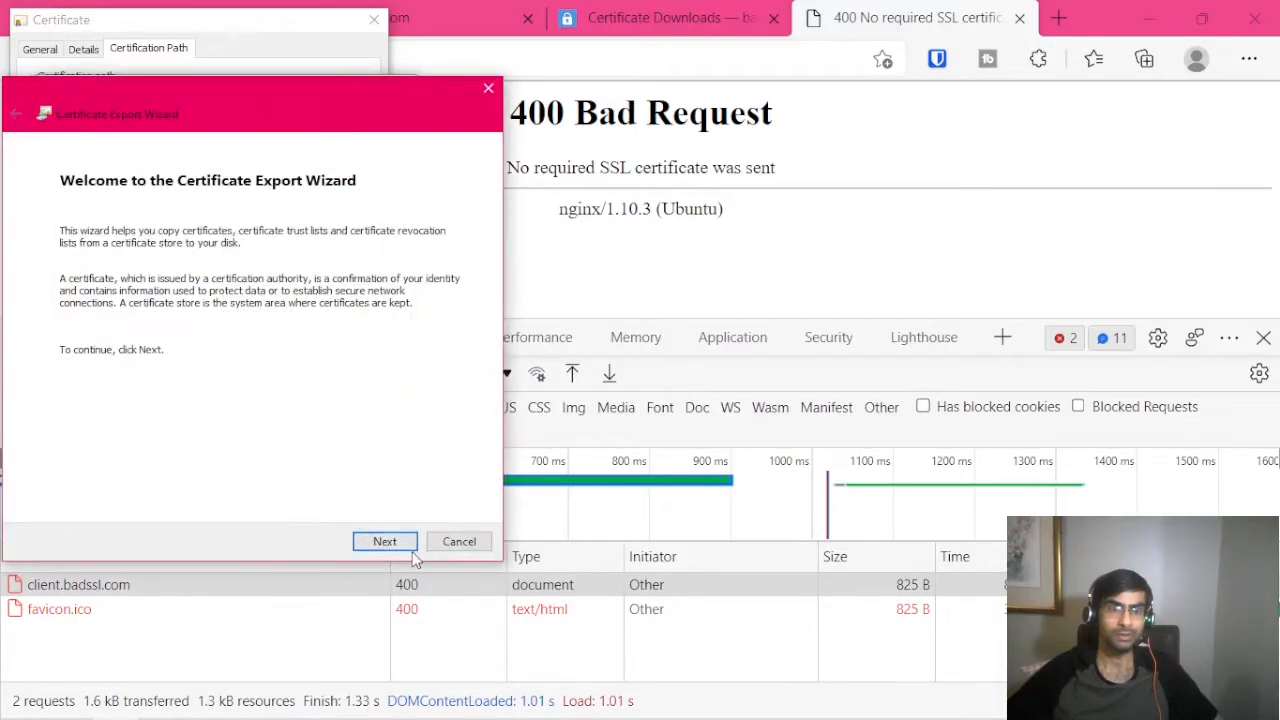
{"action": "left_click", "coordinate": [385, 541]}
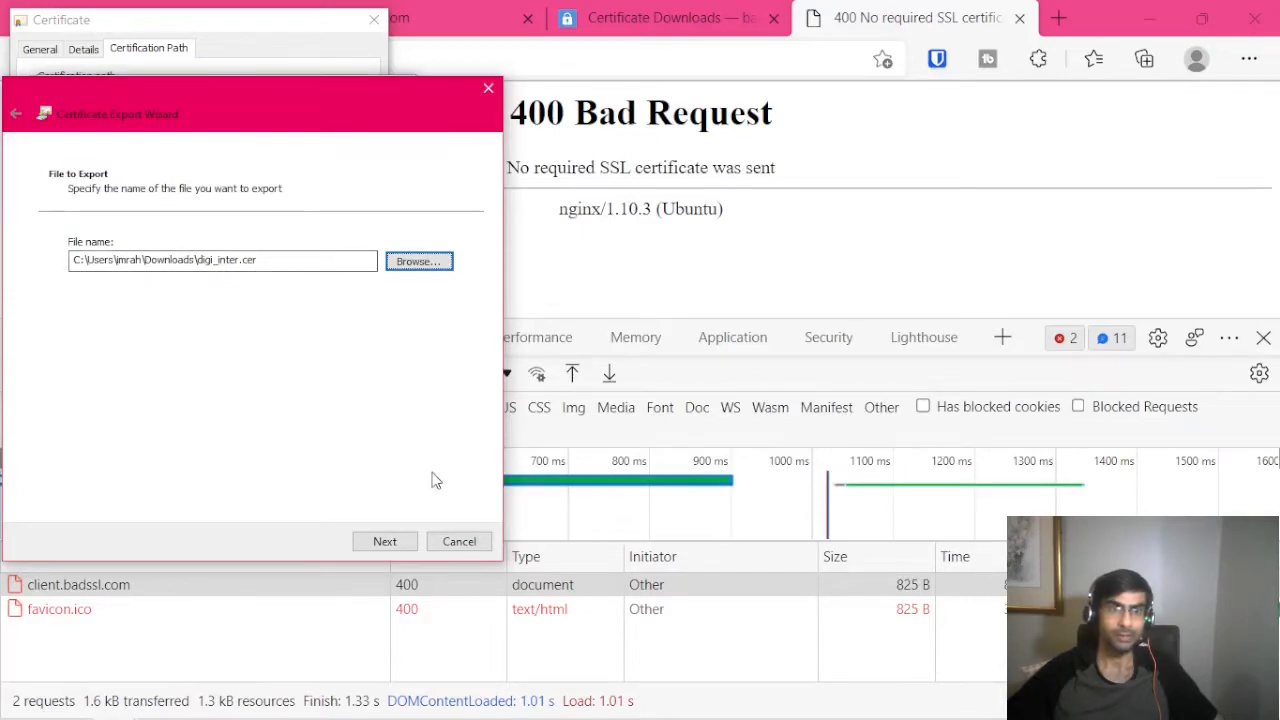
{"action": "left_click", "coordinate": [384, 541]}
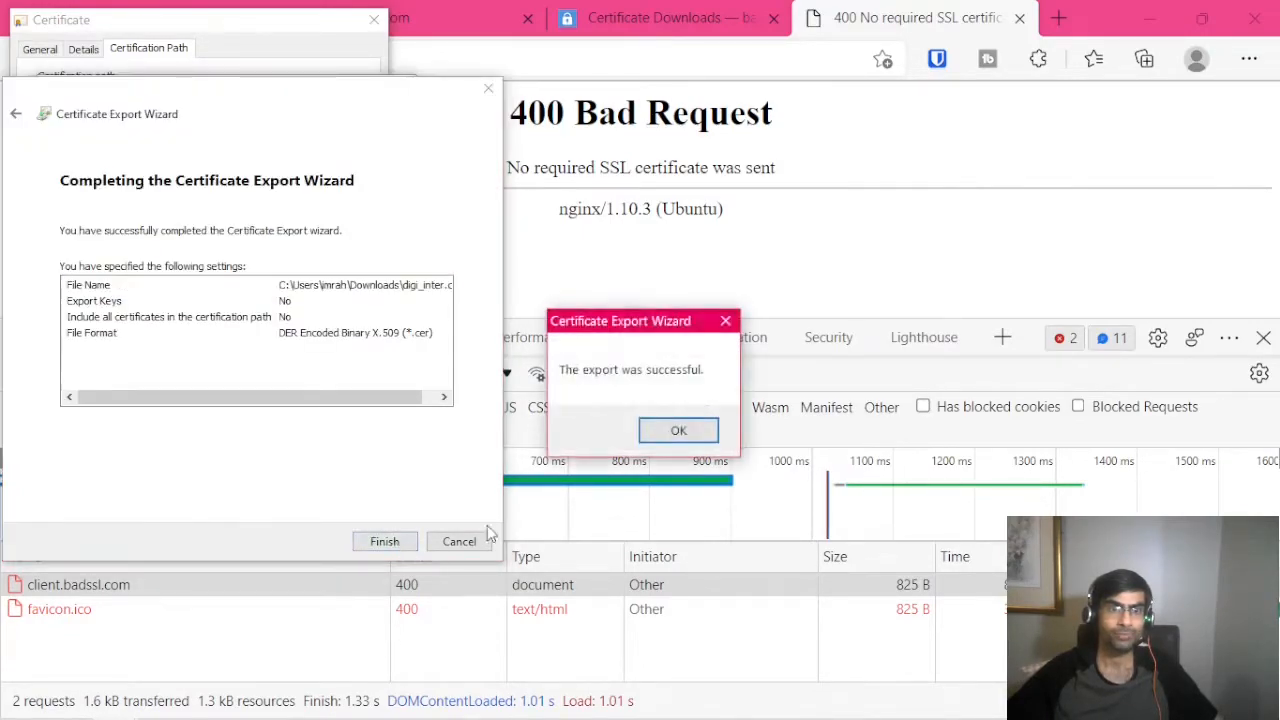
{"action": "left_click", "coordinate": [678, 430]}
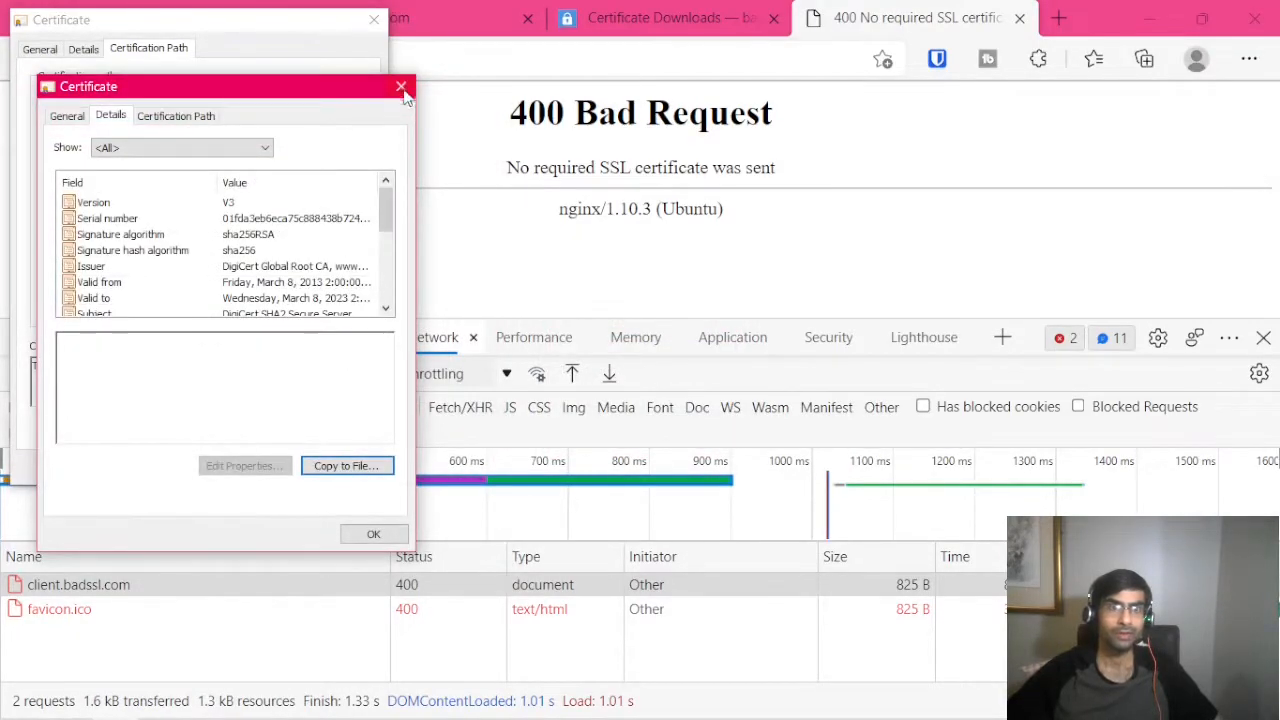
Step: Close the remaining certificate window, leaving the 400 page and network panel
{"action": "left_click", "coordinate": [401, 87]}
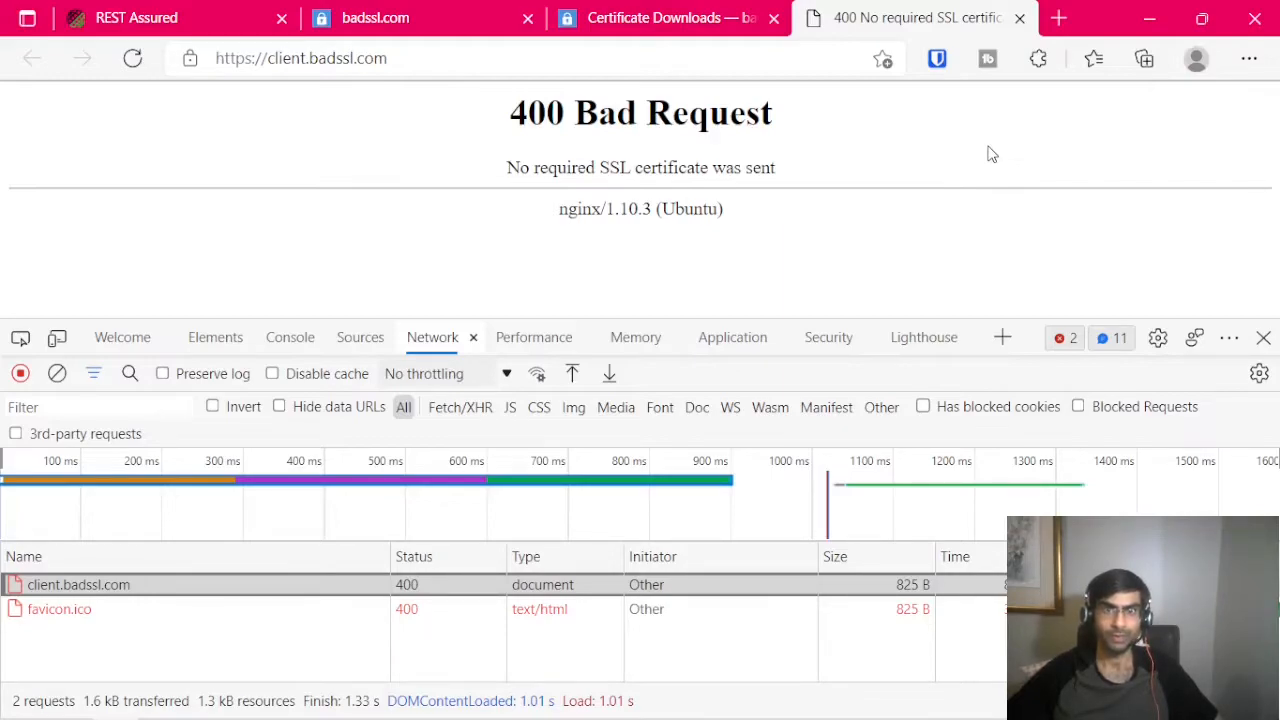
{"action": "mouse_move", "coordinate": [742, 308]}
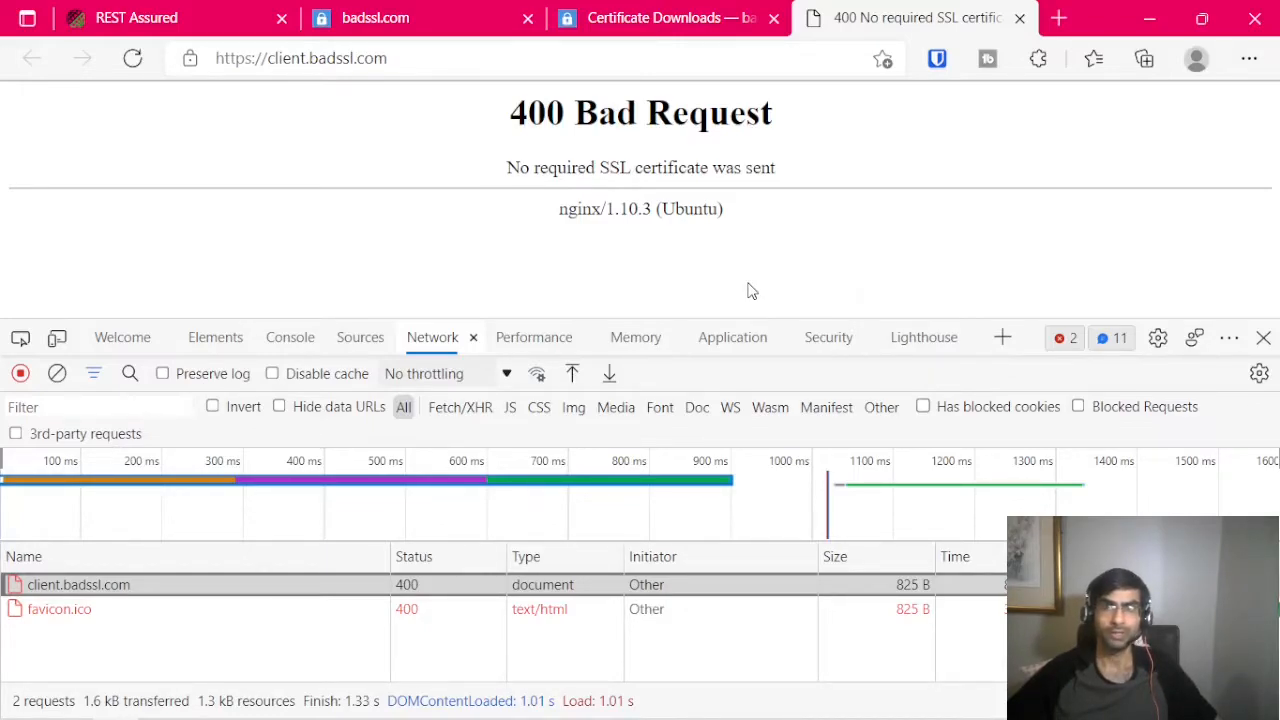
{"action": "mouse_move", "coordinate": [790, 285]}
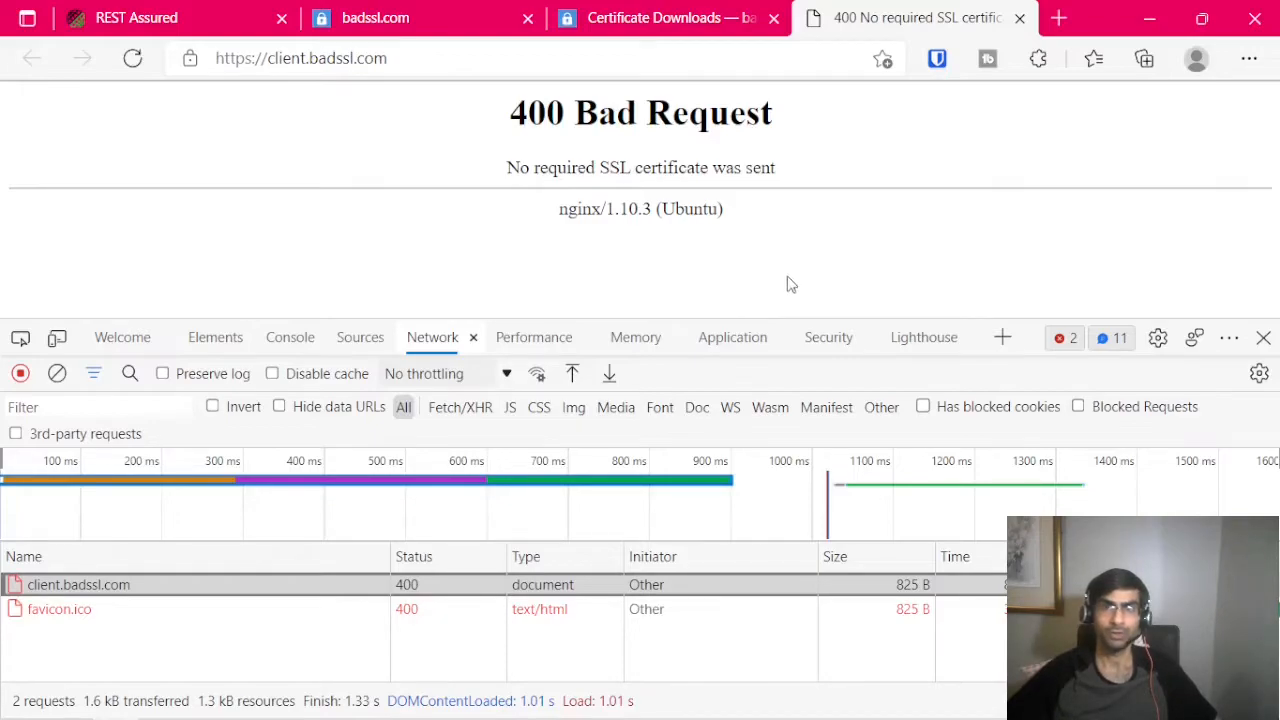
{"action": "mouse_move", "coordinate": [836, 281]}
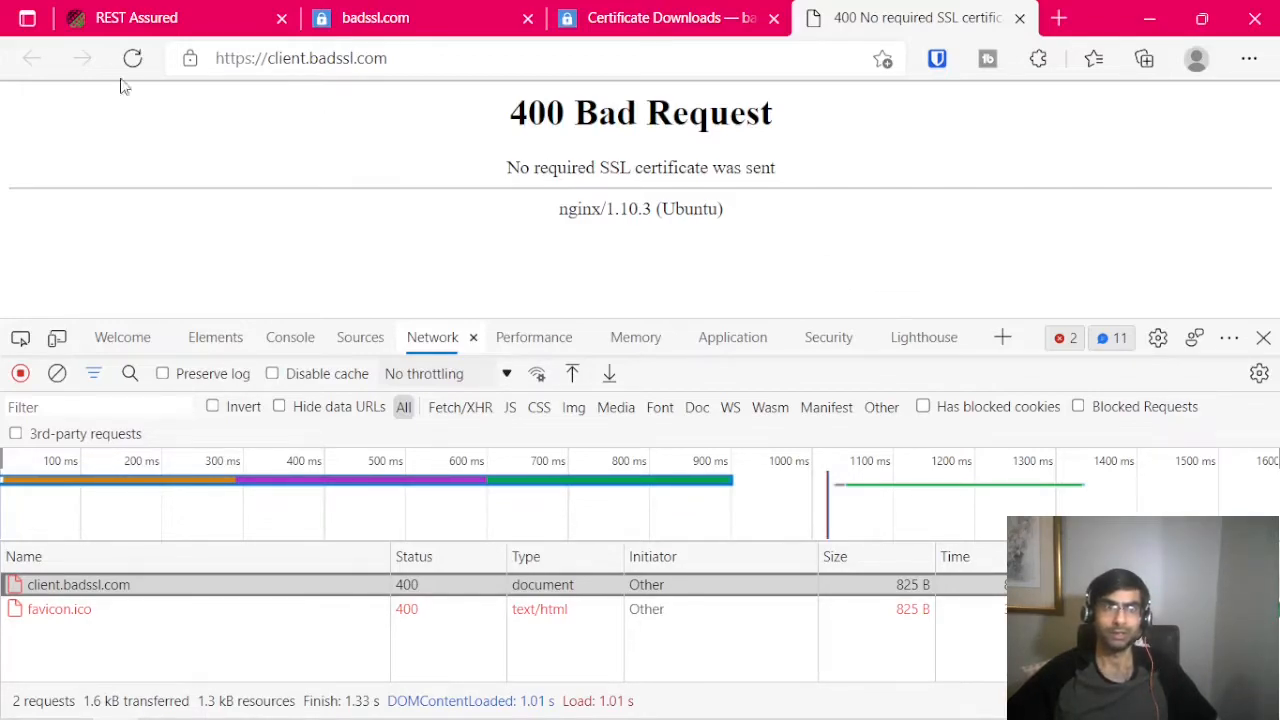
Step: Reopen the site's certificate, review its Certification Path, then close the dialog
{"action": "left_click", "coordinate": [189, 58]}
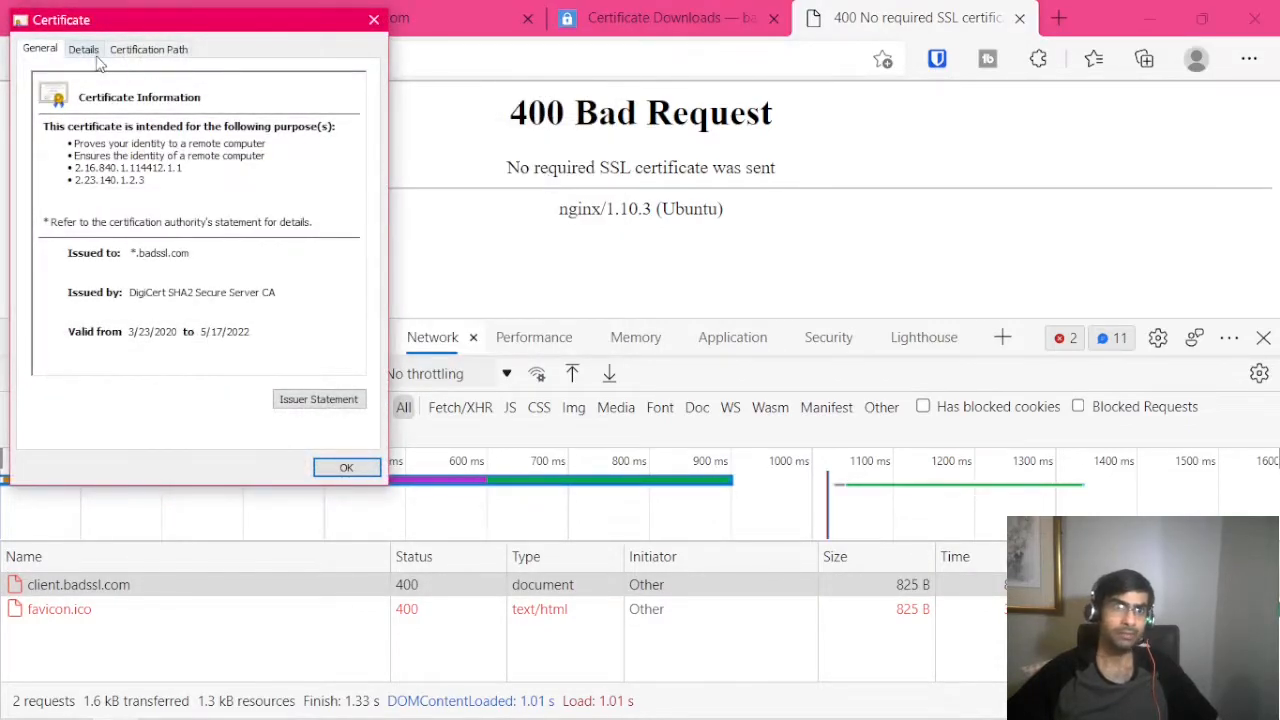
{"action": "left_click", "coordinate": [148, 48]}
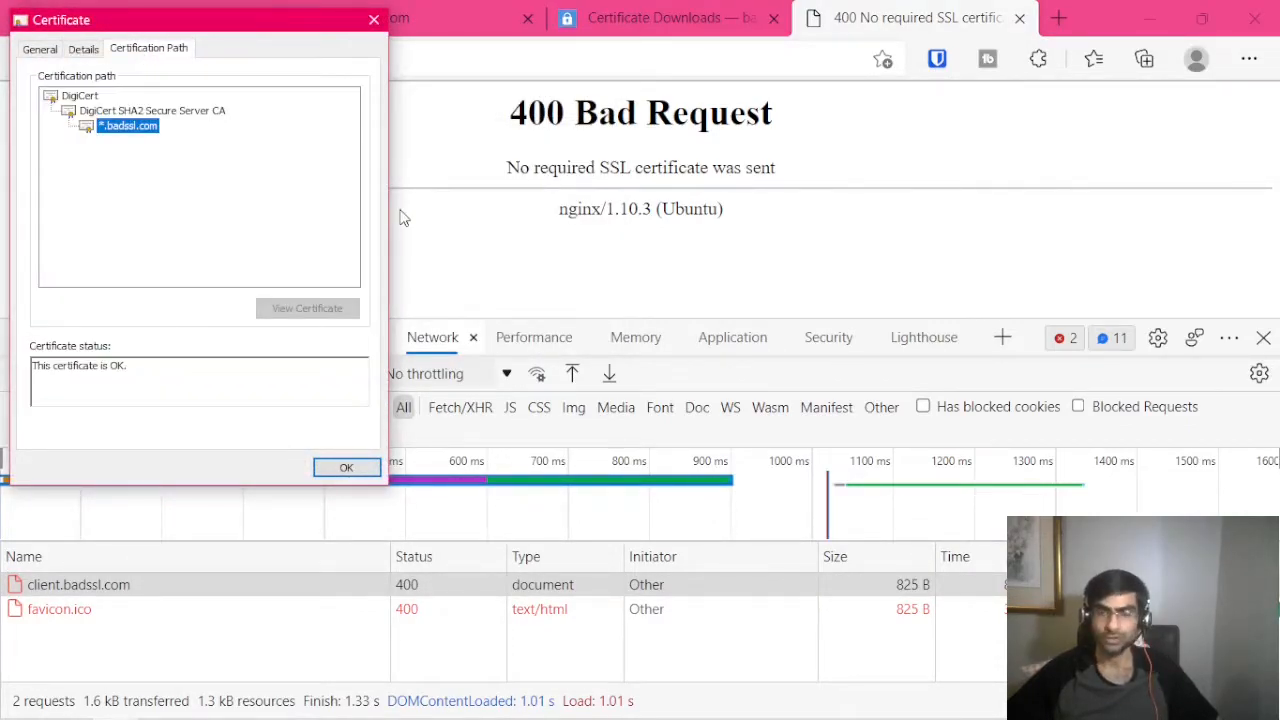
{"action": "left_click", "coordinate": [346, 467]}
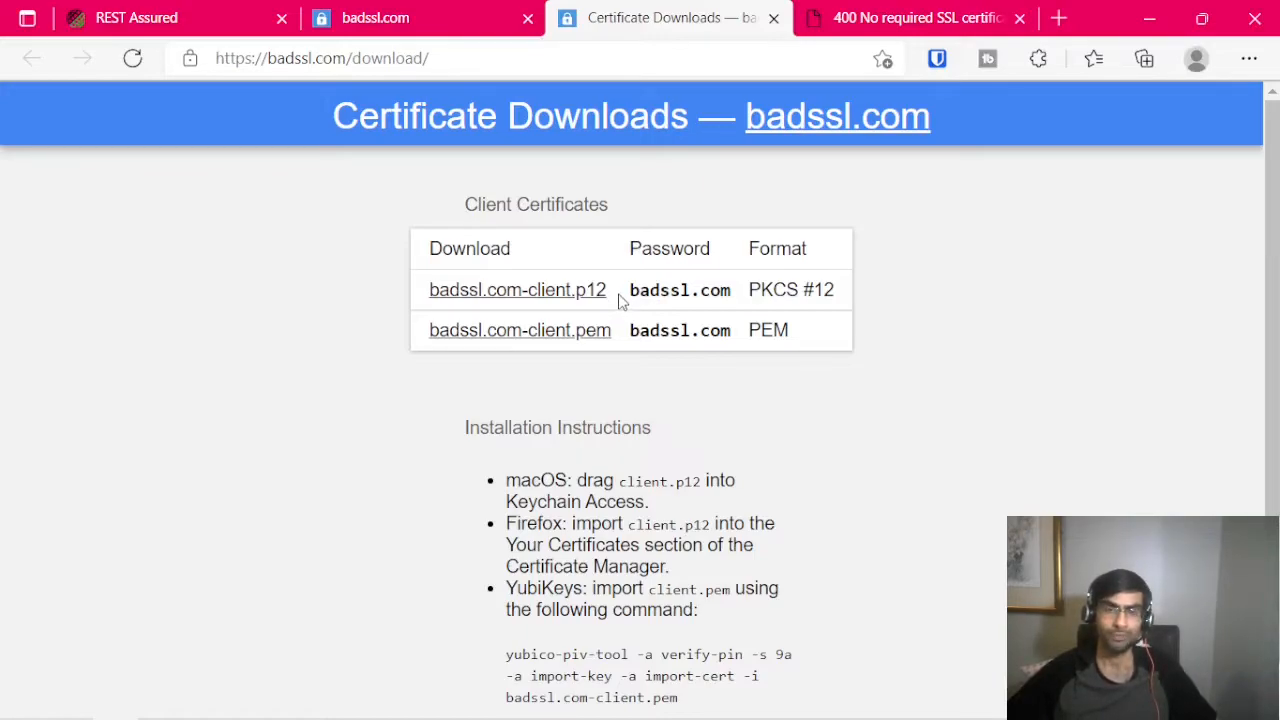
{"action": "mouse_move", "coordinate": [584, 463]}
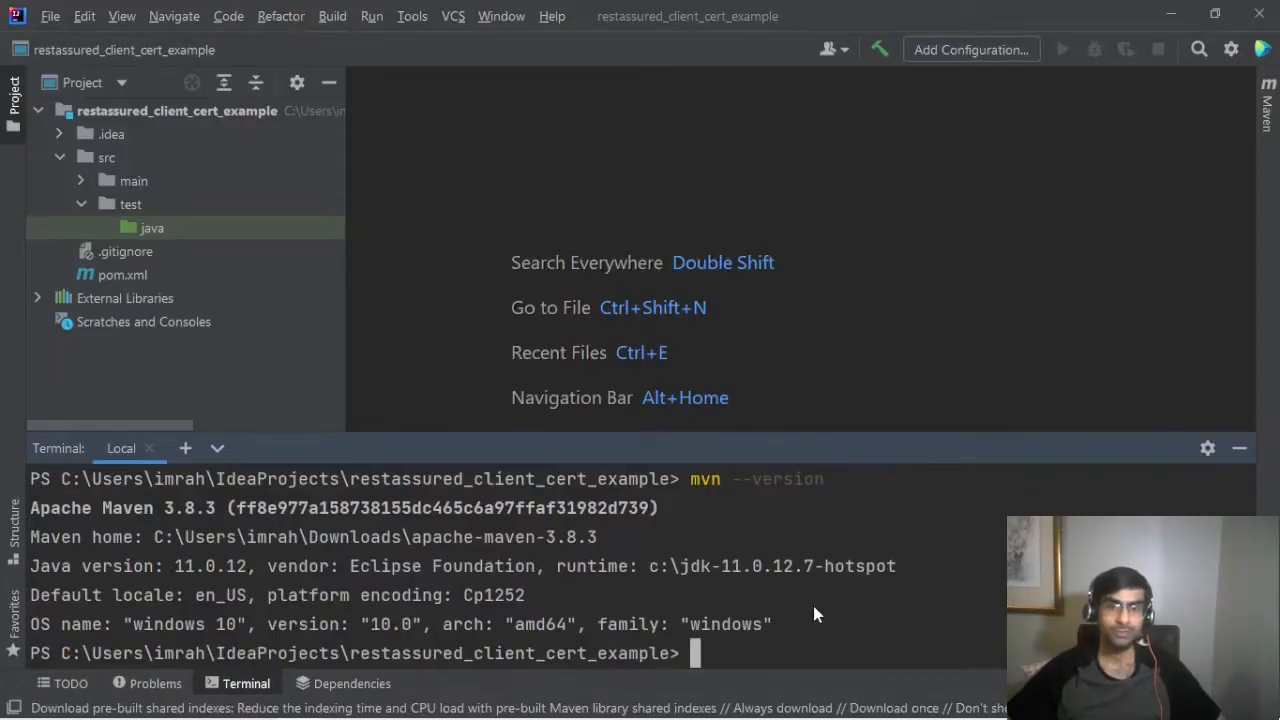
{"action": "mouse_move", "coordinate": [810, 608]}
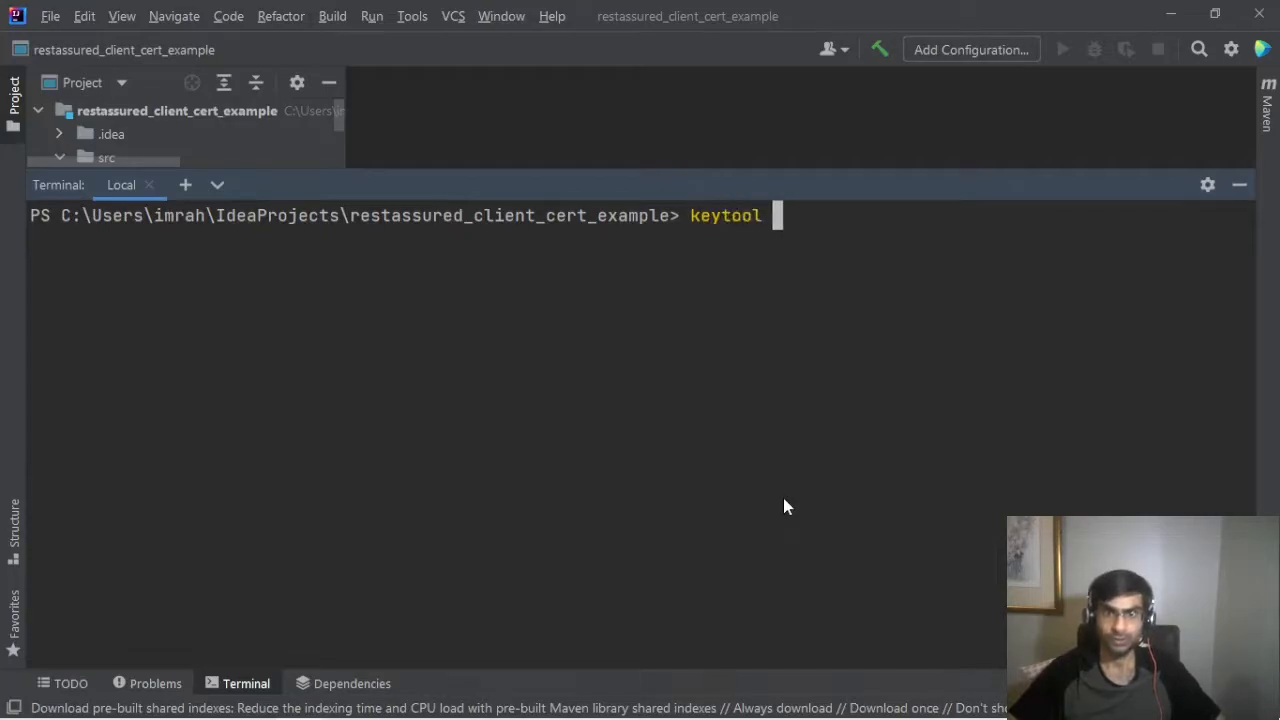
Step: Run keytool to import digi_inter.cer into a PKCS12 truststore as alias digi_inter, answering yes
{"action": "type", "text": "-import"}
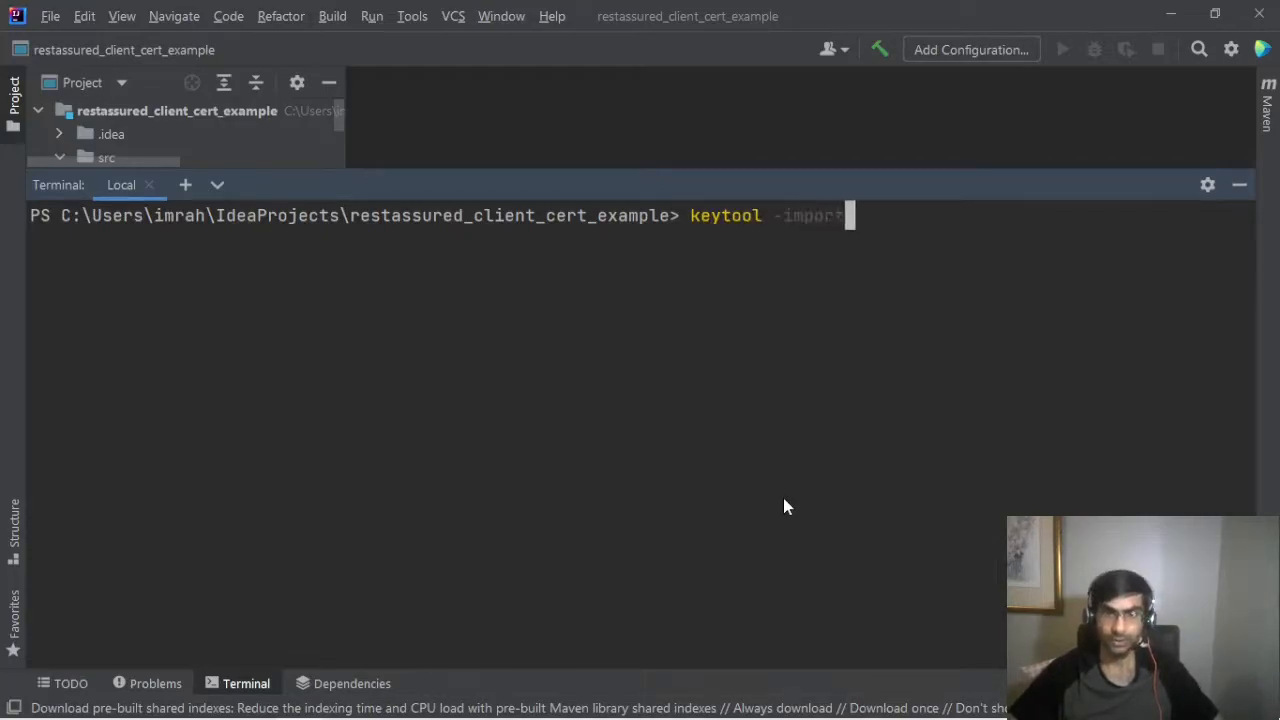
{"action": "type", "text": "-file"}
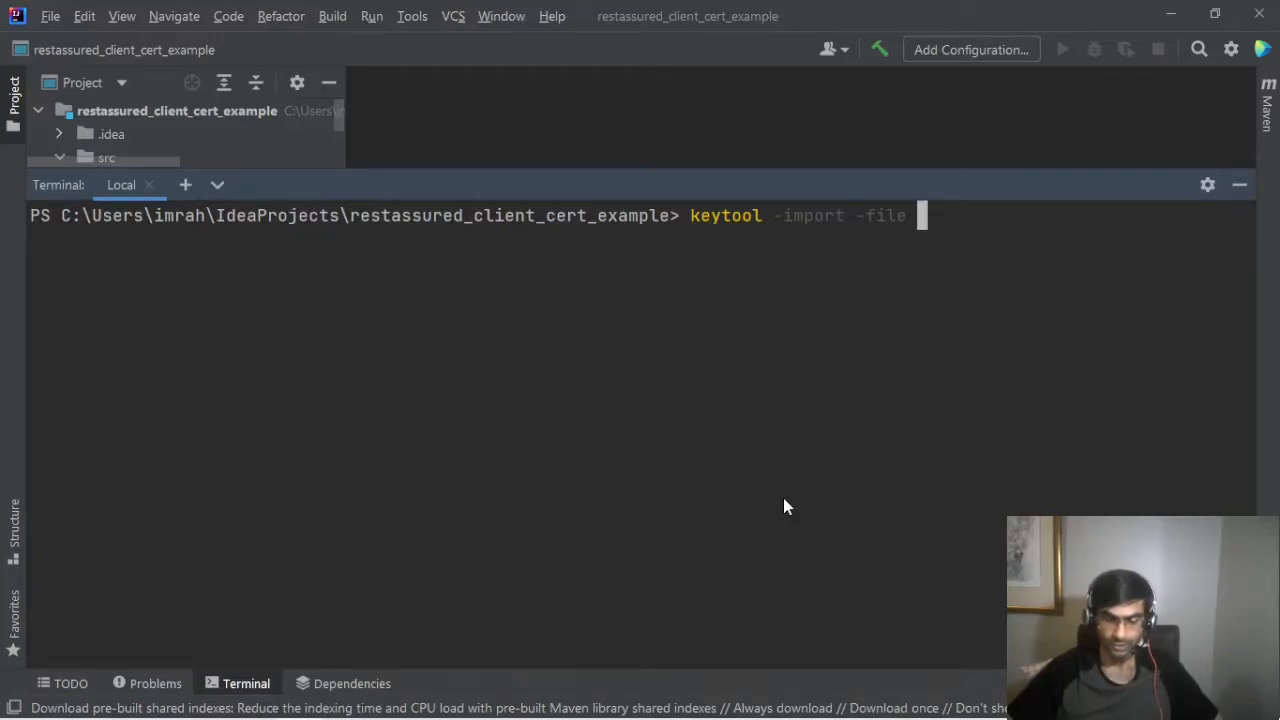
{"action": "type", "text": "../"}
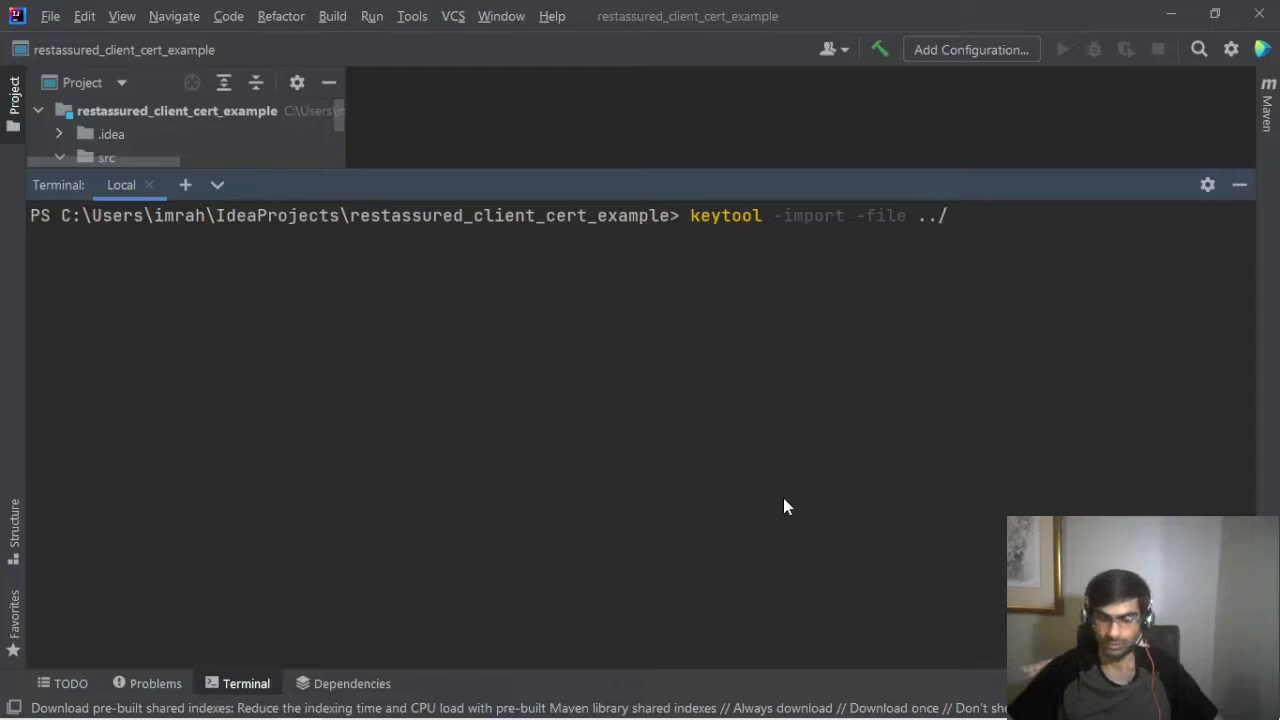
{"action": "type", "text": "\\..\\"}
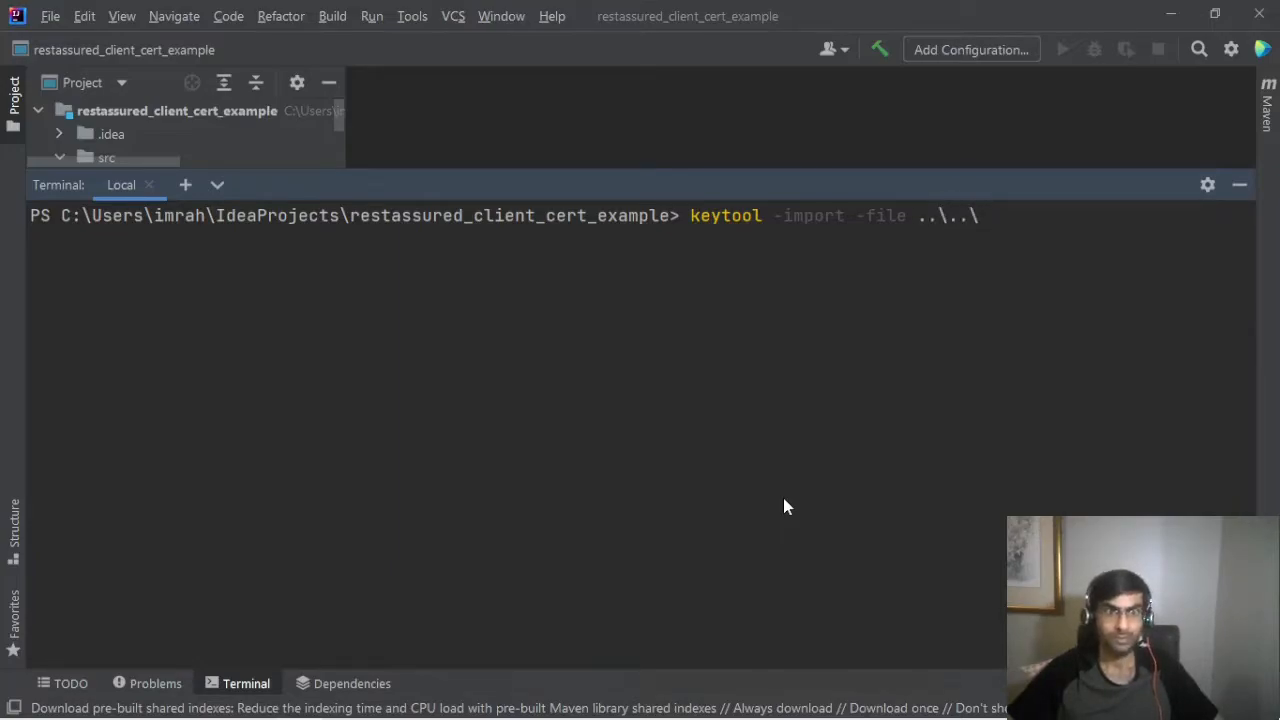
{"action": "type", "text": "Down"}
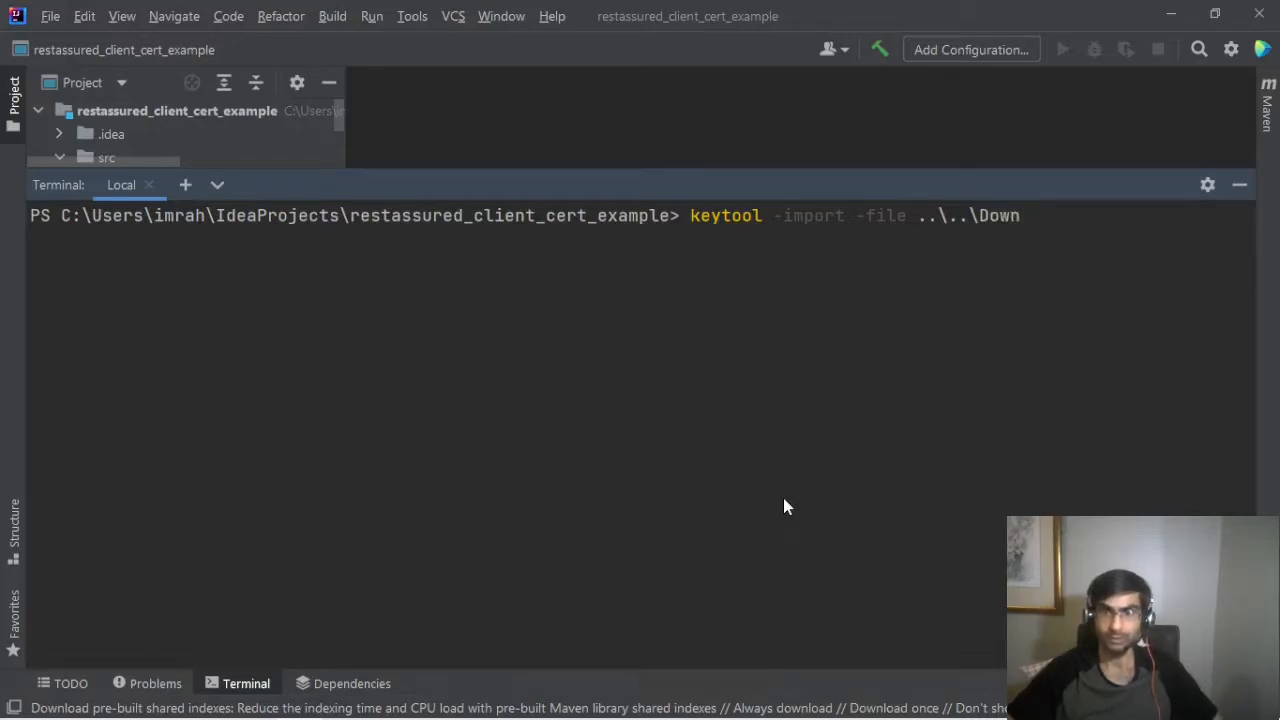
{"action": "type", "text": "loads\\d"}
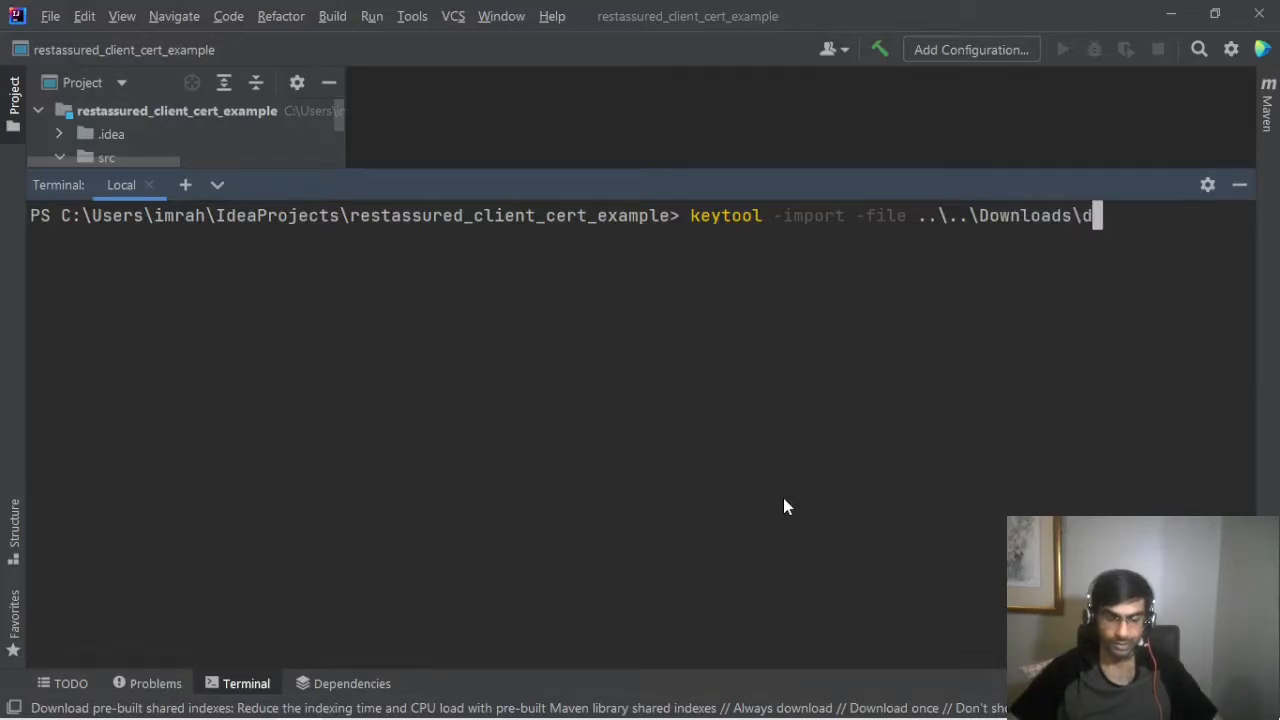
{"action": "type", "text": "igi_inter.cer"}
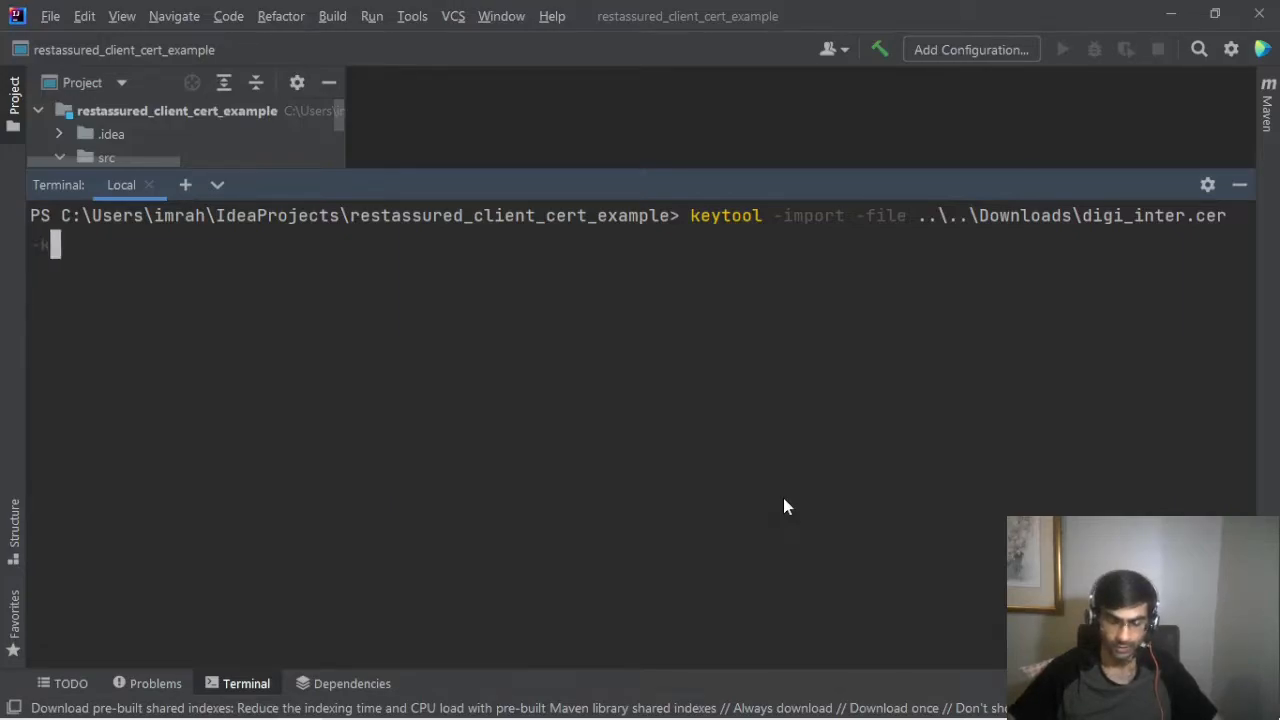
{"action": "type", "text": "-keystore"}
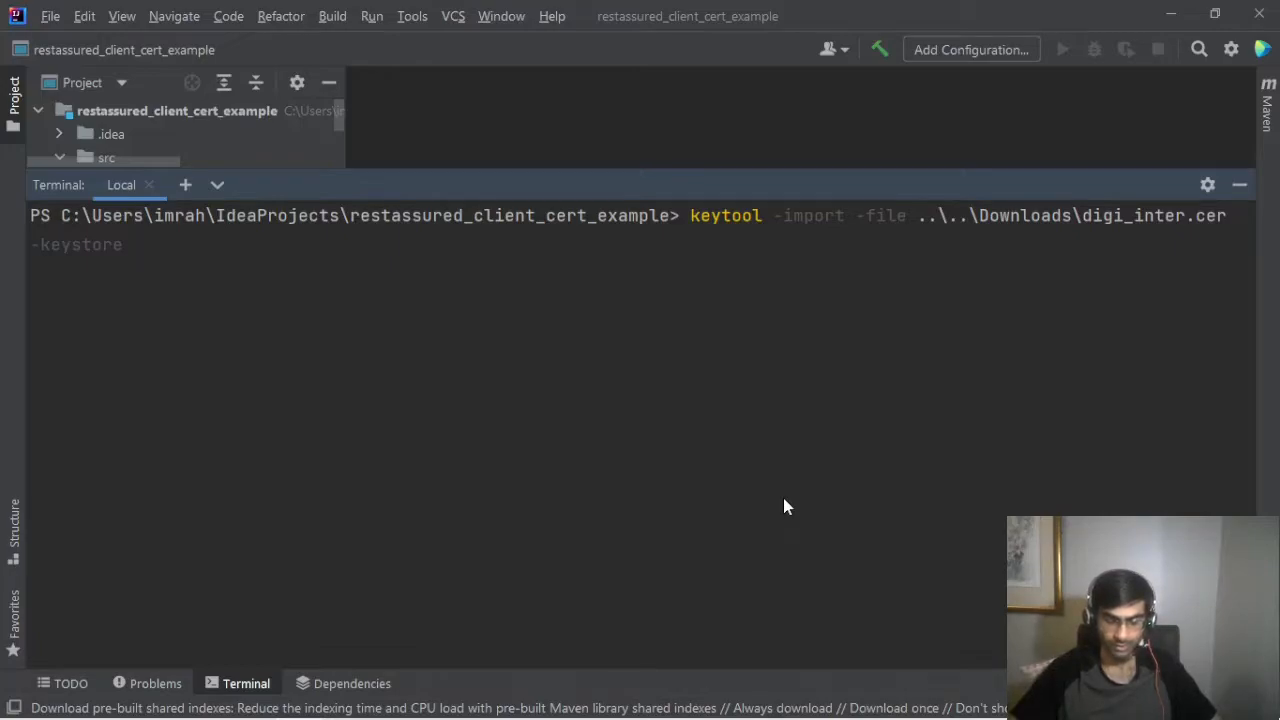
{"action": "type", "text": "truststore -store"}
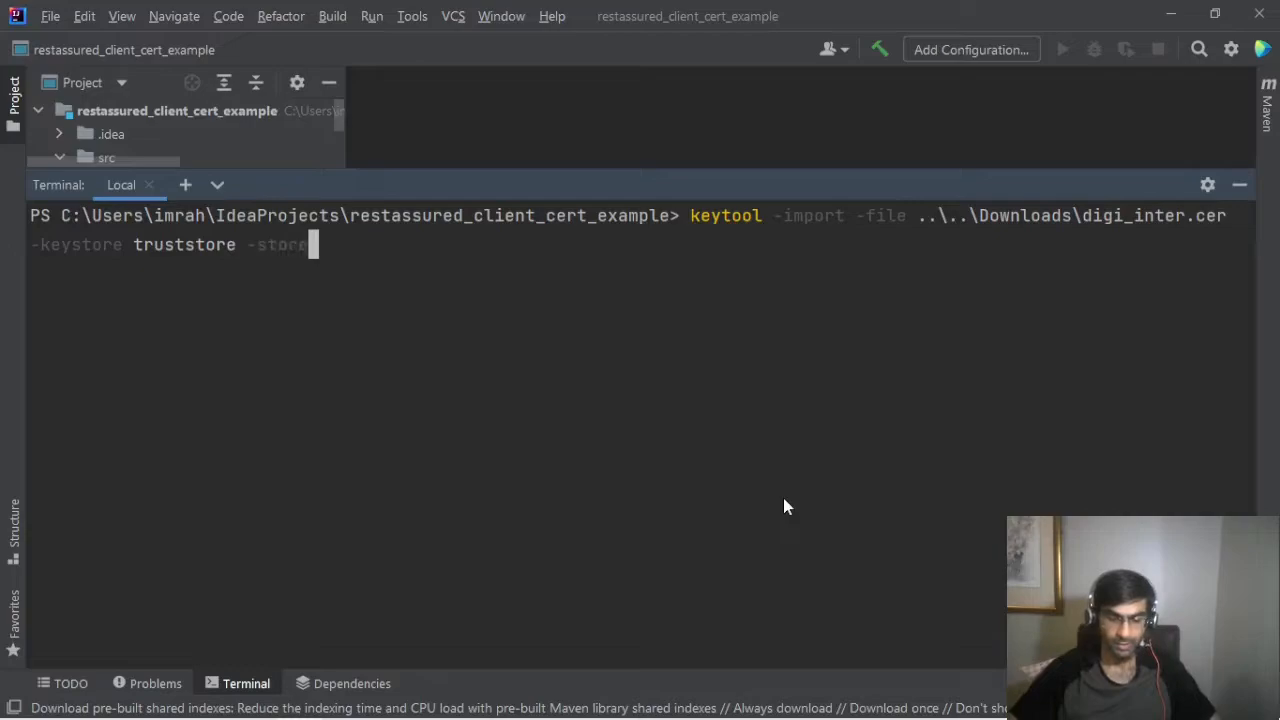
{"action": "type", "text": "type"}
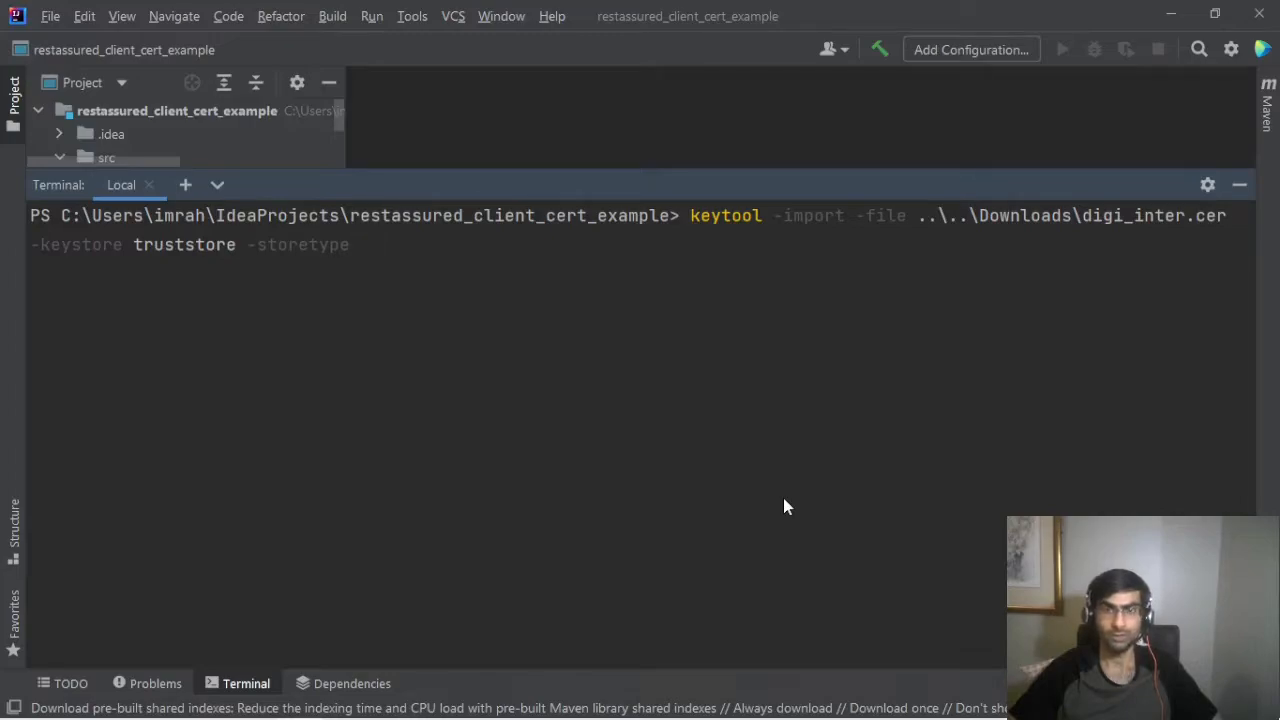
{"action": "type", "text": "P"}
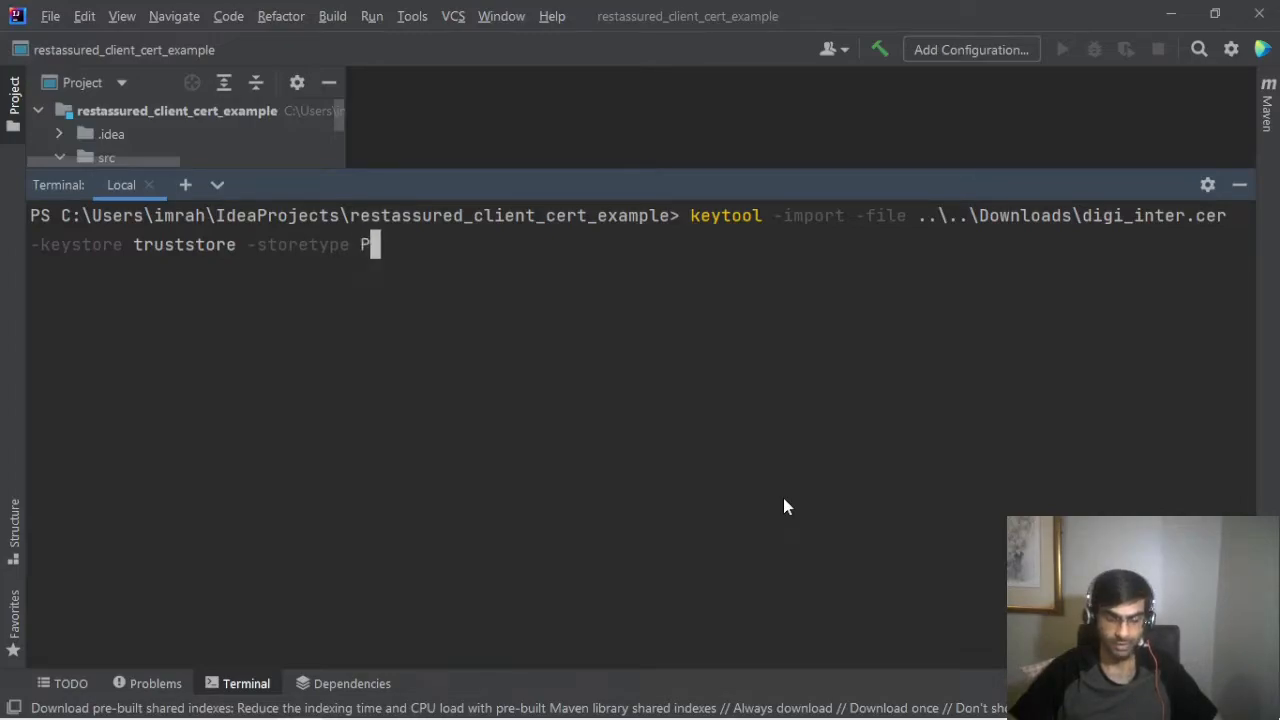
{"action": "type", "text": "CKS12 -alias digi"}
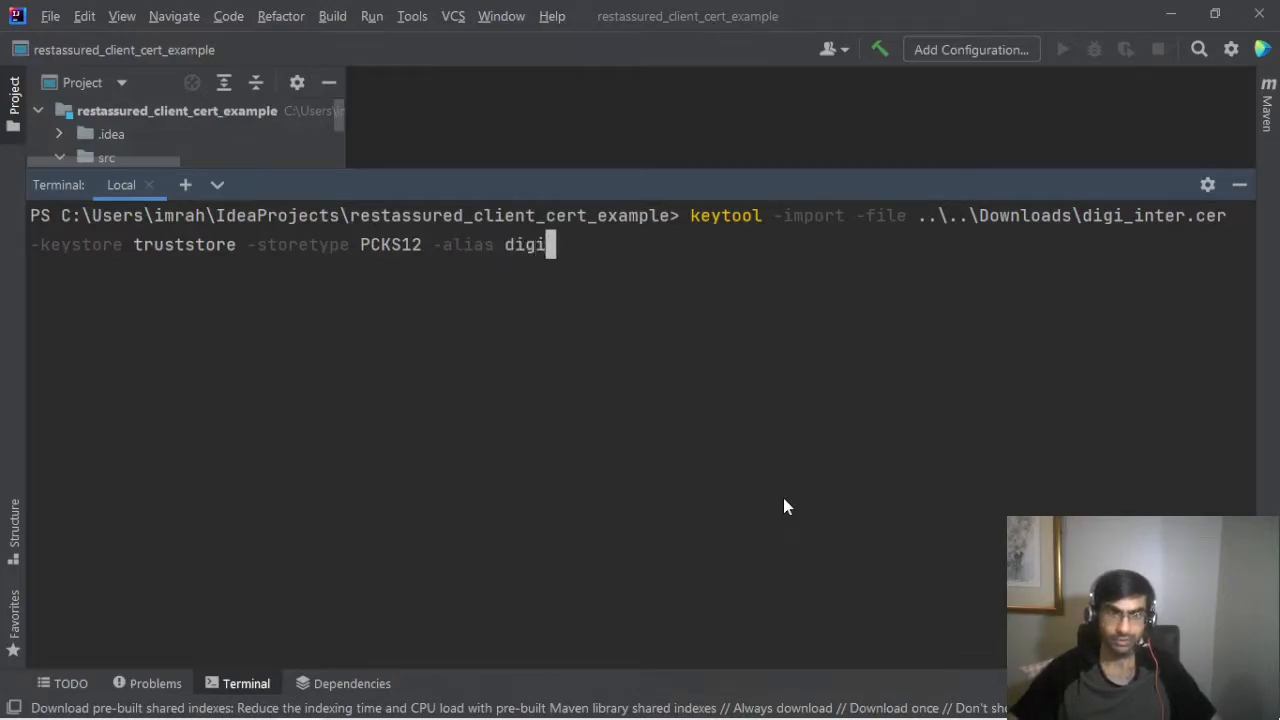
{"action": "type", "text": "_inter"}
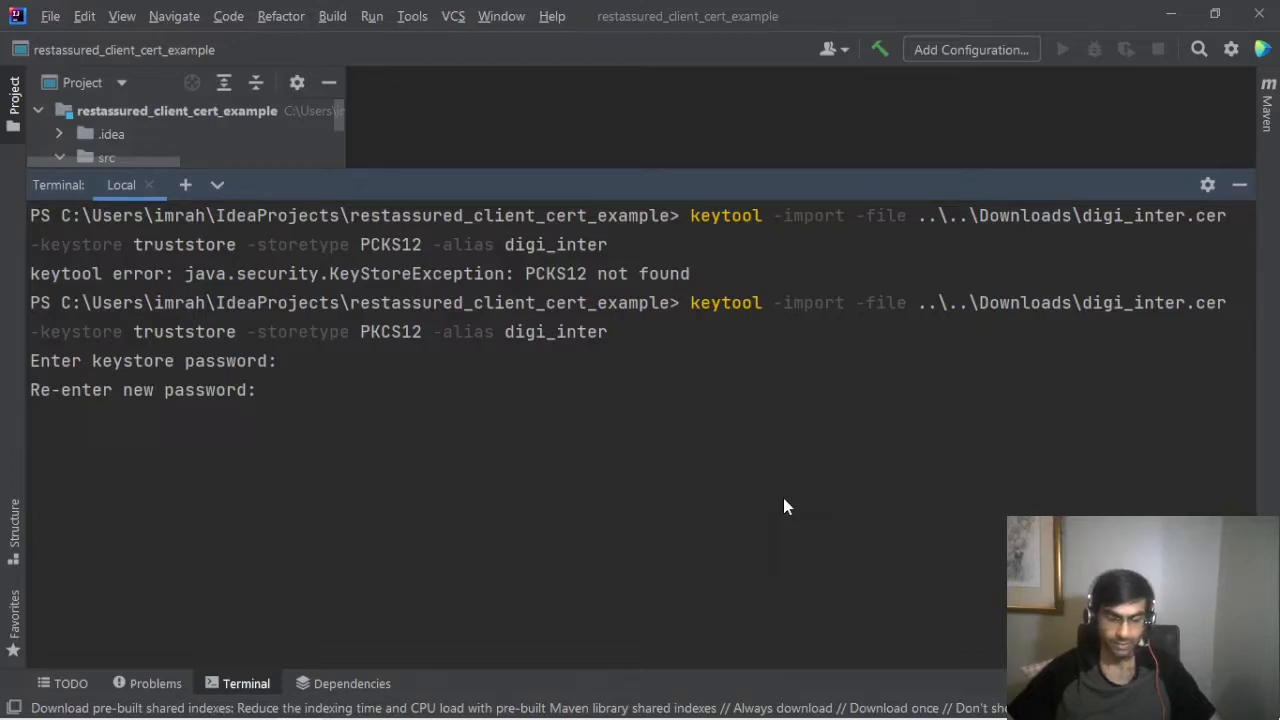
{"action": "type", "text": "yes"}
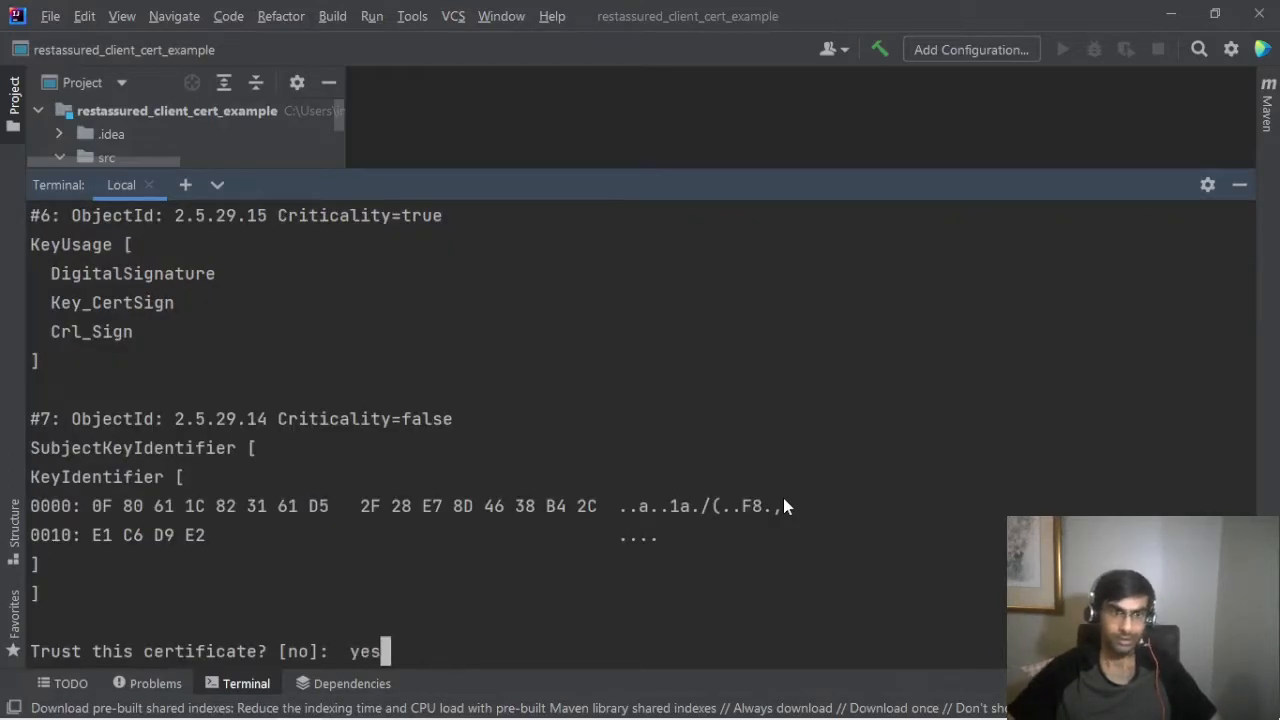
{"action": "key", "text": "enter"}
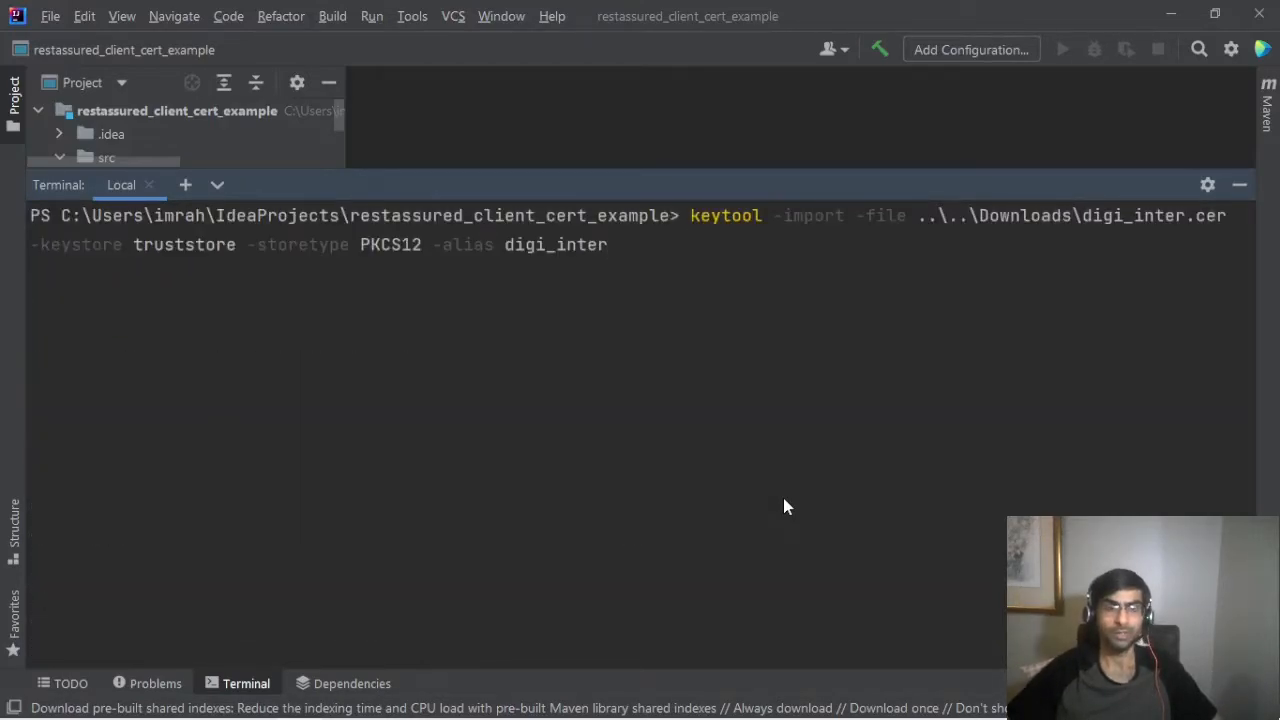
Step: Import digit_root.cer into the PKCS12 truststore under alias digi_root with keytool
{"action": "key", "text": "backspace"}
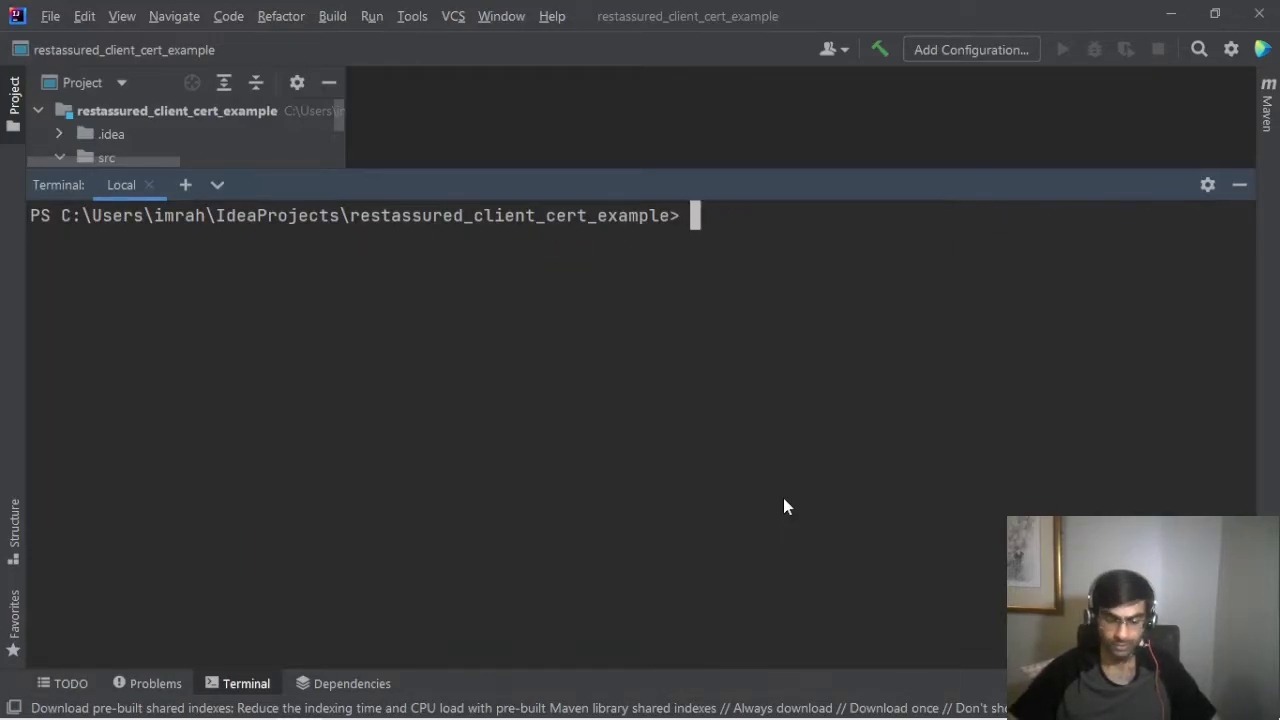
{"action": "type", "text": "keytool -import -fi"}
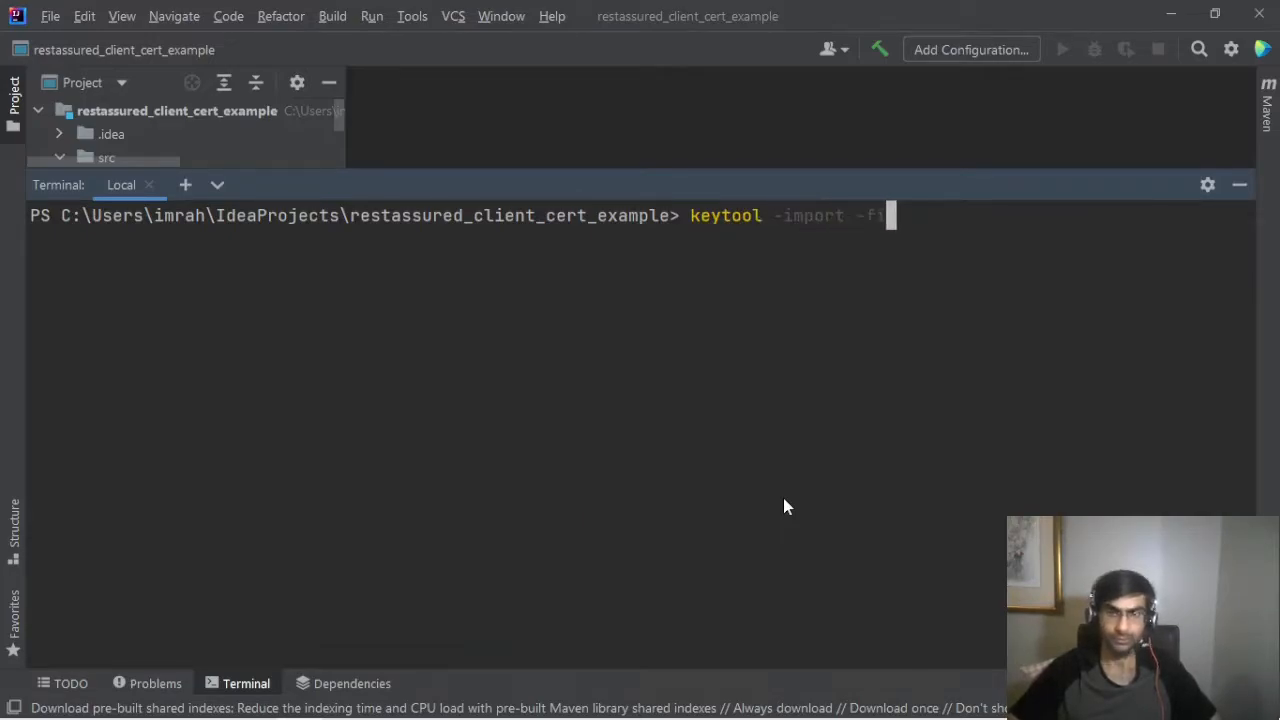
{"action": "type", "text": "..\\..\\Downloads\\digit_root.cer -keystore .\\truststore"}
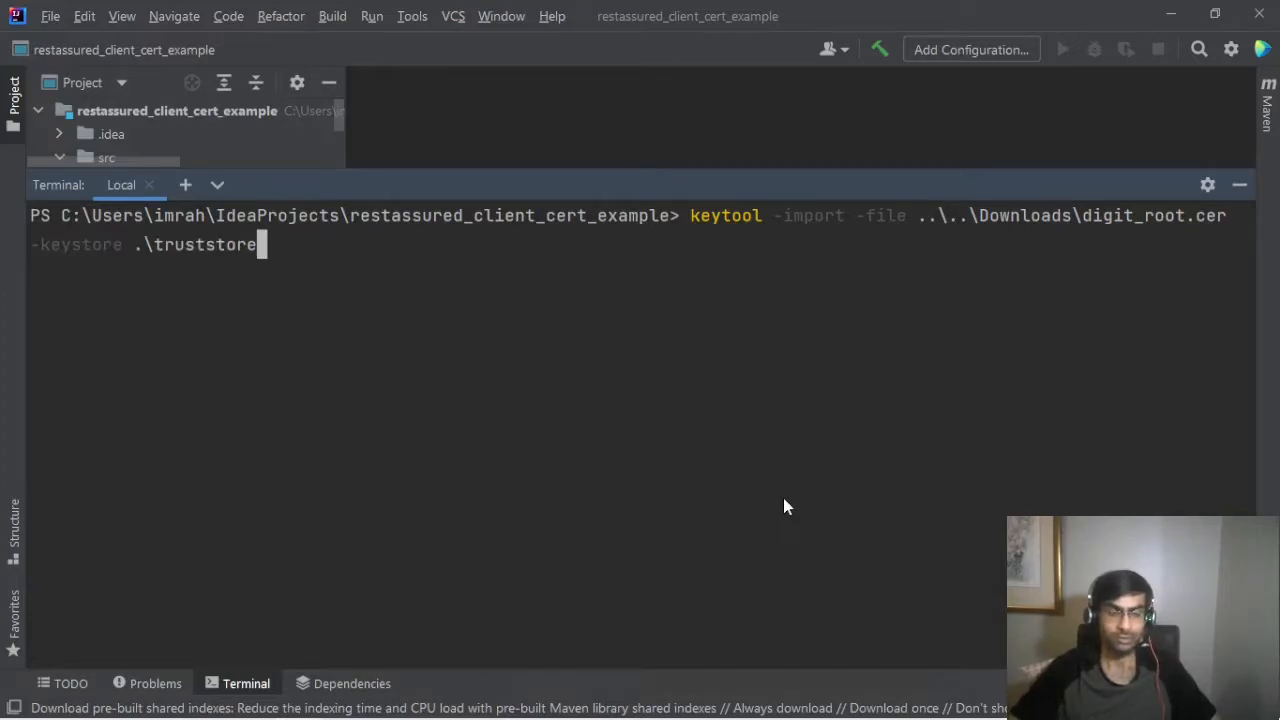
{"action": "type", "text": "-storetype PKCS1"}
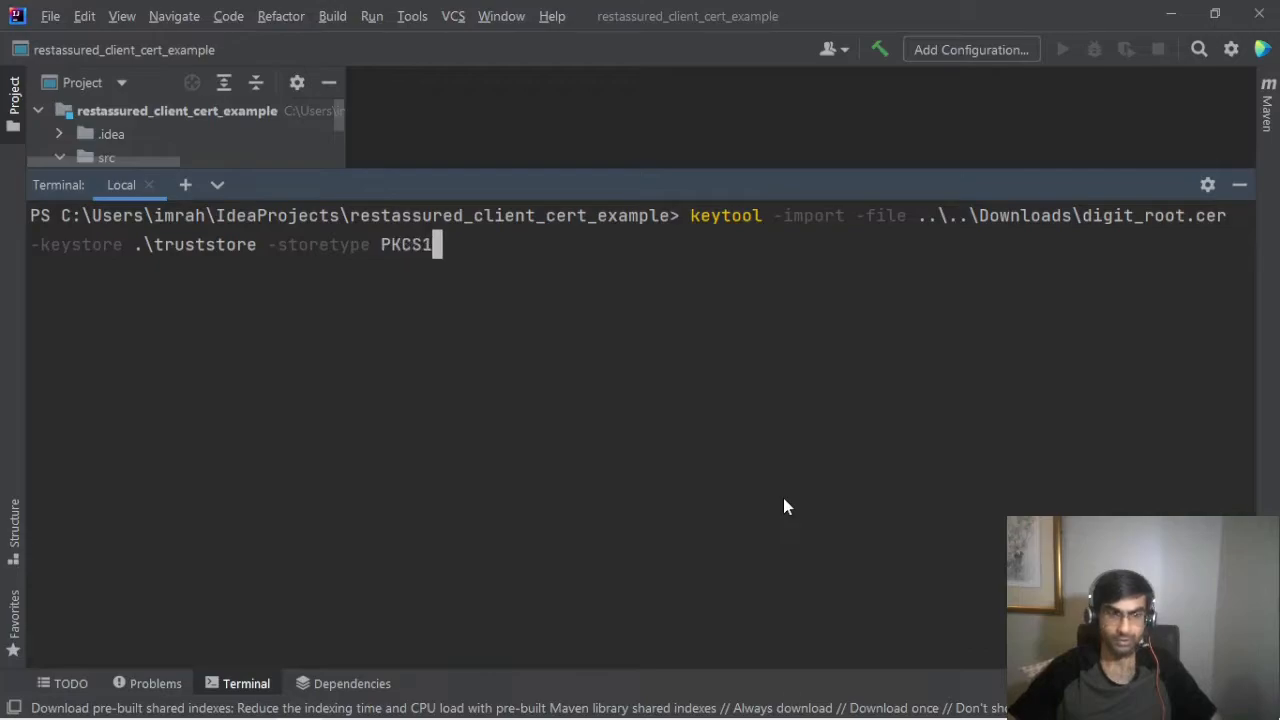
{"action": "type", "text": "2 -alias"}
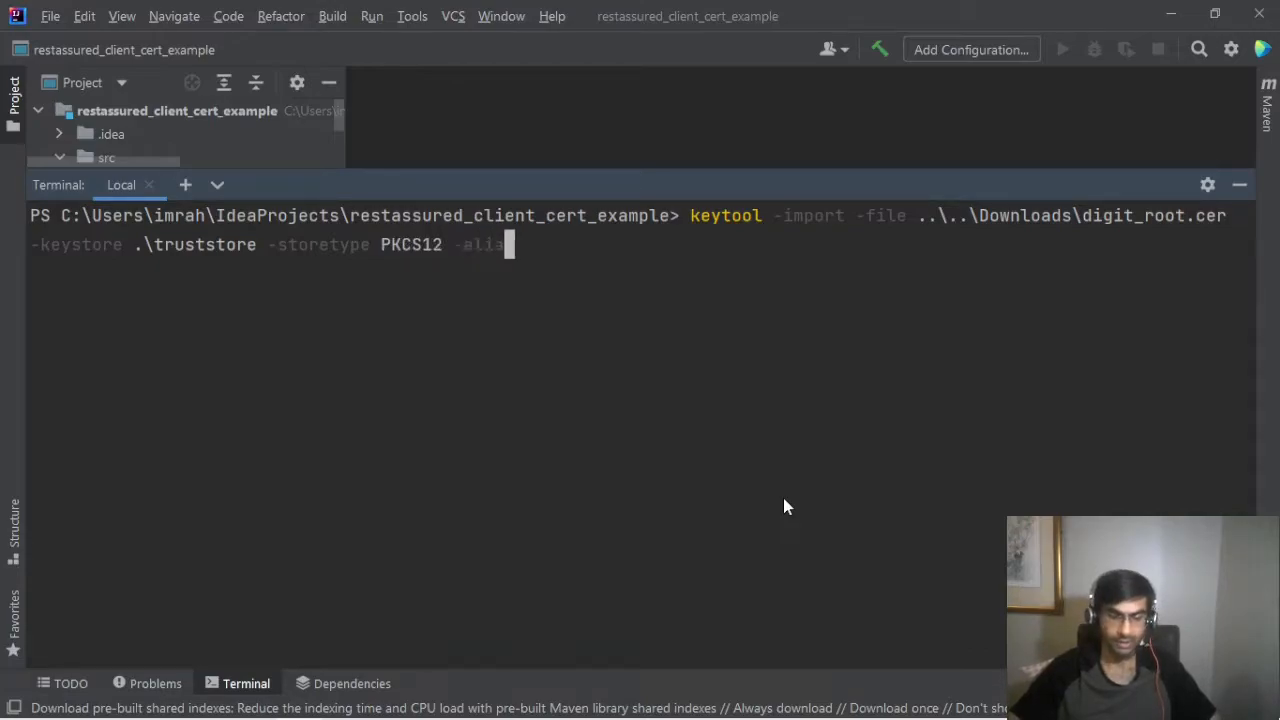
{"action": "type", "text": "s"}
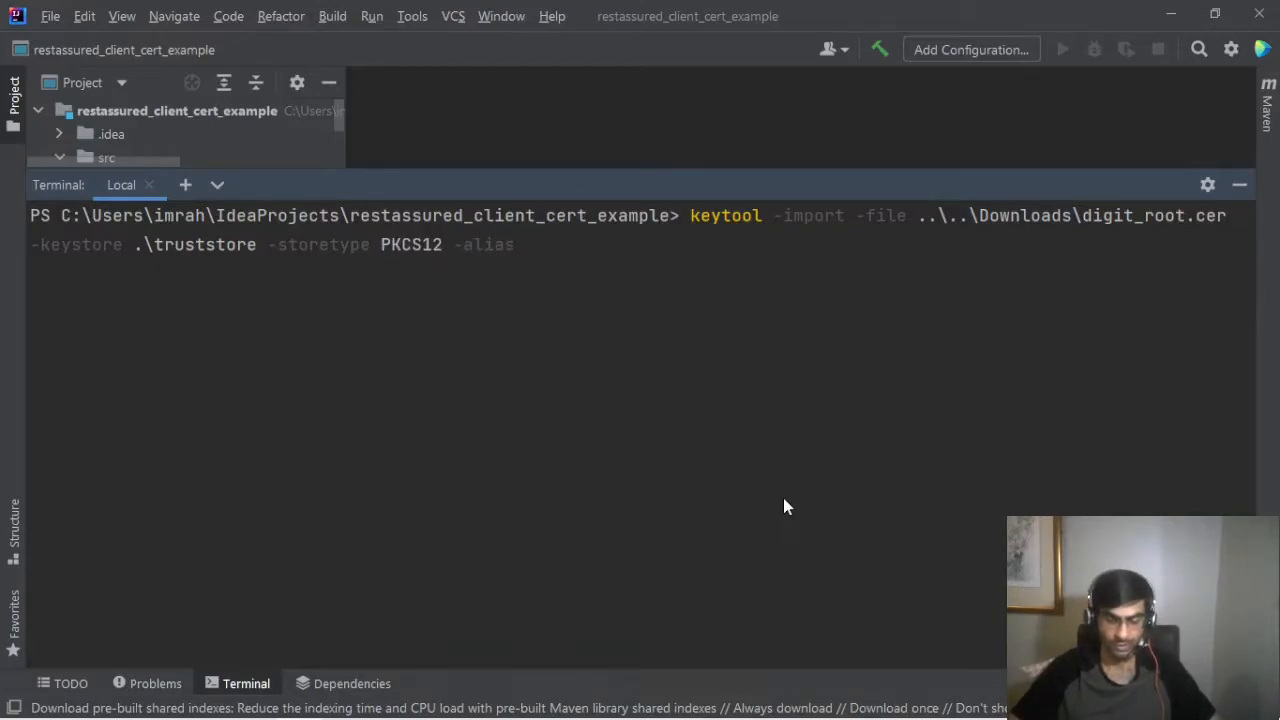
{"action": "type", "text": "digi_root"}
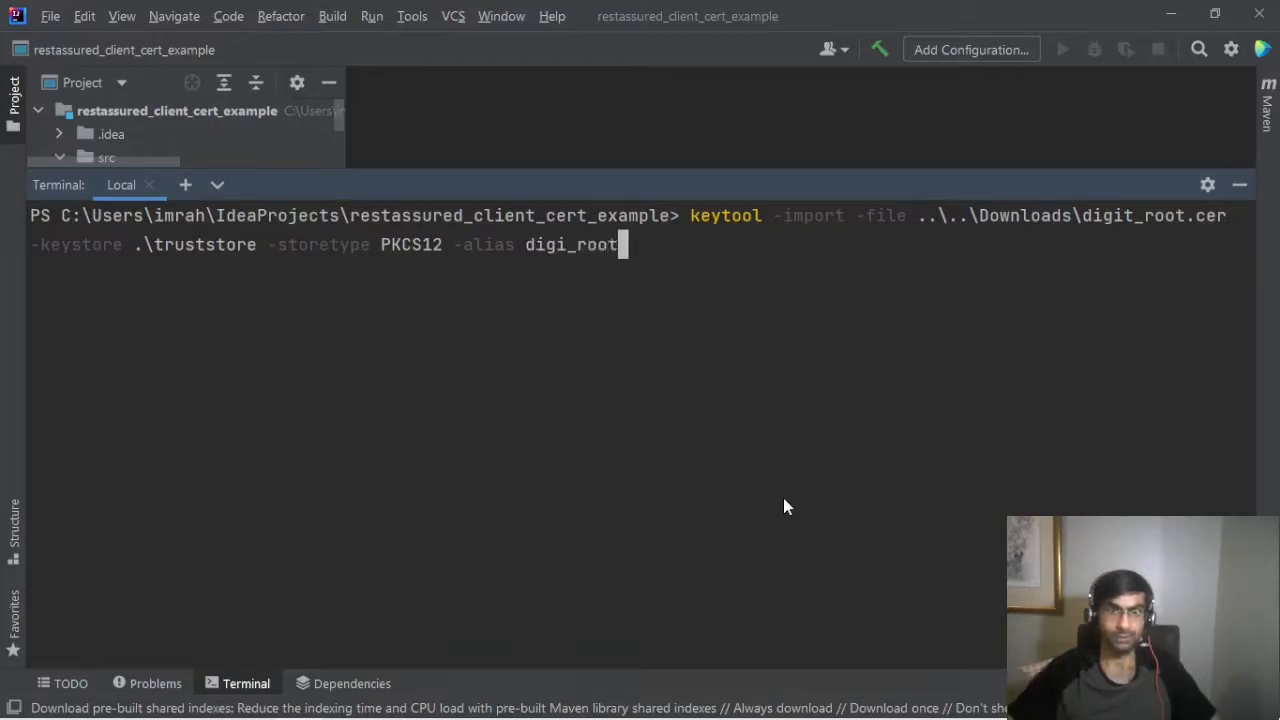
{"action": "key", "text": "Enter"}
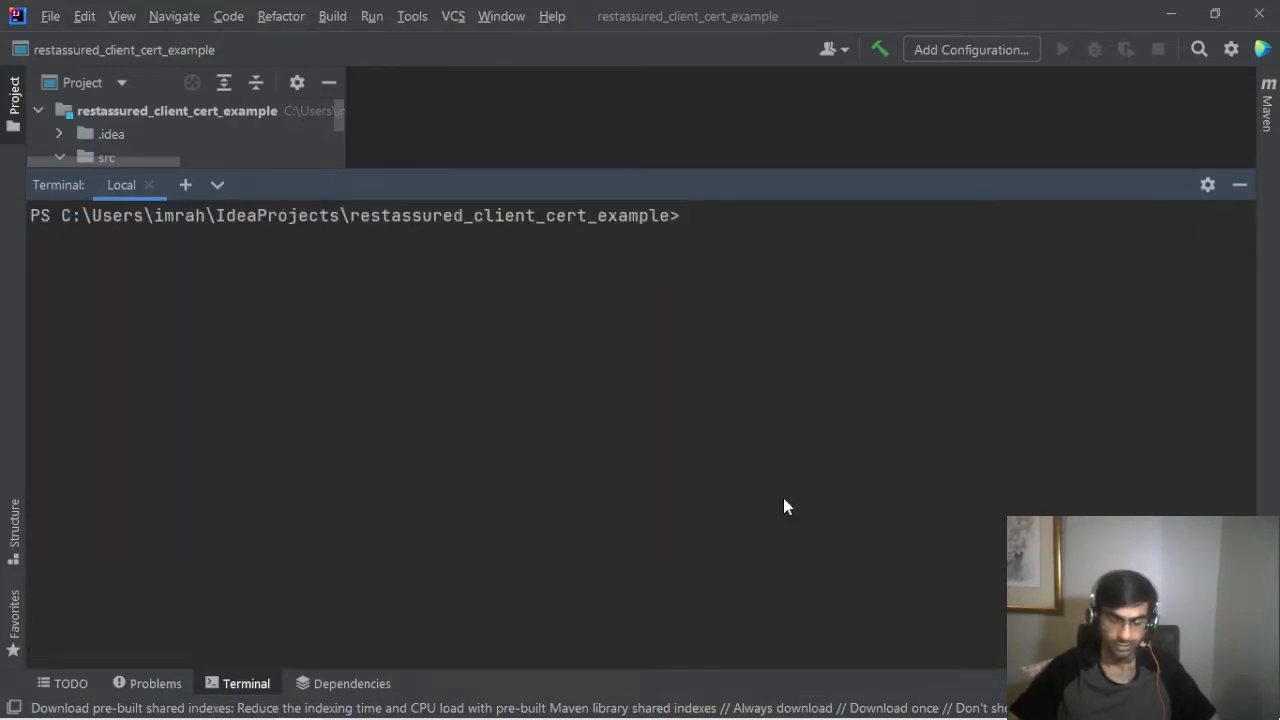
Step: List the truststore with keytool -list to confirm both certificate entries
{"action": "type", "text": "keytool"}
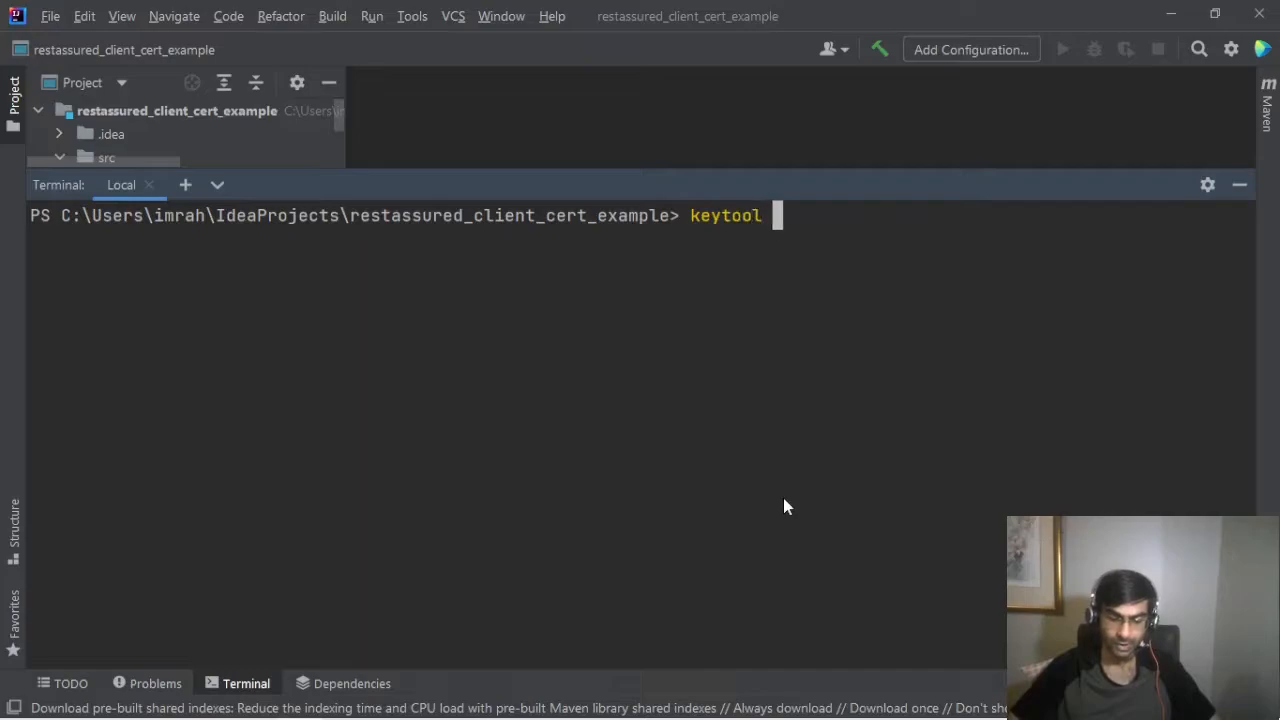
{"action": "type", "text": "-list -"}
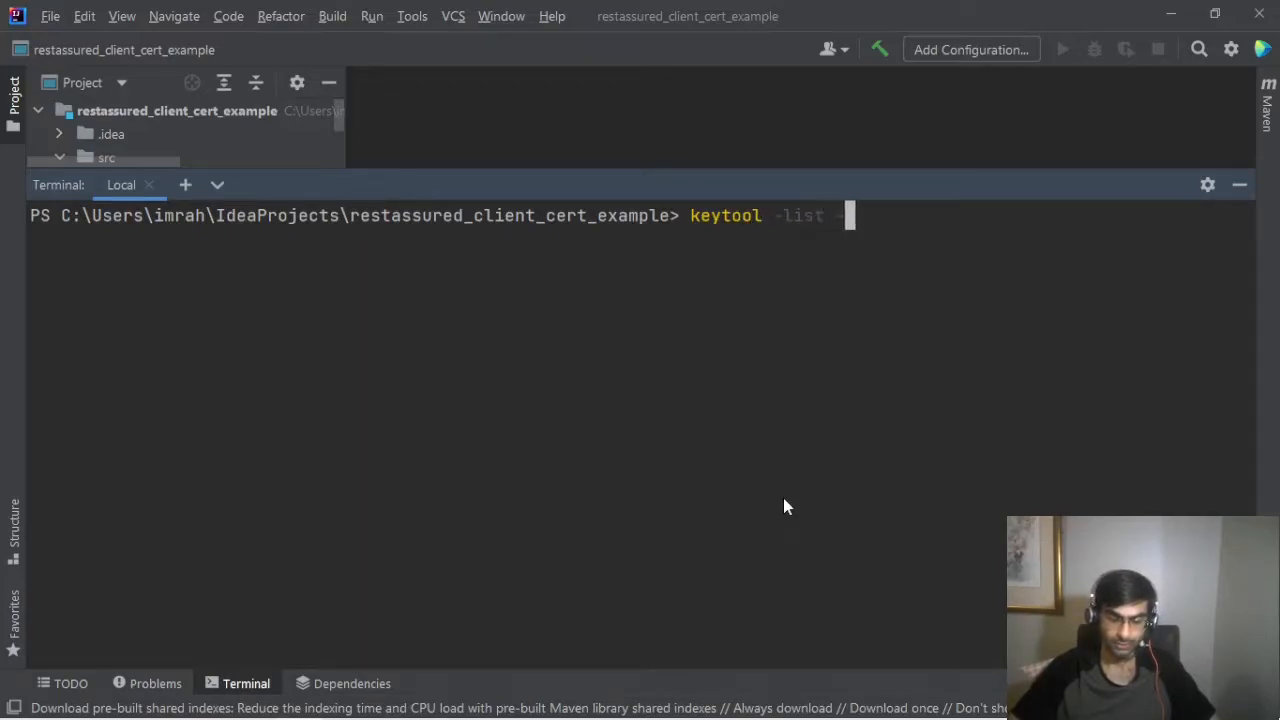
{"action": "type", "text": "-keystore t"}
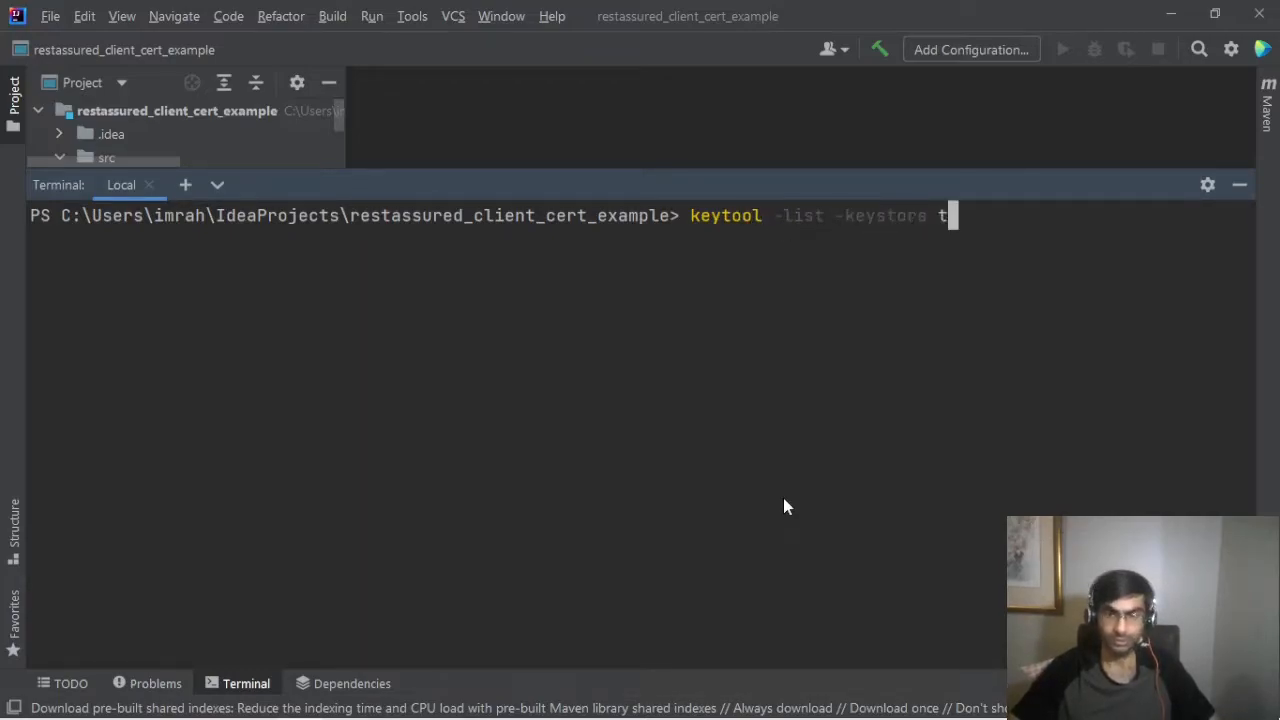
{"action": "key", "text": "Enter"}
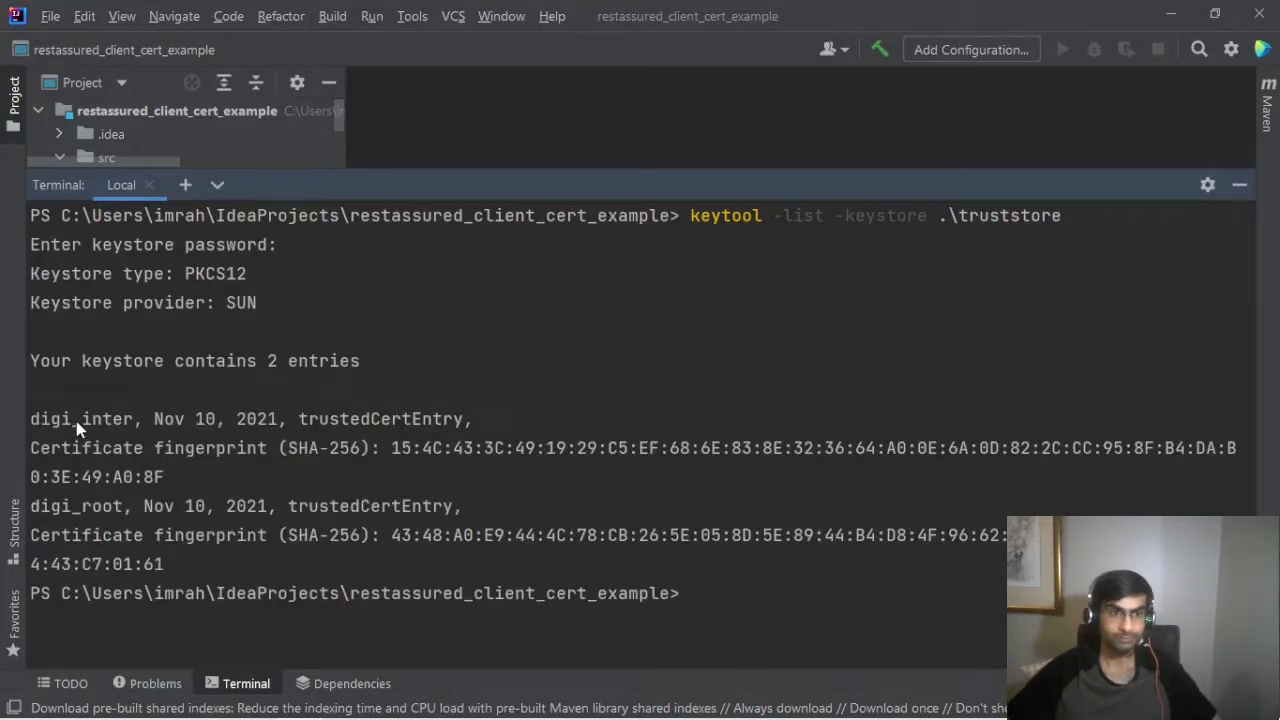
{"action": "double_click", "coordinate": [82, 419]}
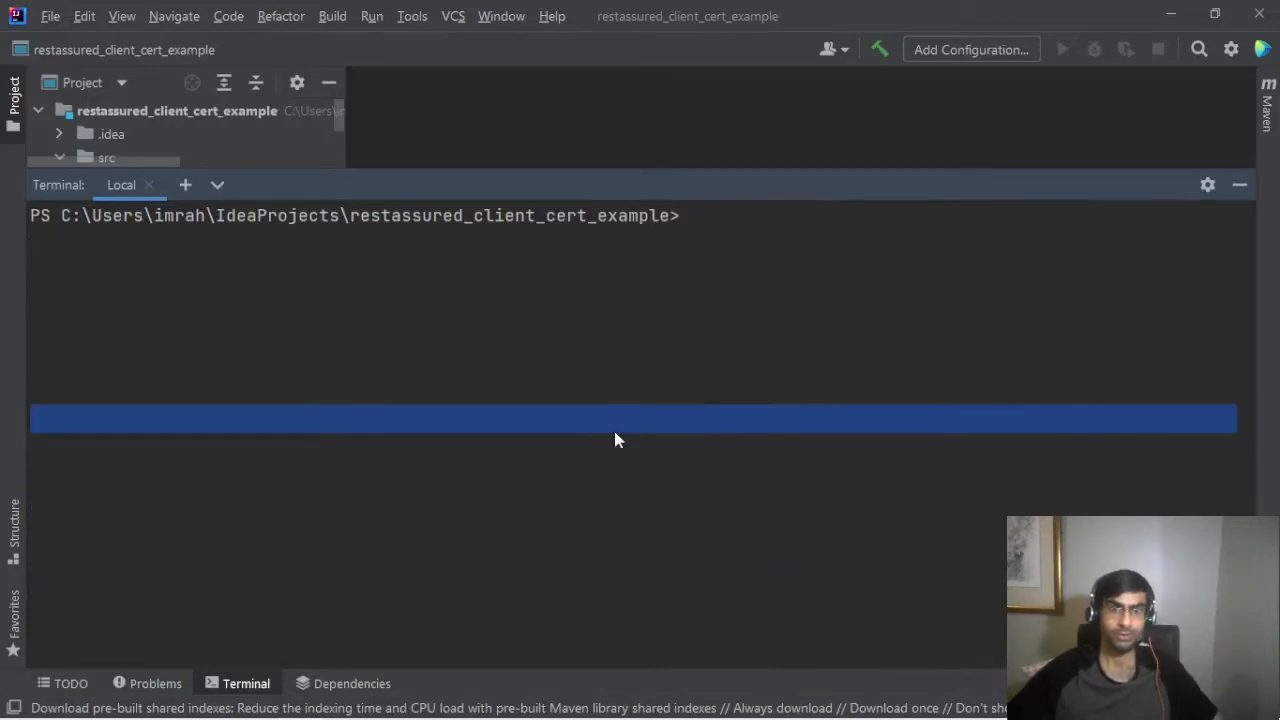
Step: Copy badssl.com-client.p12 from Downloads into the project and bring up its file actions
{"action": "type", "text": "cp"}
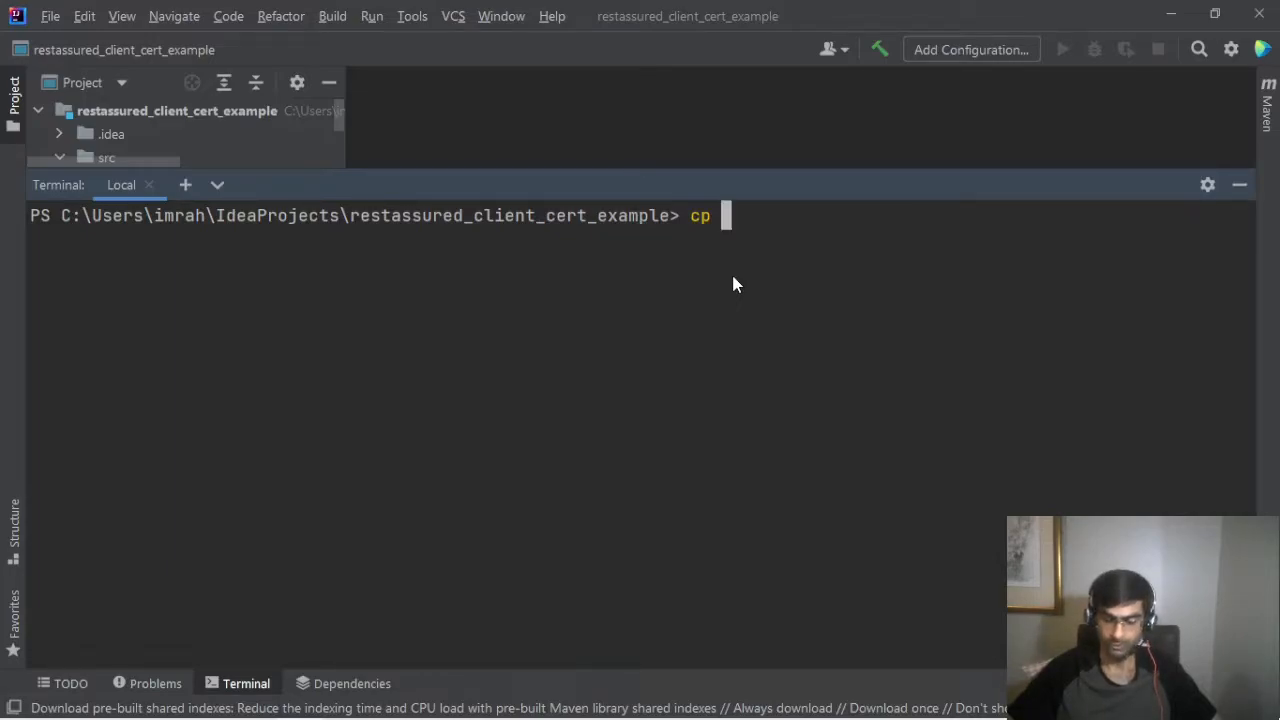
{"action": "type", "text": "..\\..\\Downloads\\badssl.com-client.p12 ."}
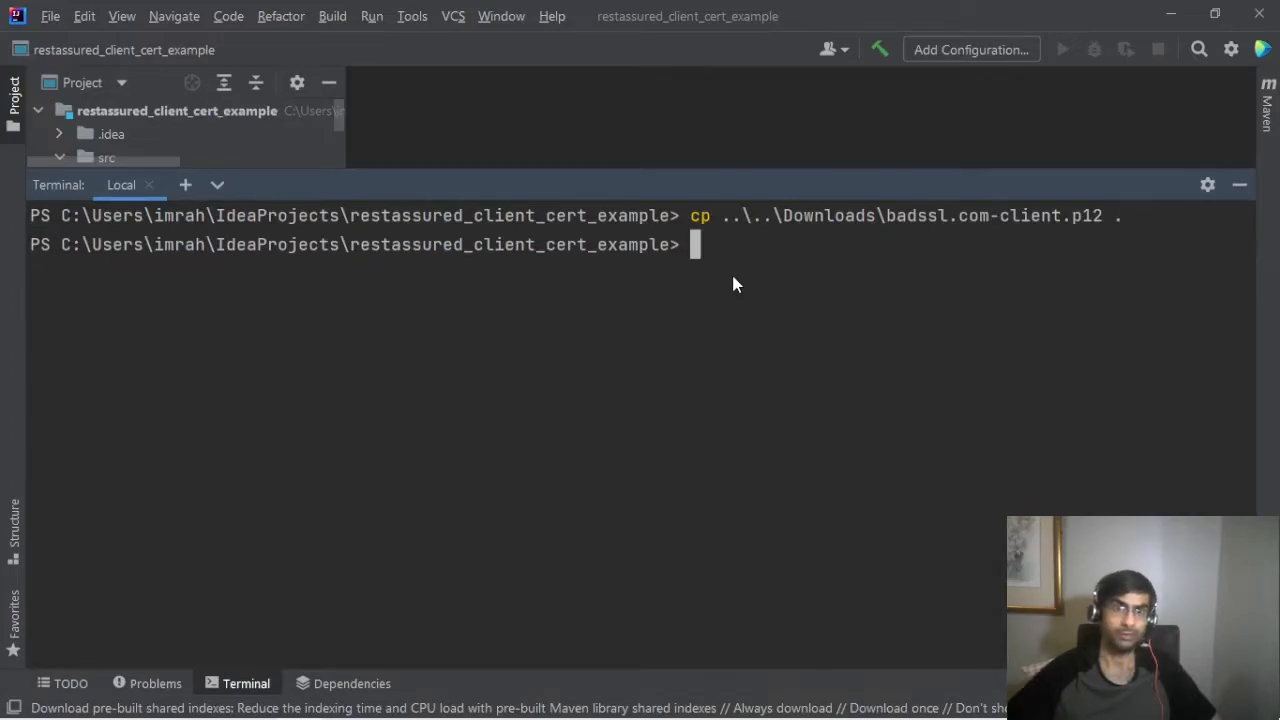
{"action": "left_click", "coordinate": [126, 321]}
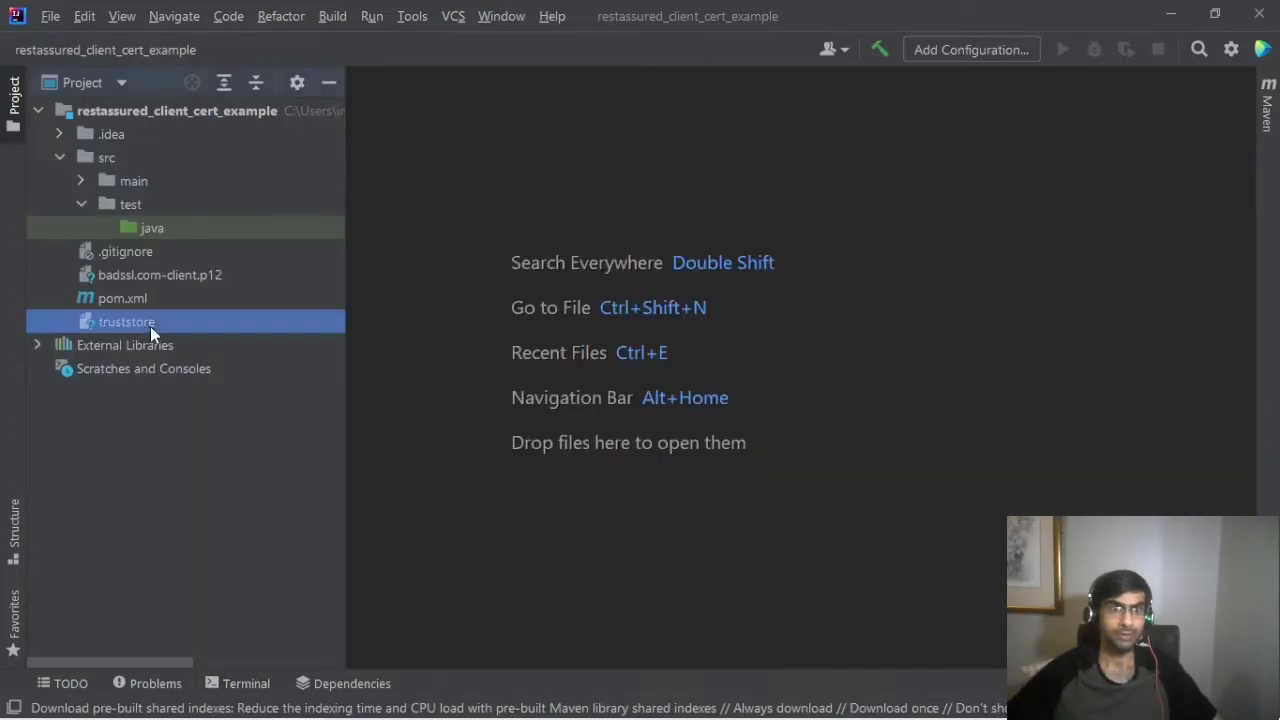
{"action": "left_click", "coordinate": [159, 274]}
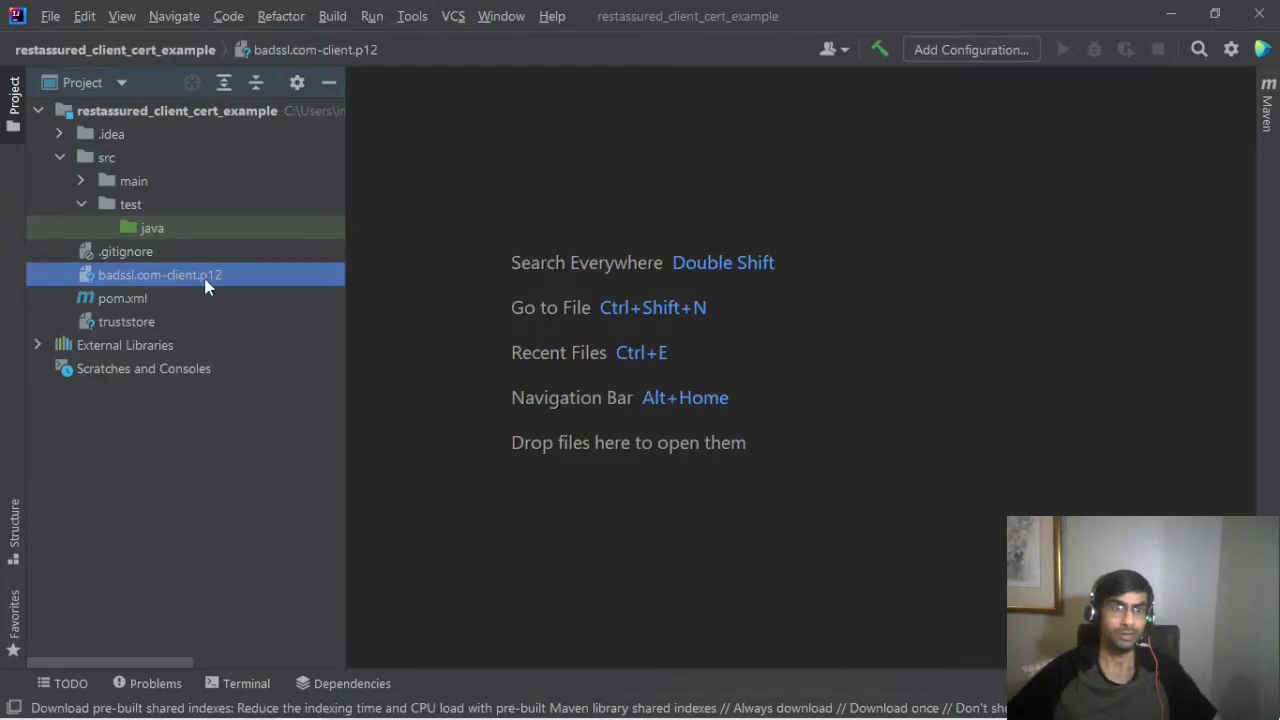
{"action": "right_click", "coordinate": [159, 274]}
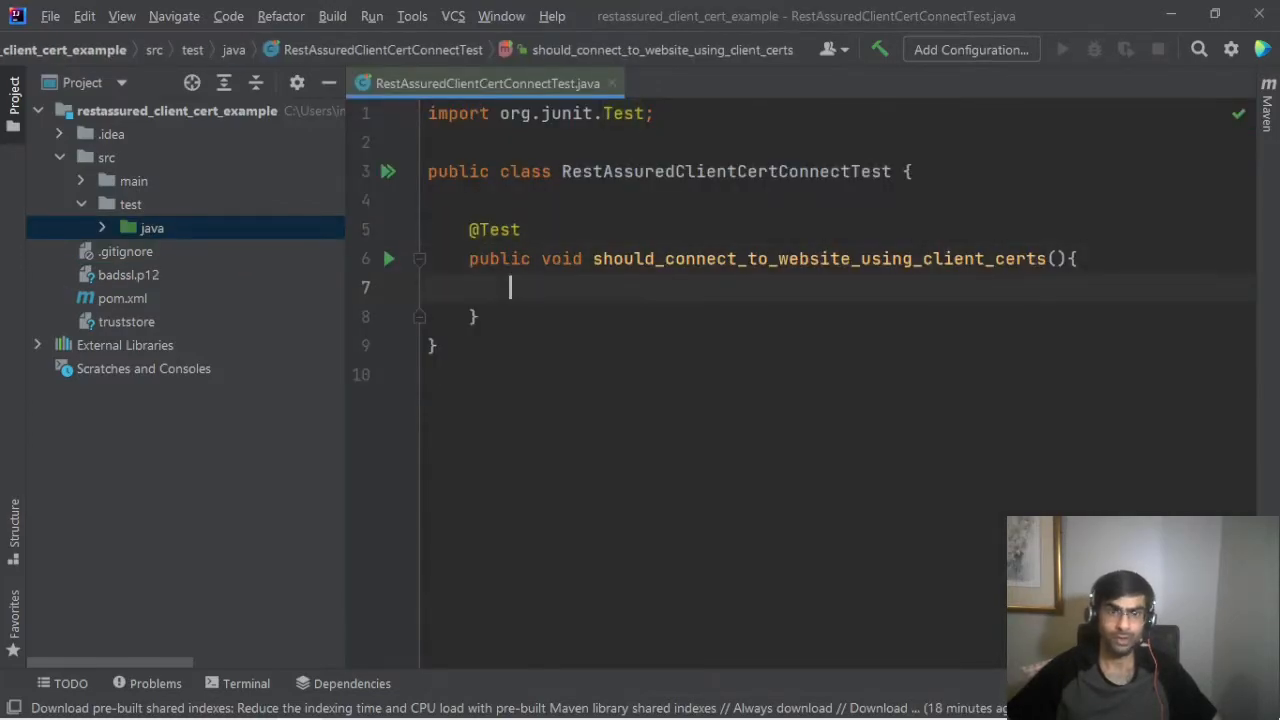
Step: Write RestAssured.config().sslConfig(sslConfig().with()), statically importing sslConfig
{"action": "type", "text": "Res"}
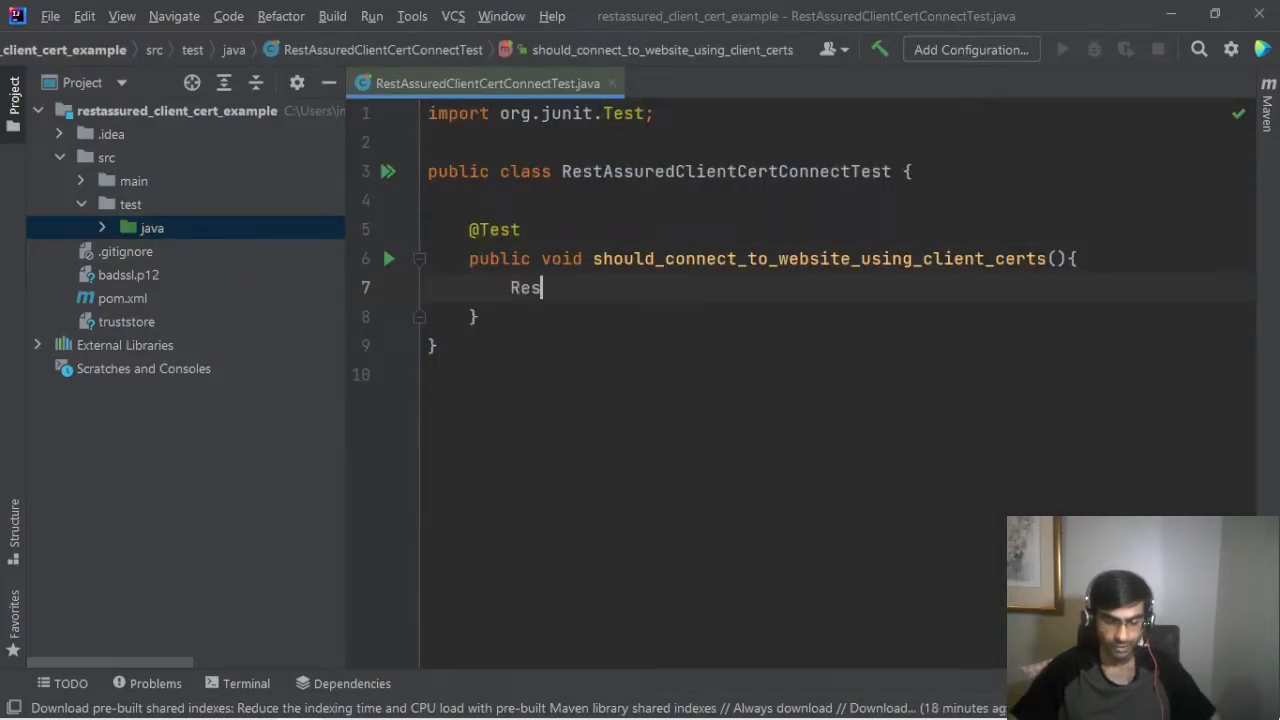
{"action": "type", "text": "Assured."}
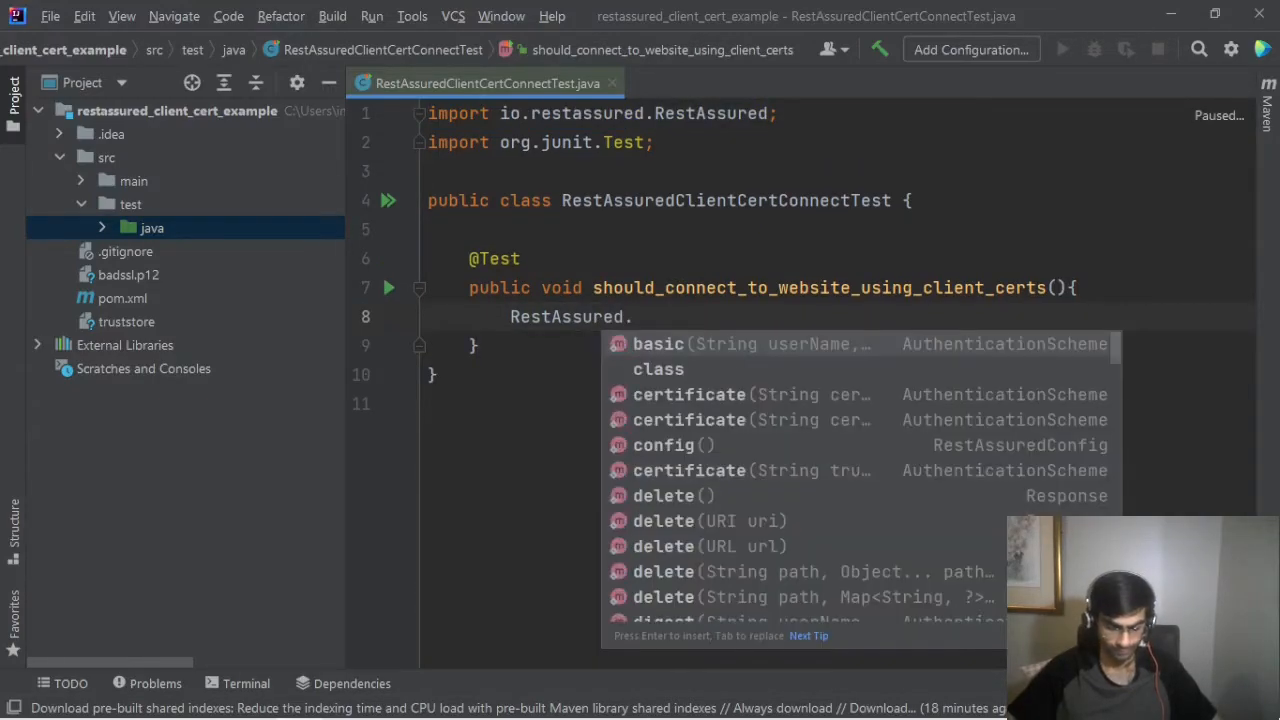
{"action": "left_click", "coordinate": [673, 444]}
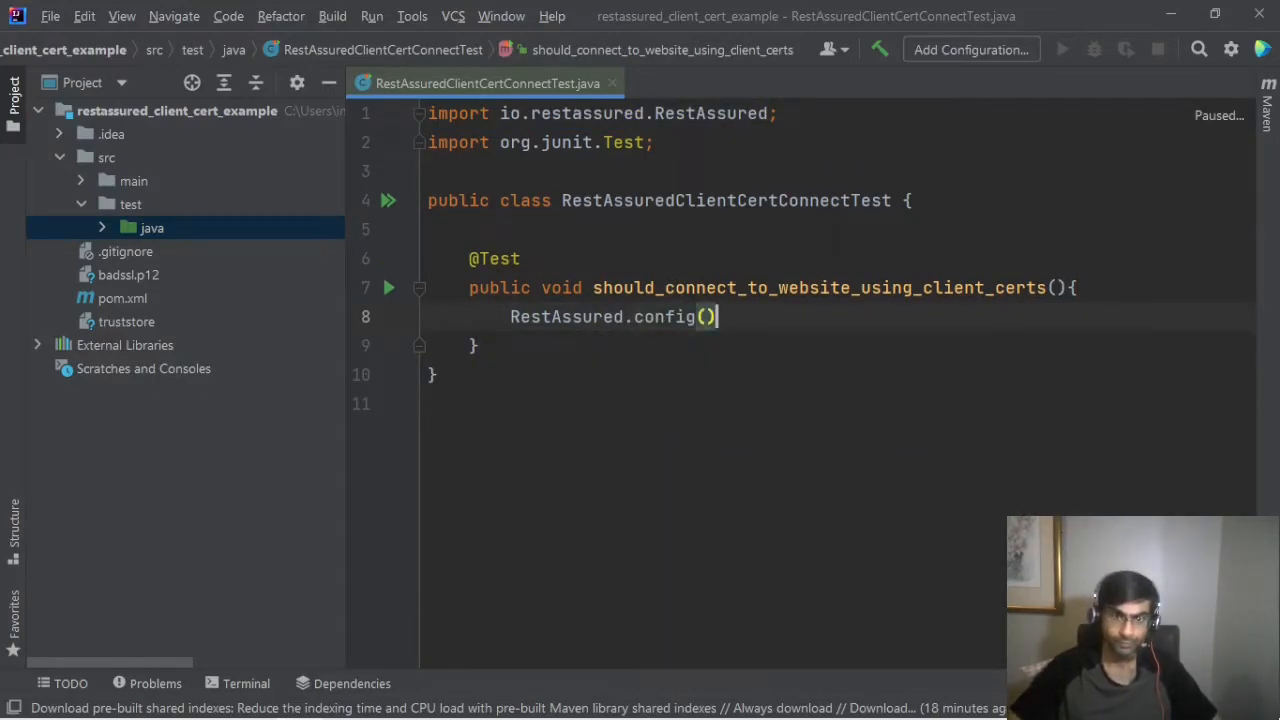
{"action": "type", "text": ".sslConfig("}
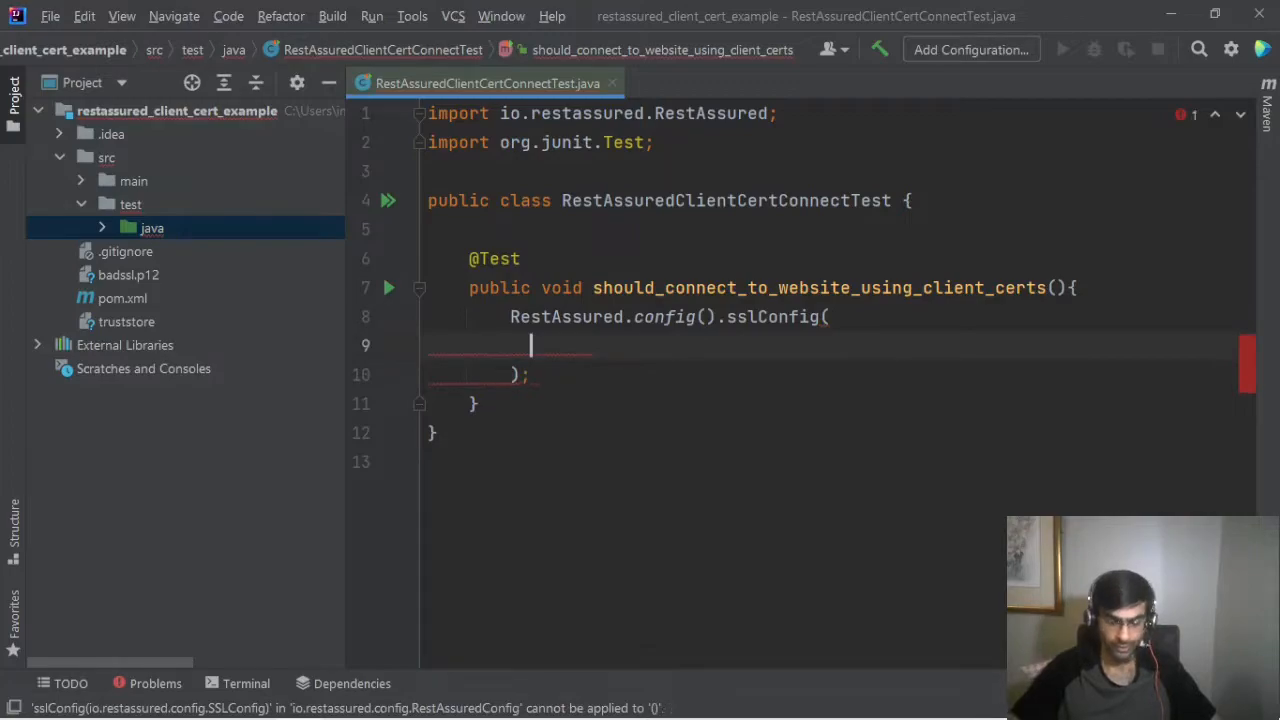
{"action": "type", "text": "ssl"}
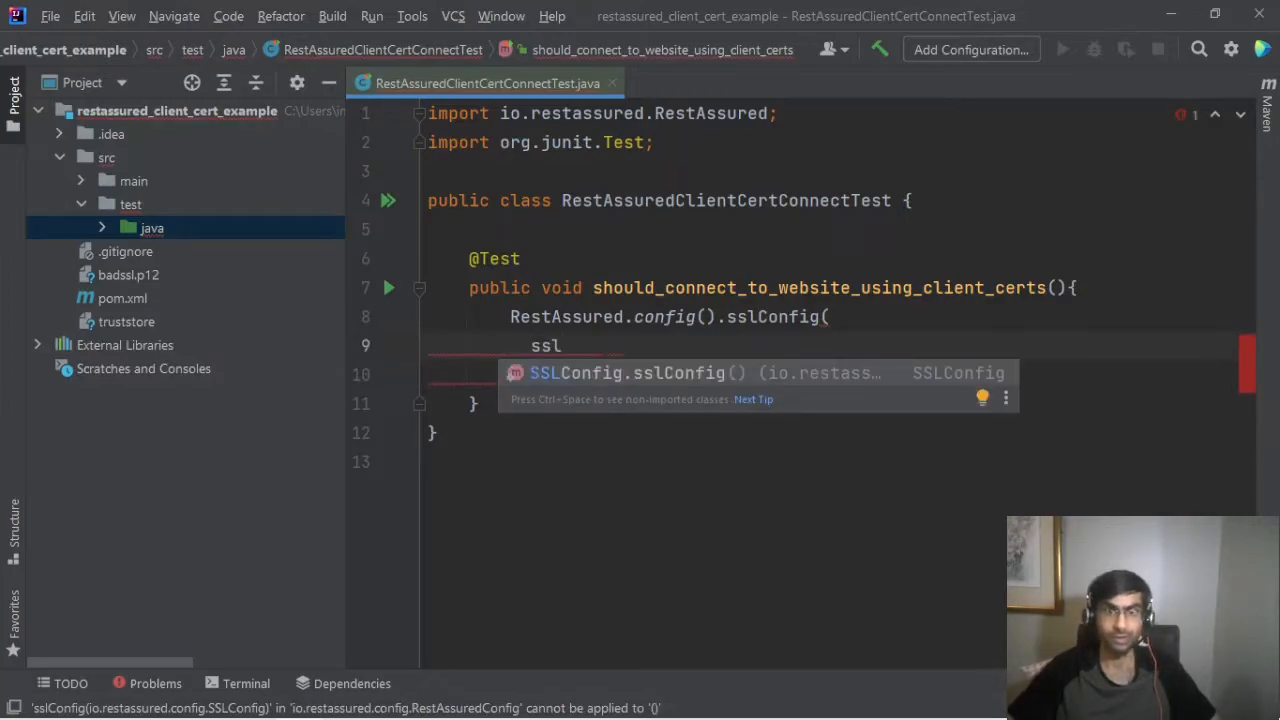
{"action": "type", "text": "c"}
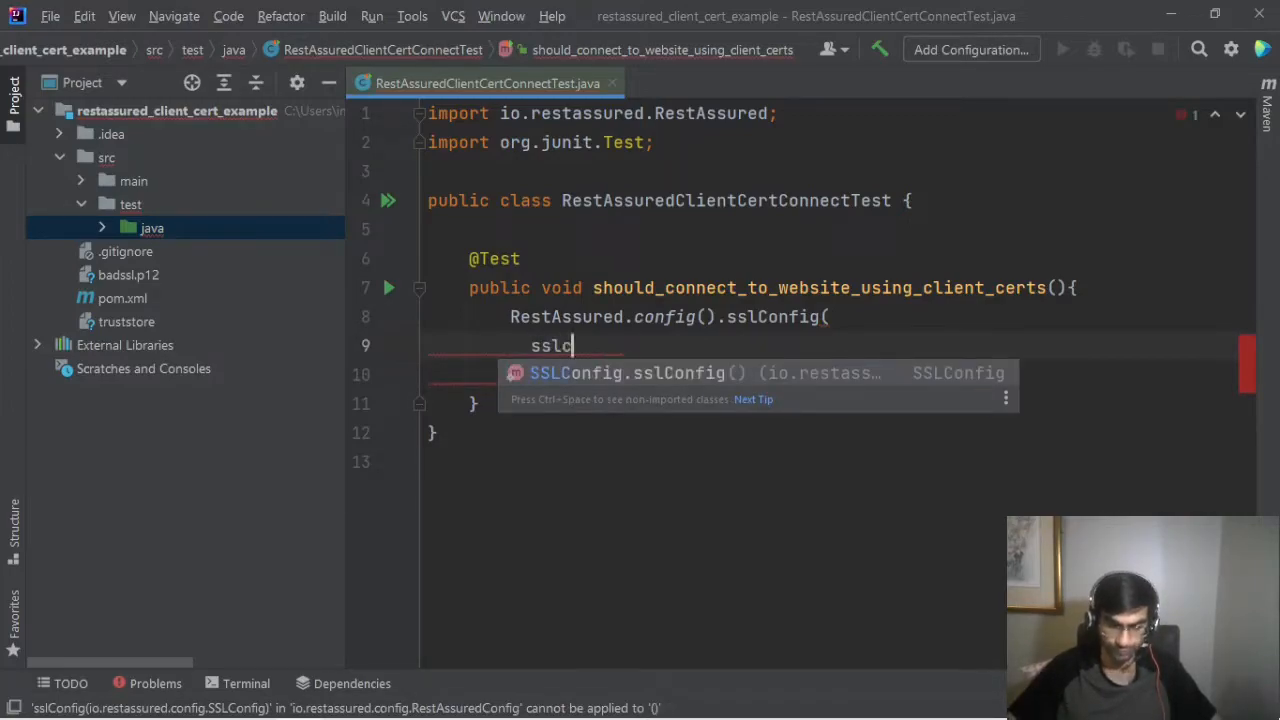
{"action": "type", "text": "onfig()."}
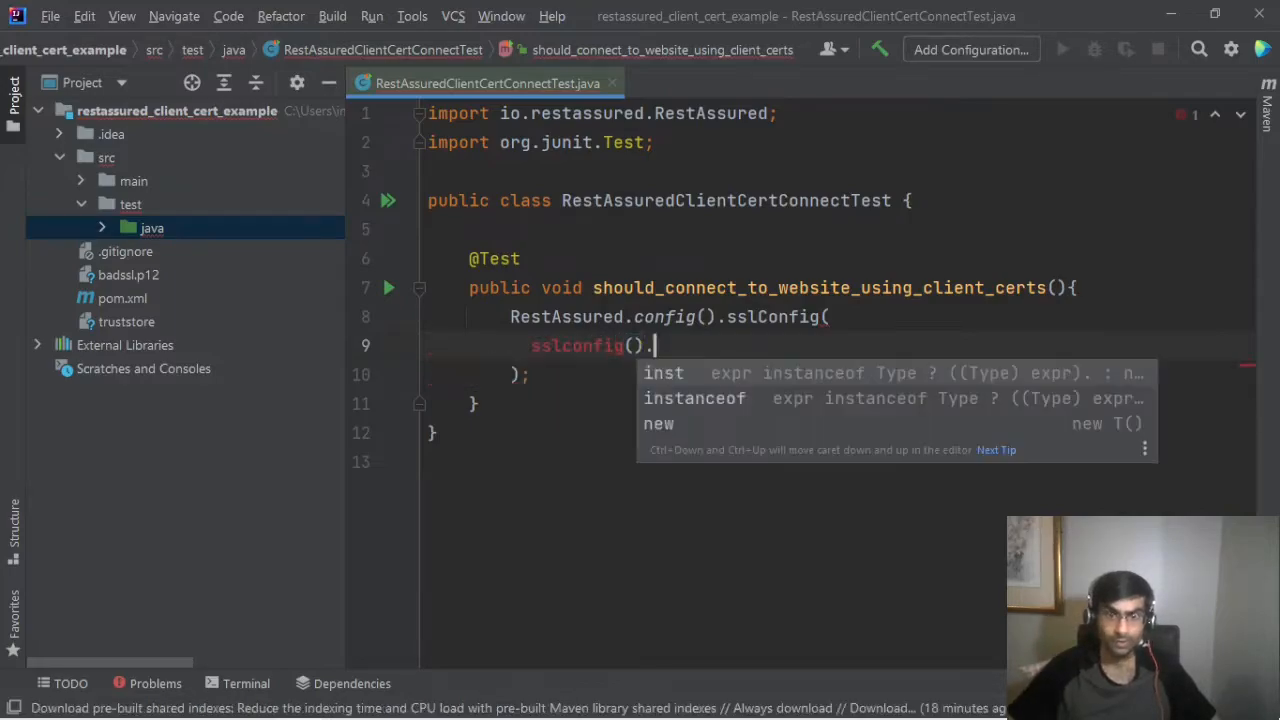
{"action": "type", "text": "wi"}
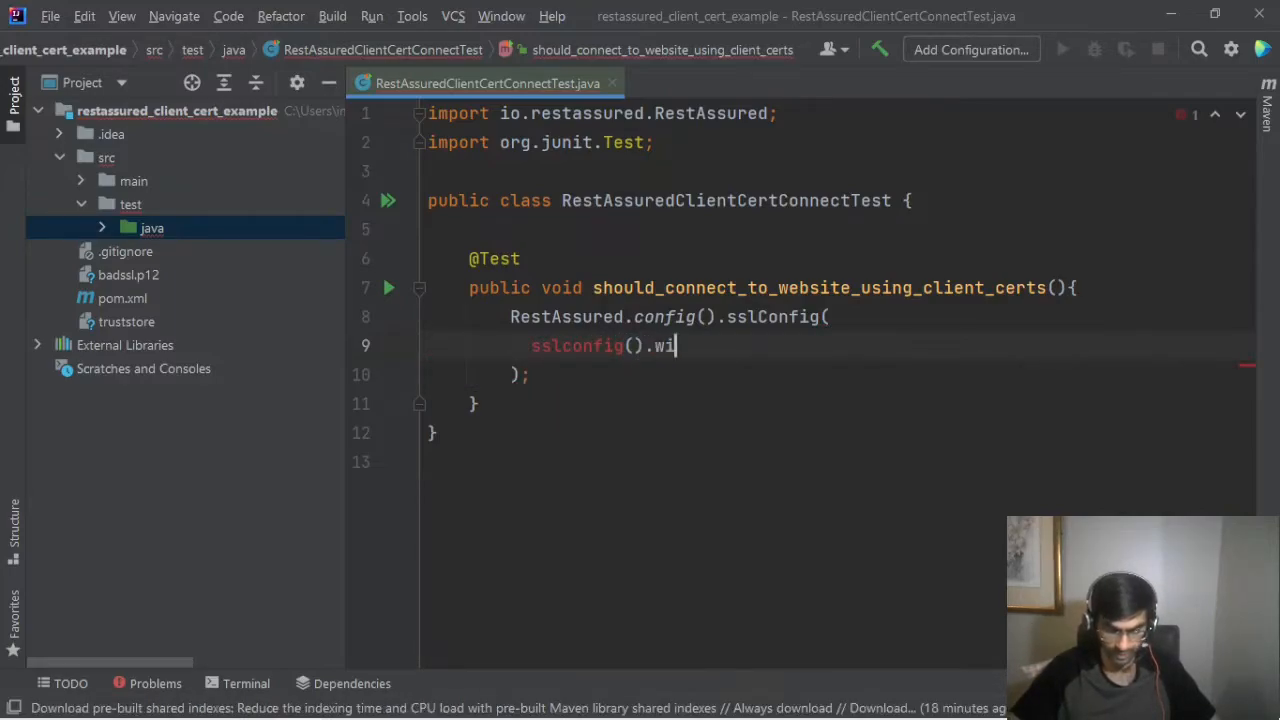
{"action": "type", "text": "th()"}
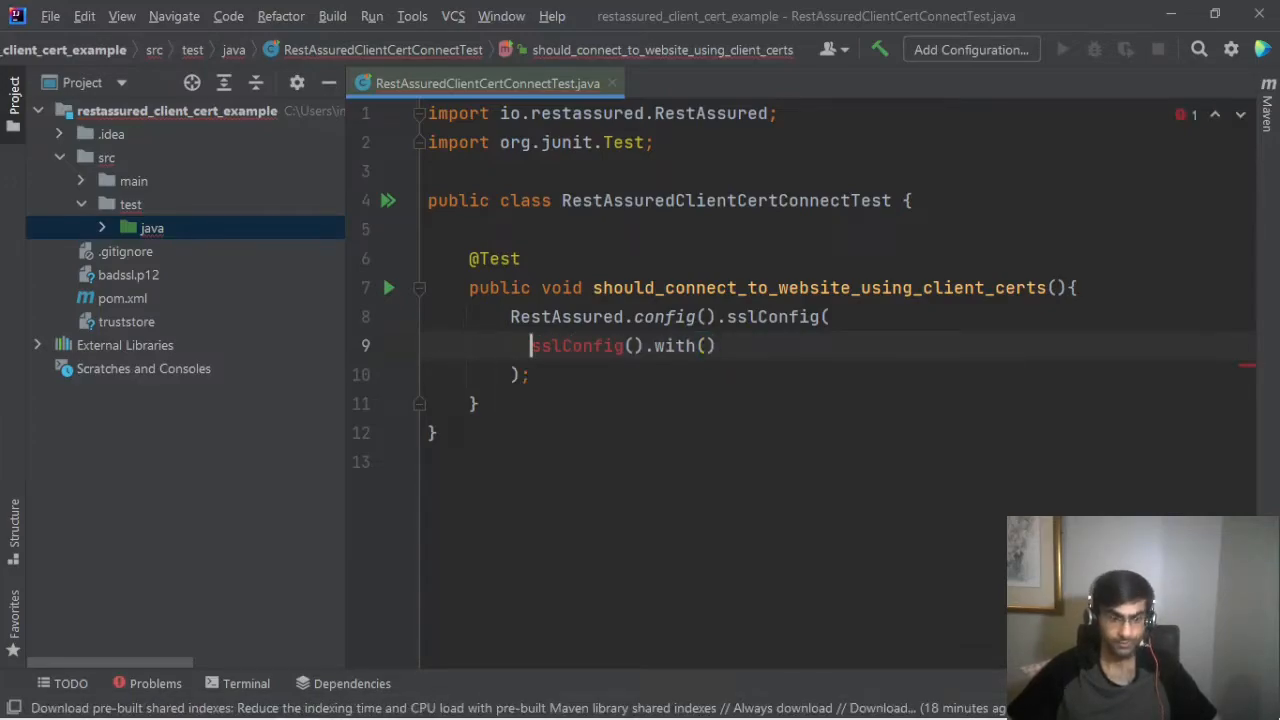
{"action": "key", "text": "Alt+Enter"}
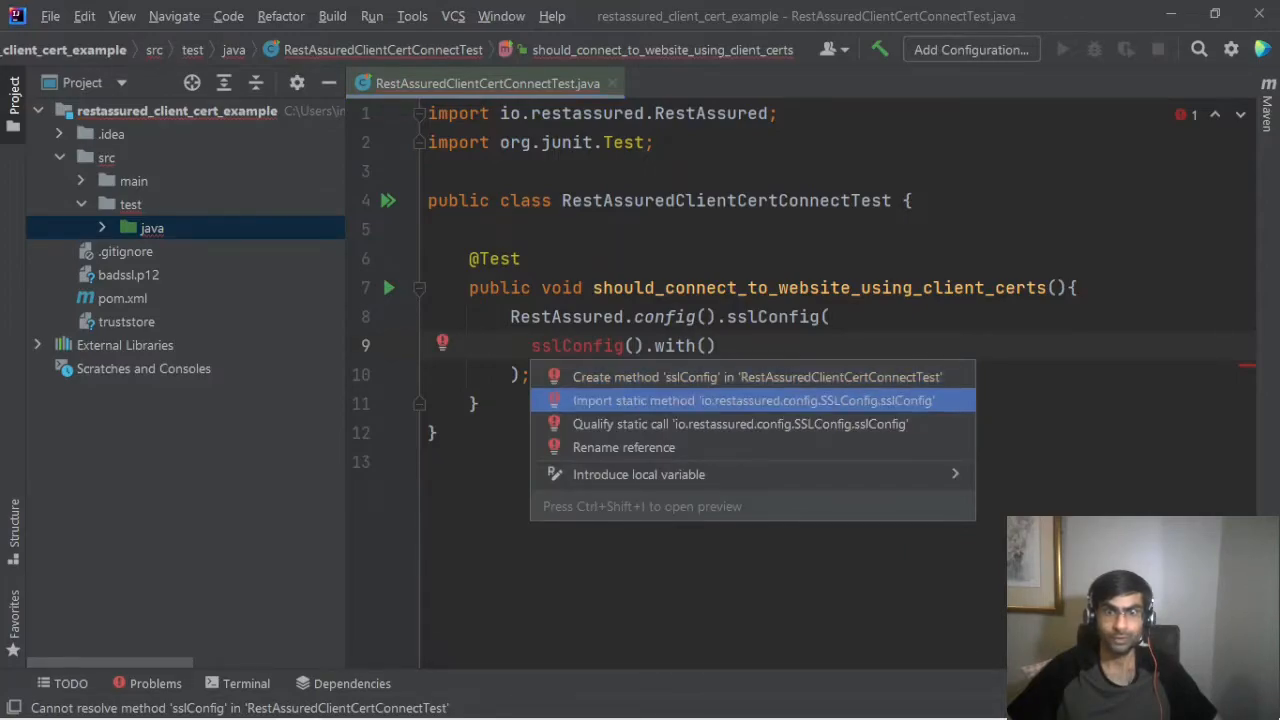
{"action": "left_click", "coordinate": [753, 400]}
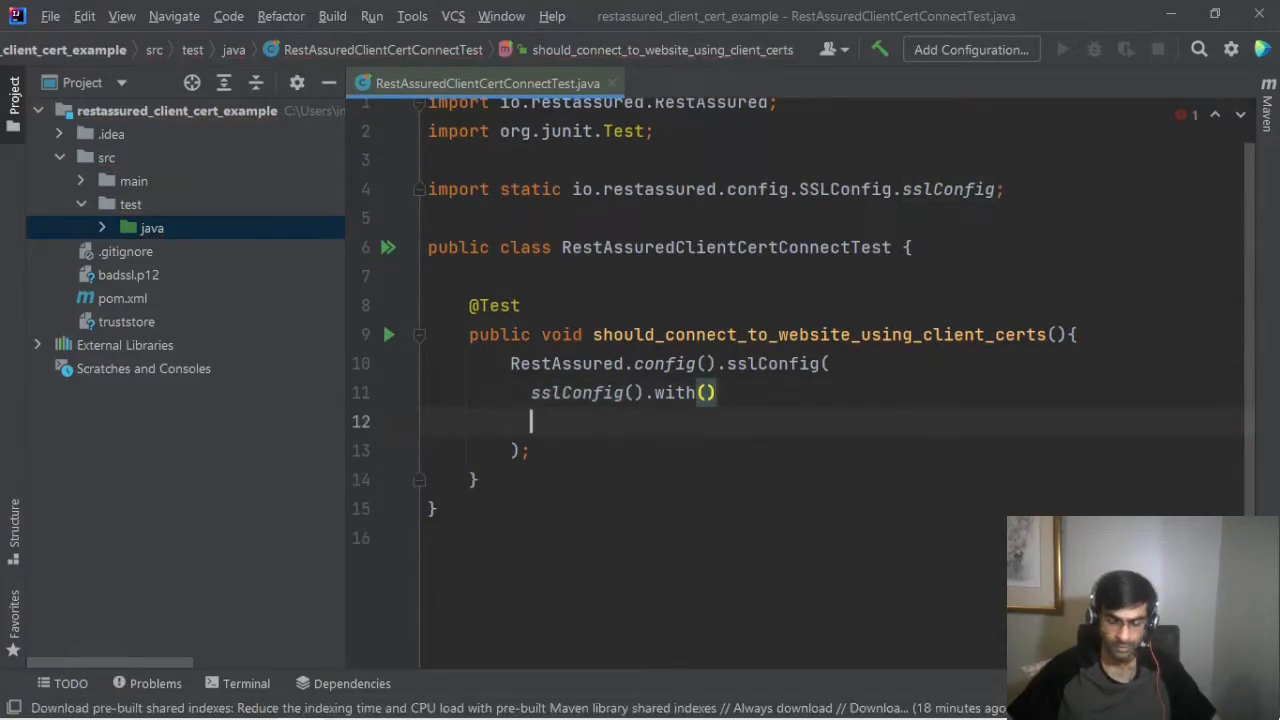
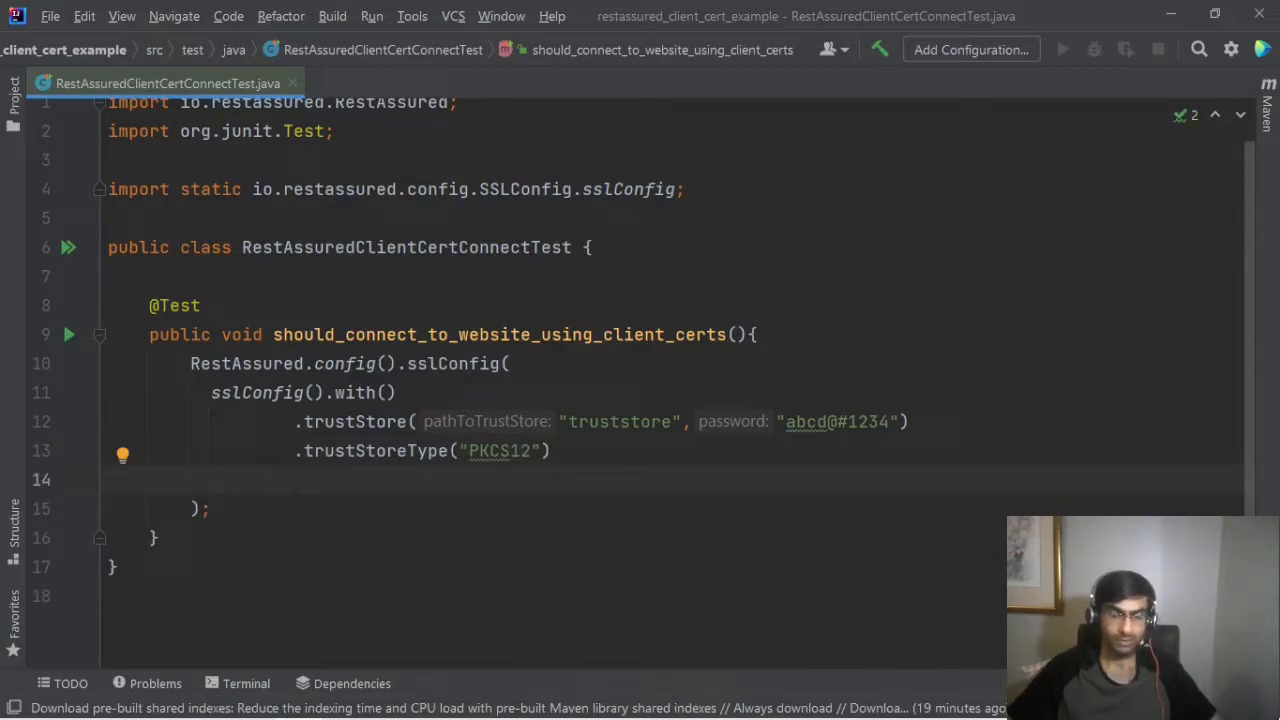
{"action": "key", "text": "Backspace"}
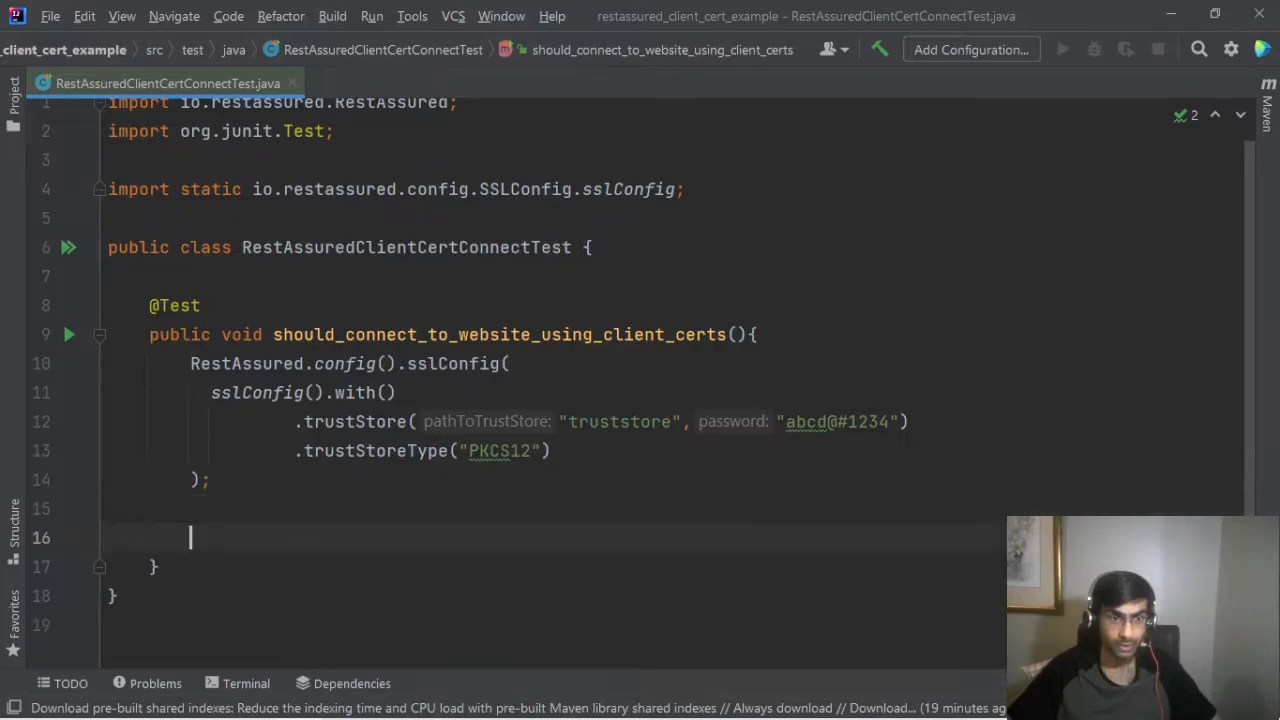
Step: Write Response response = given().contentType(ContentType.HTML), accepting the imports through code completion
{"action": "type", "text": "Res"}
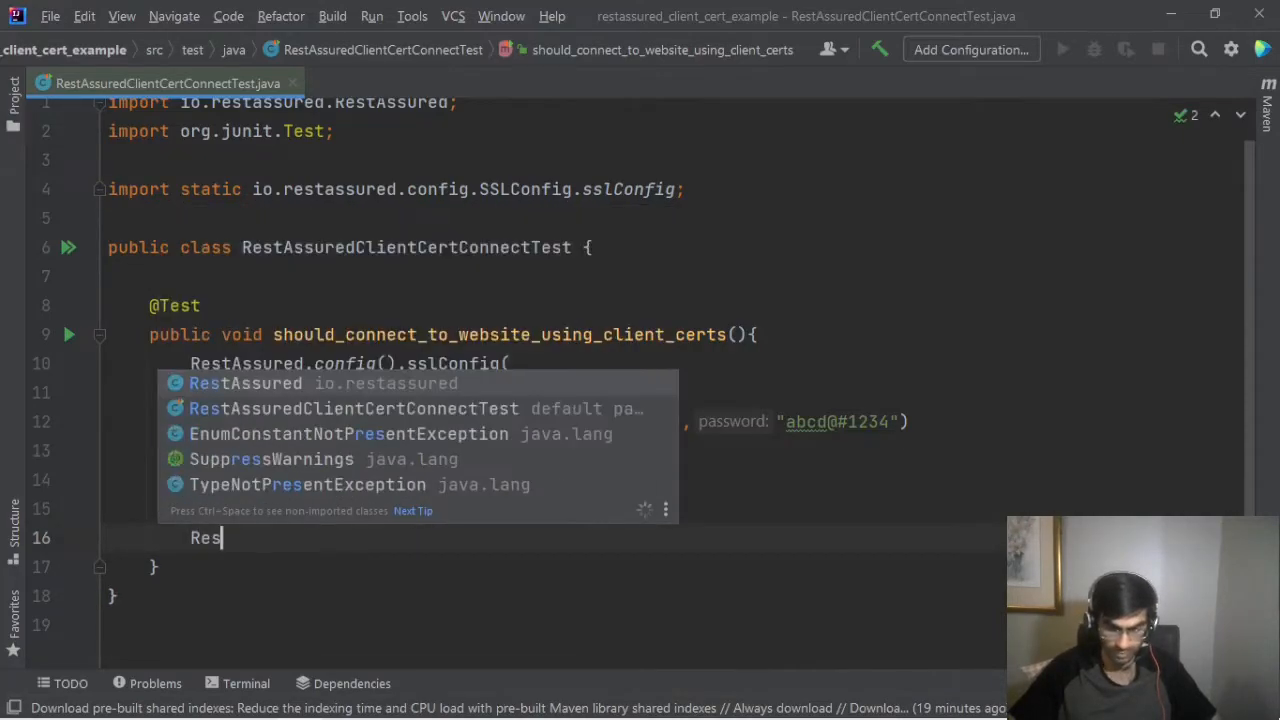
{"action": "type", "text": "Response response="}
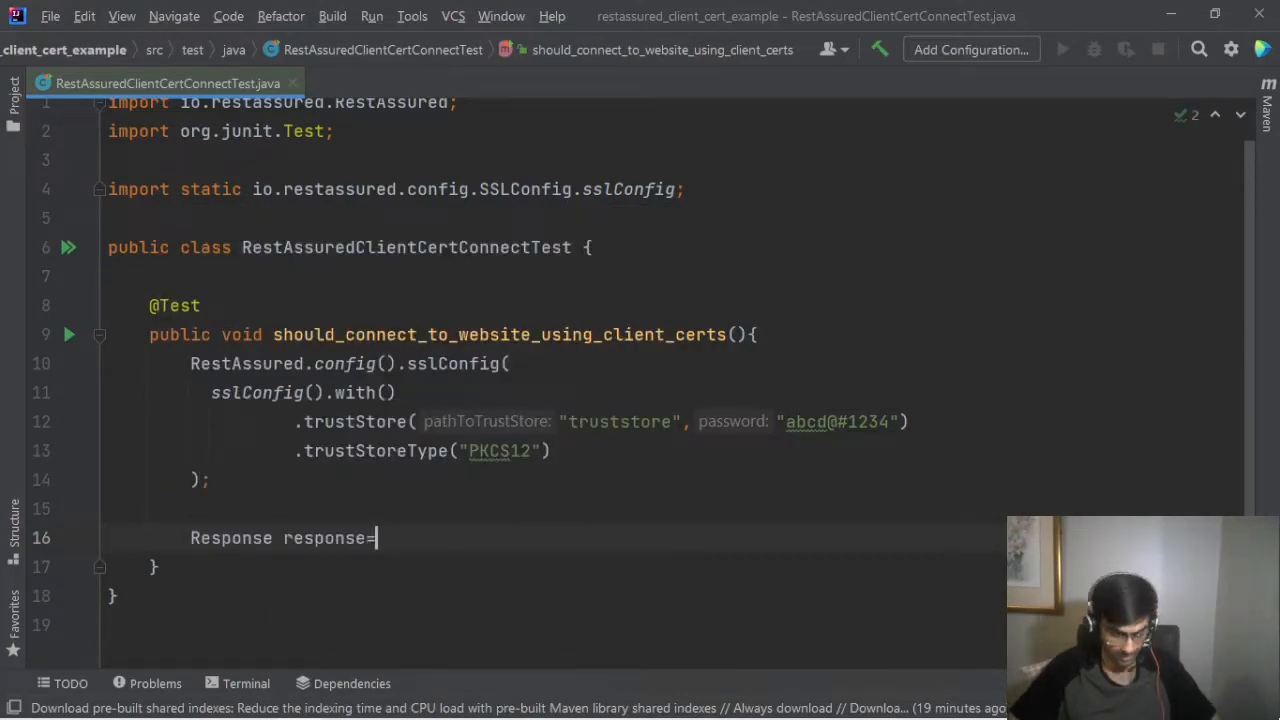
{"action": "type", "text": "given()."}
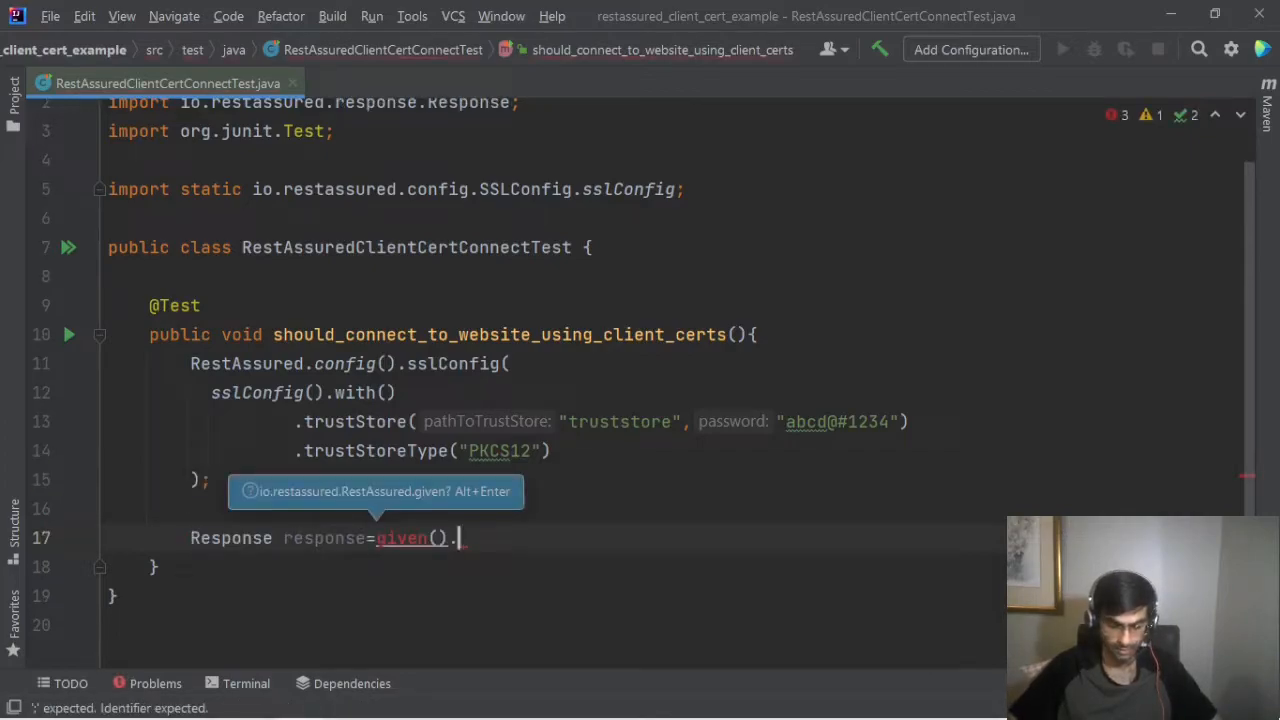
{"action": "type", "text": "conte"}
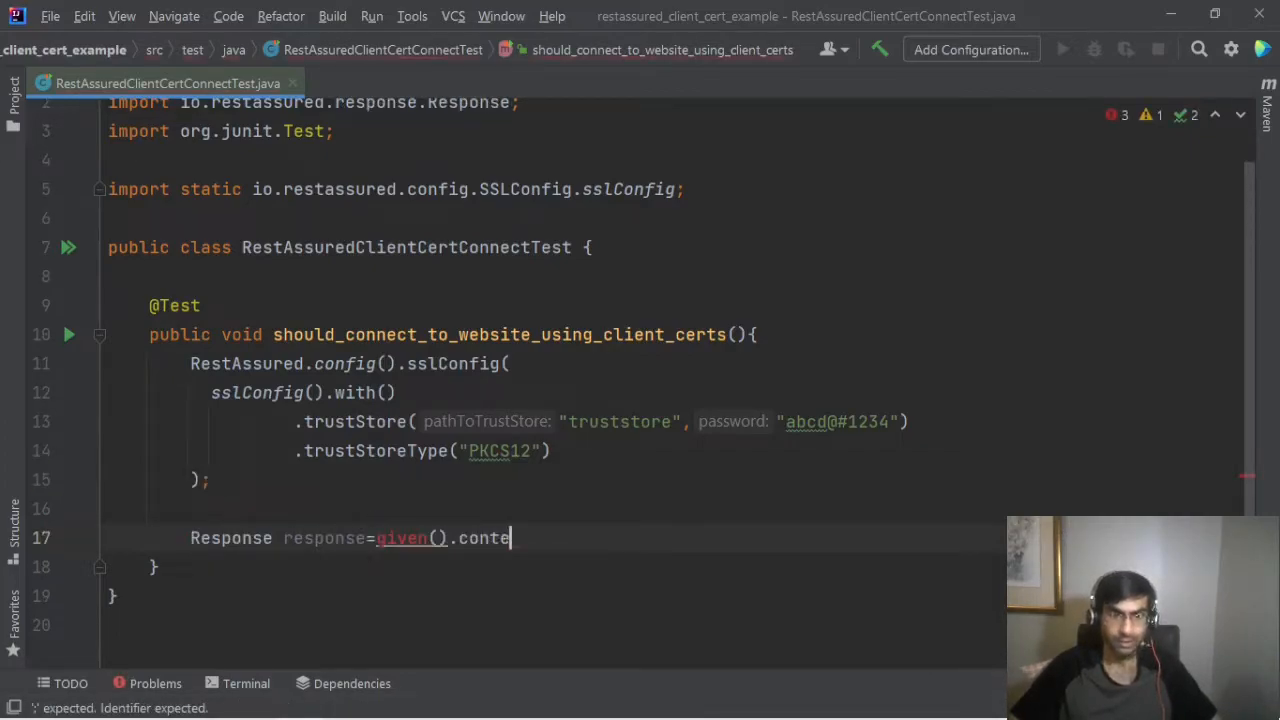
{"action": "type", "text": "ntType()"}
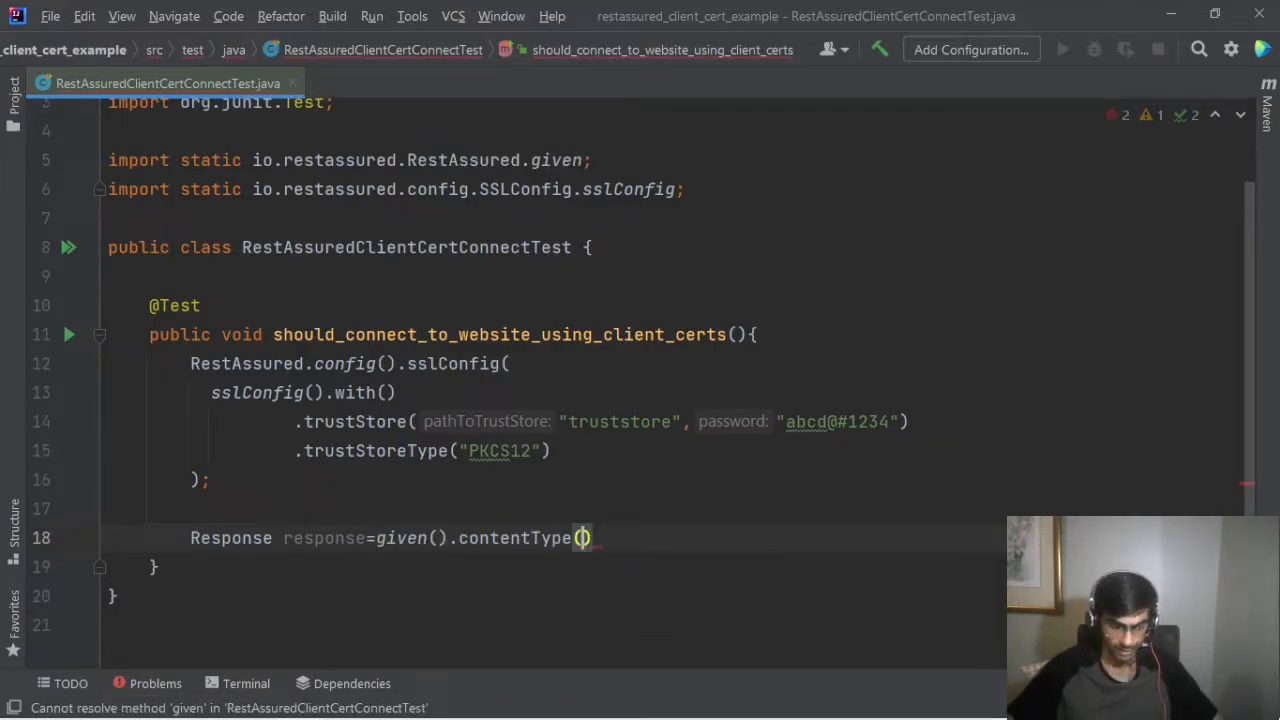
{"action": "type", "text": "ContentType.HTML"}
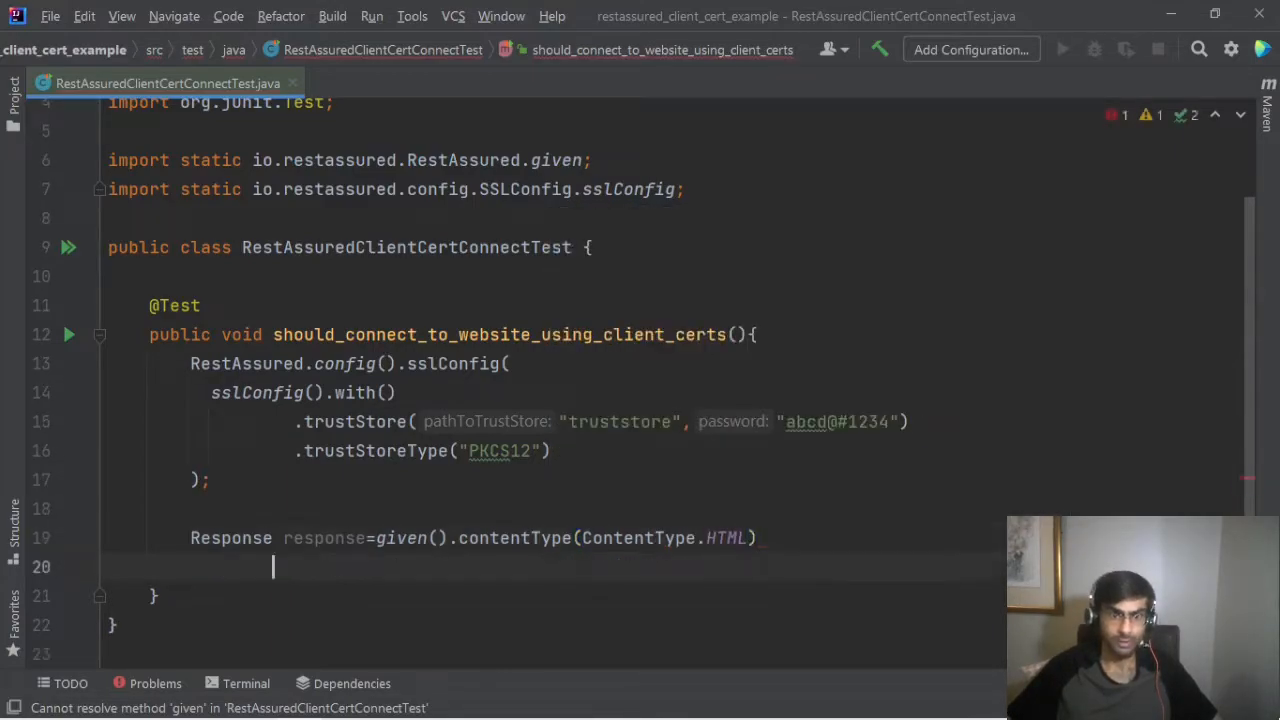
{"action": "type", "text": "."}
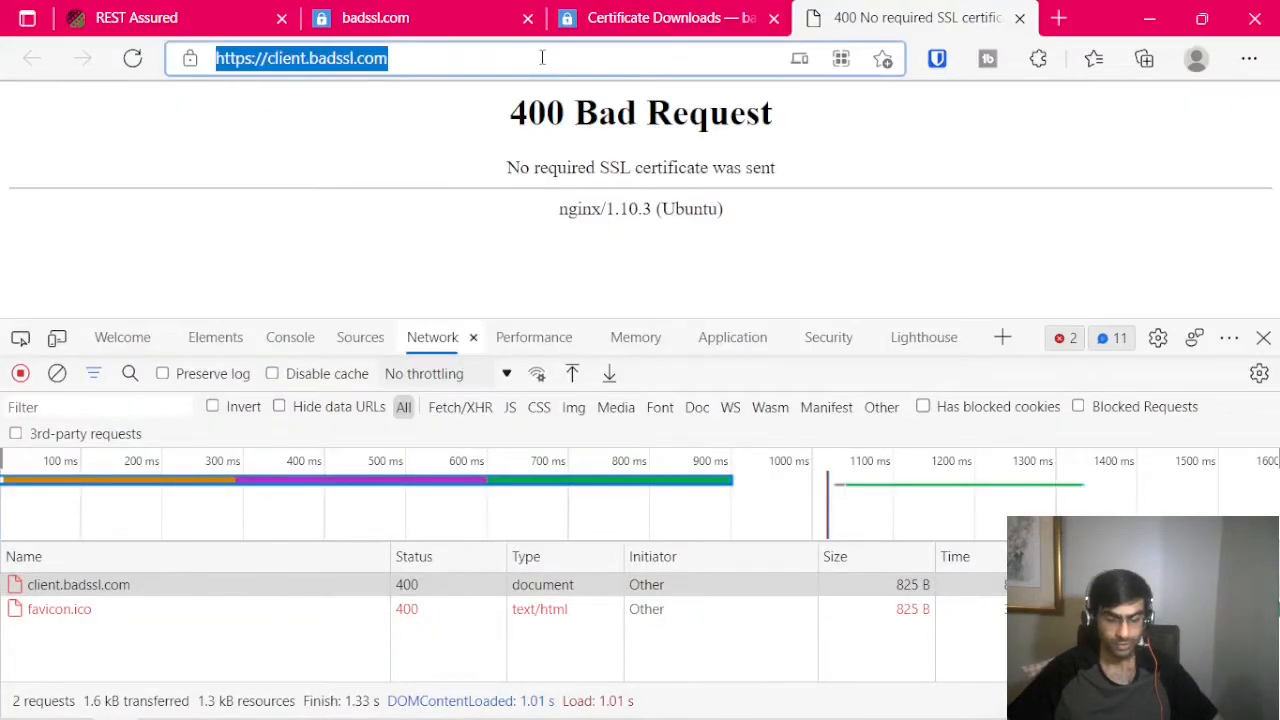
{"action": "mouse_move", "coordinate": [673, 153]}
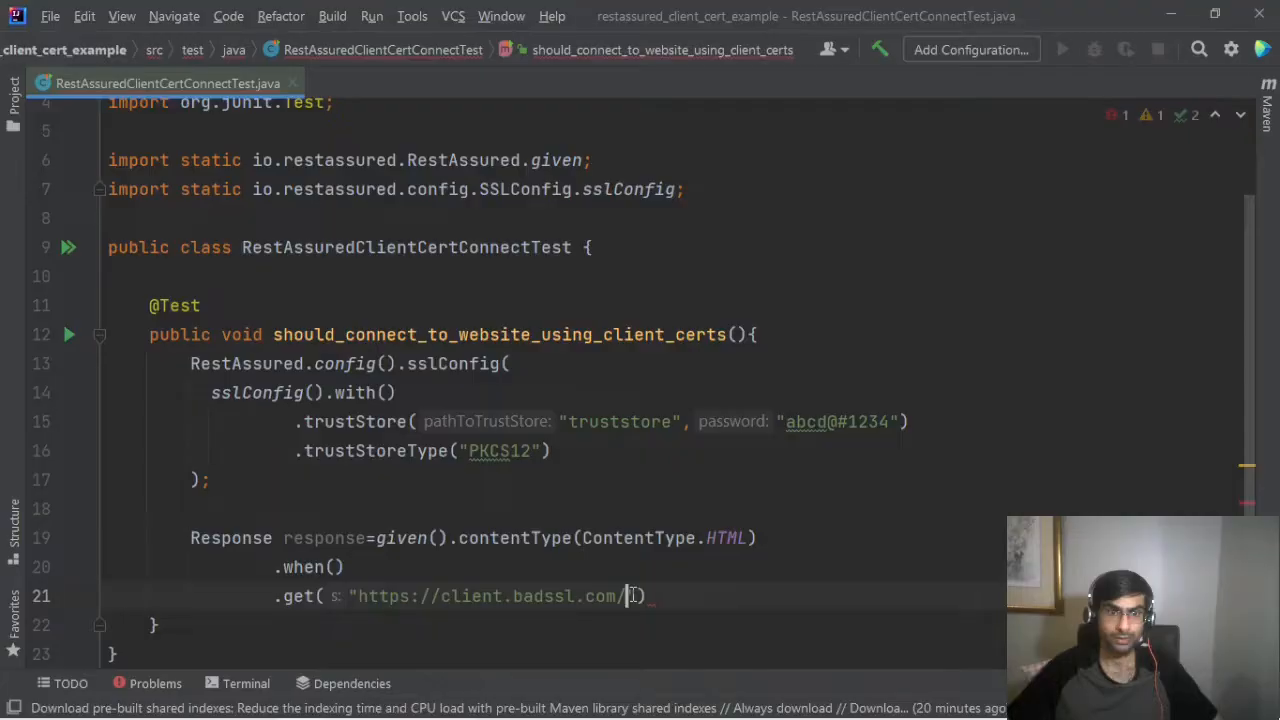
{"action": "type", "text": ".then("}
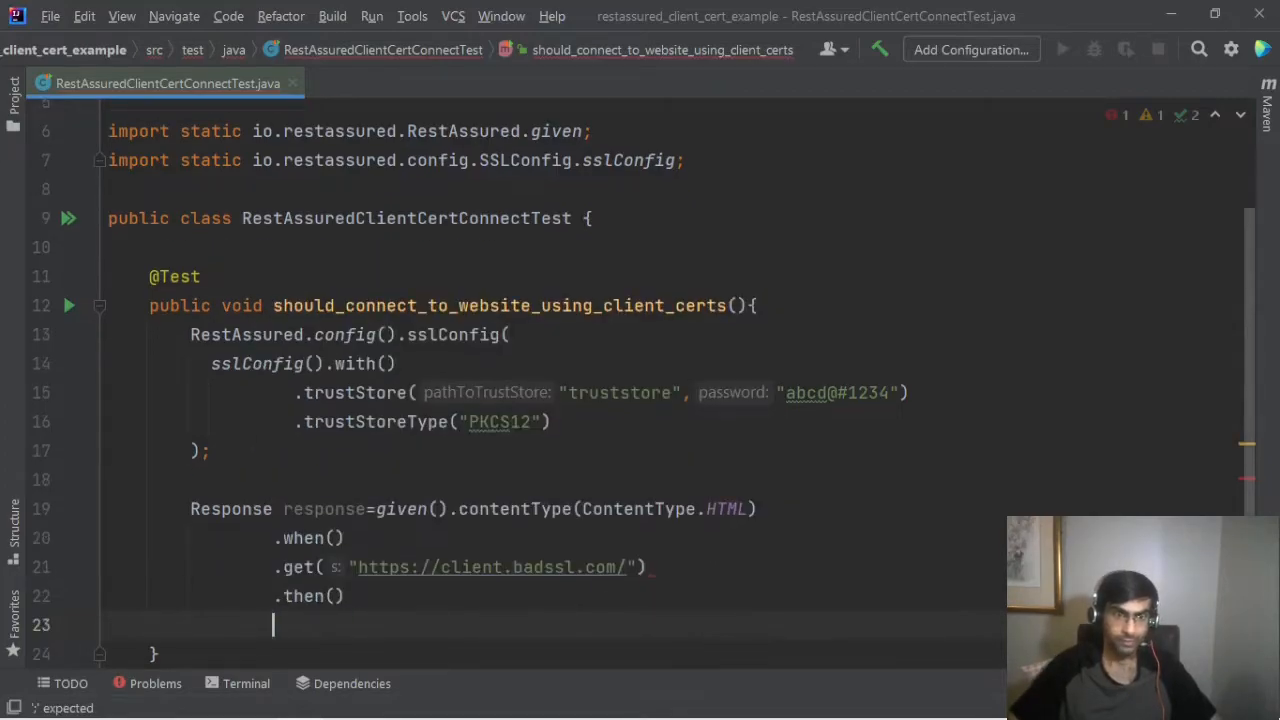
{"action": "type", "text": ".extract().response();"}
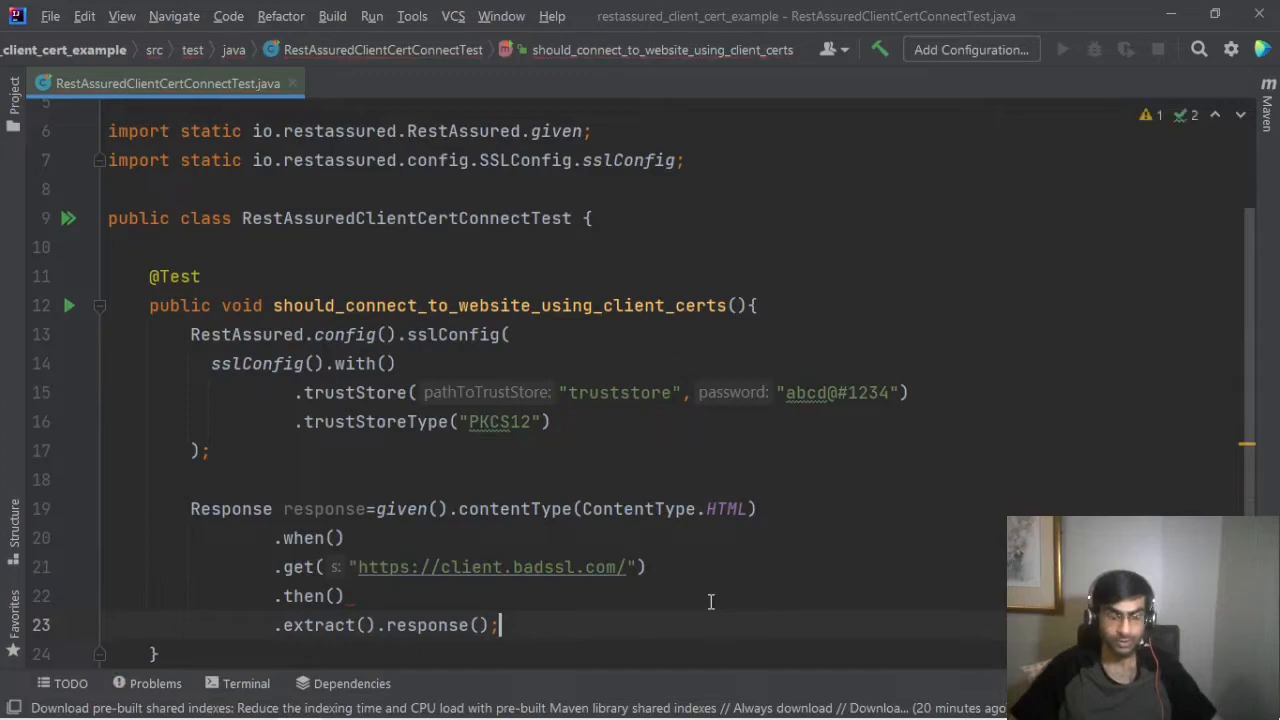
{"action": "type", "text": "assertEquals("}
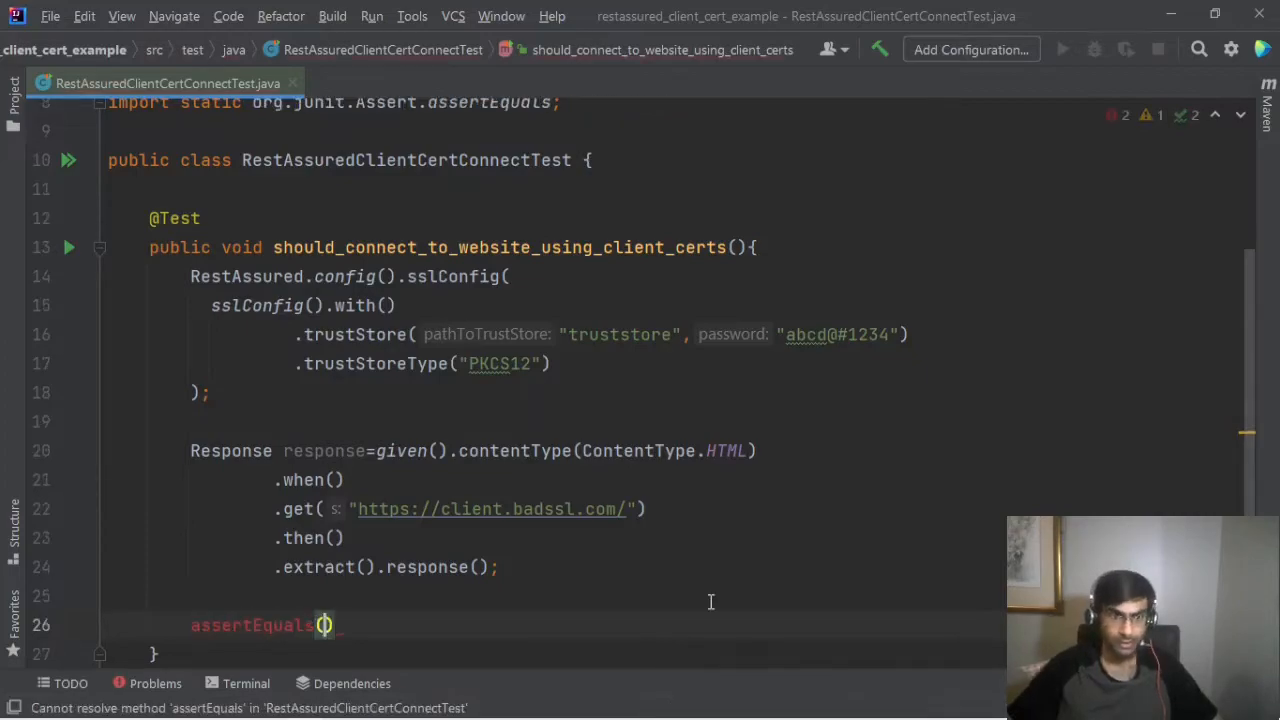
{"action": "type", "text": "HttpST"}
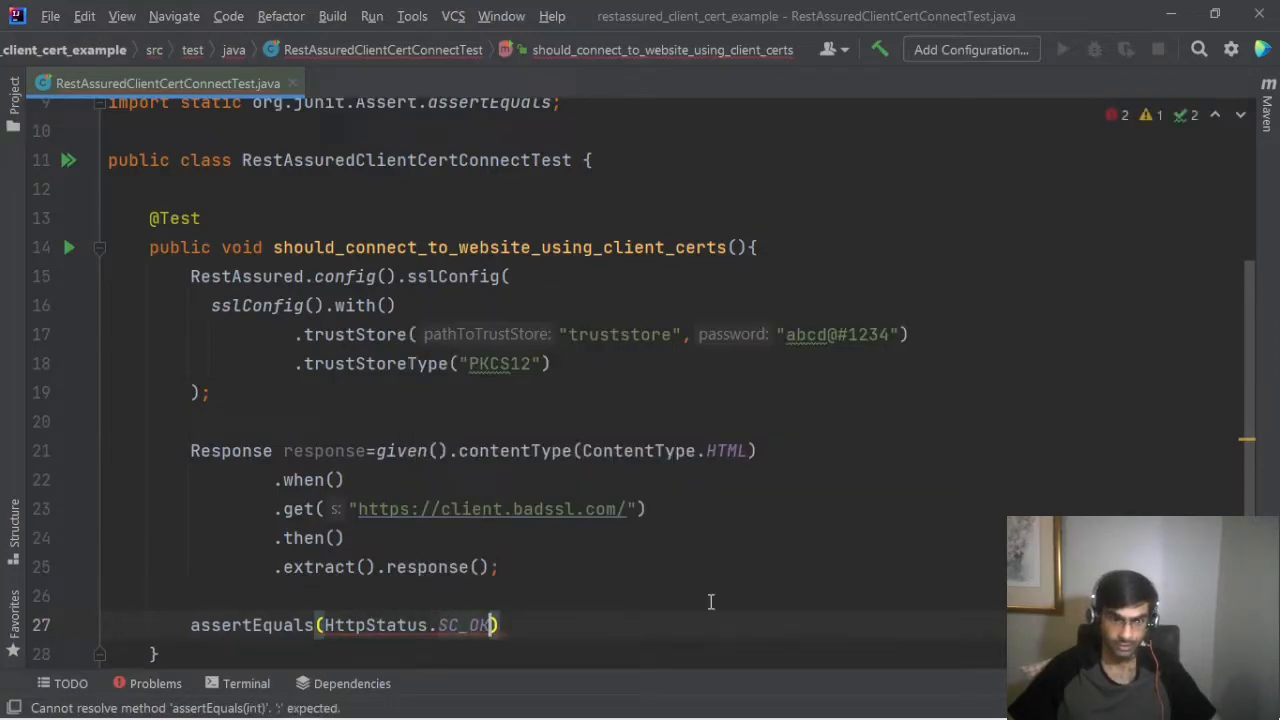
{"action": "type", "text": ",response"}
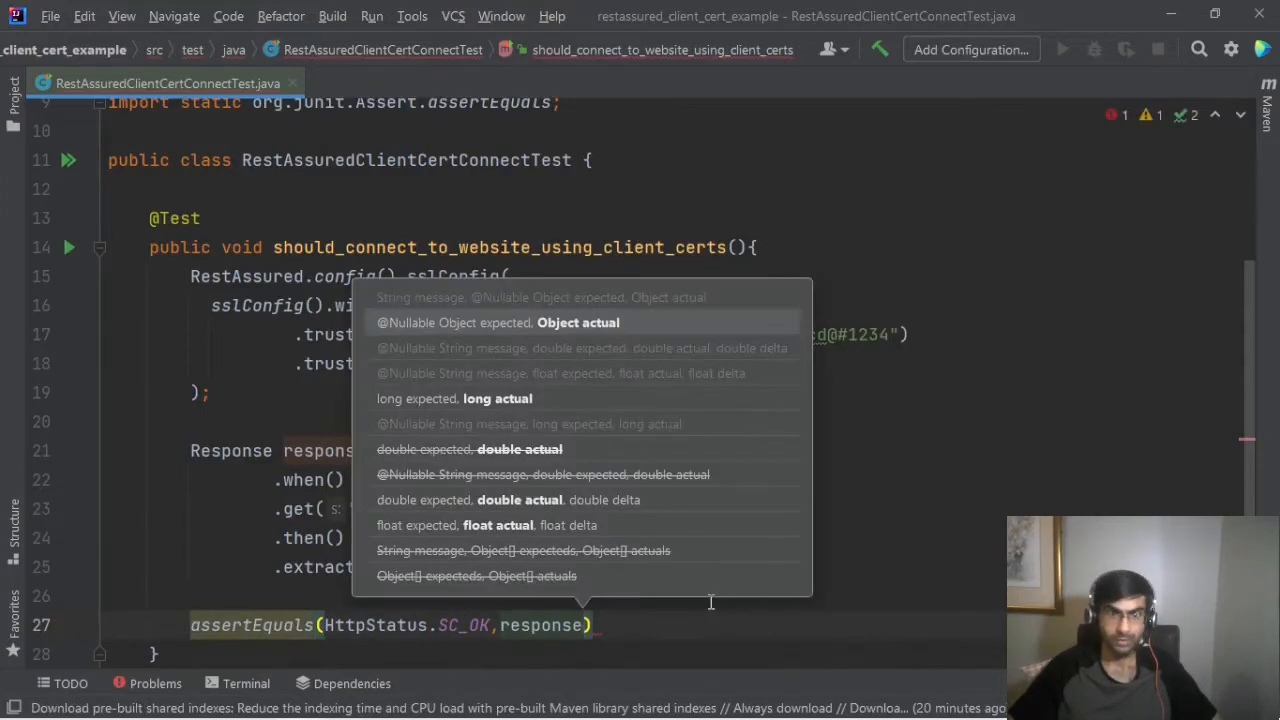
{"action": "type", "text": "."}
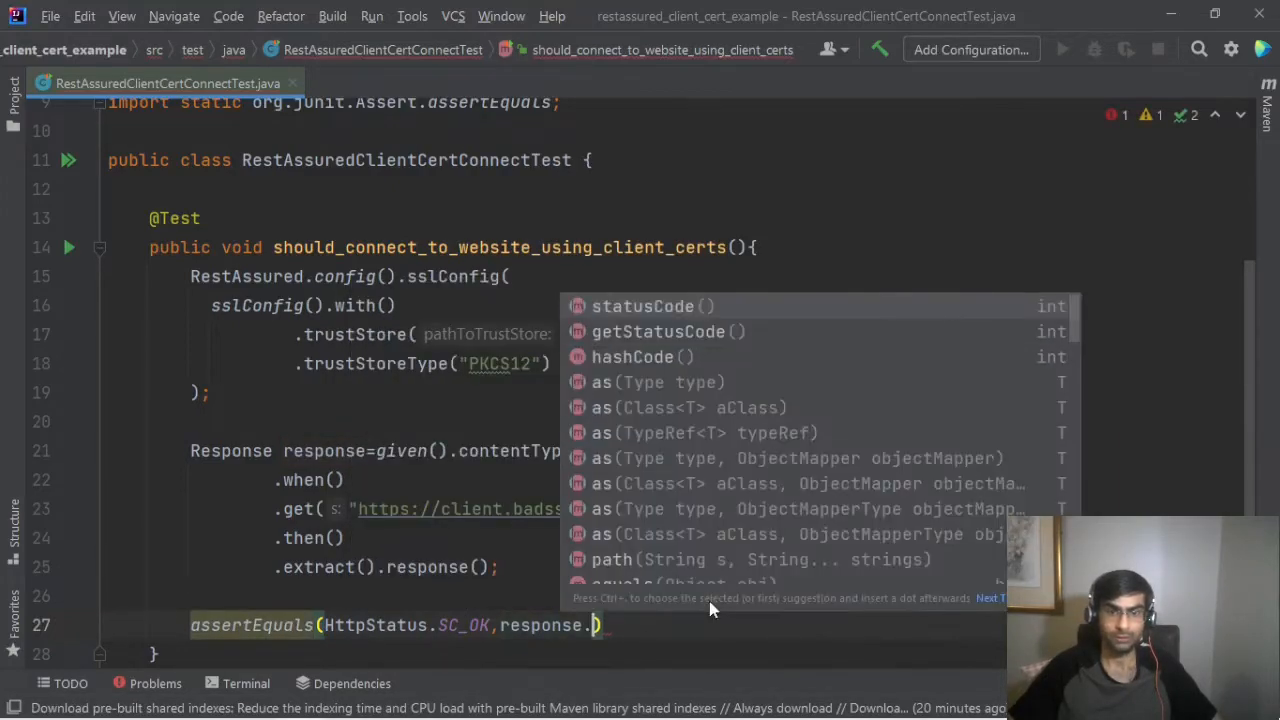
{"action": "left_click", "coordinate": [642, 306]}
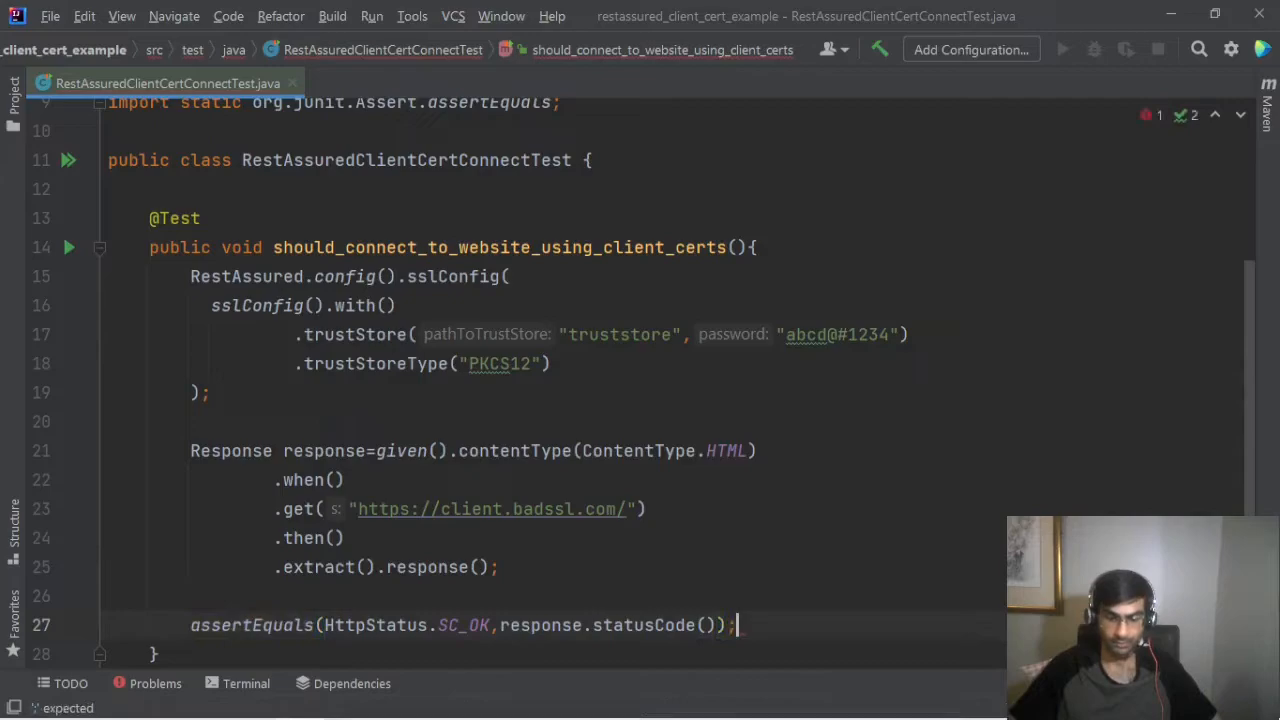
{"action": "key", "text": "Ctrl+Alt+L"}
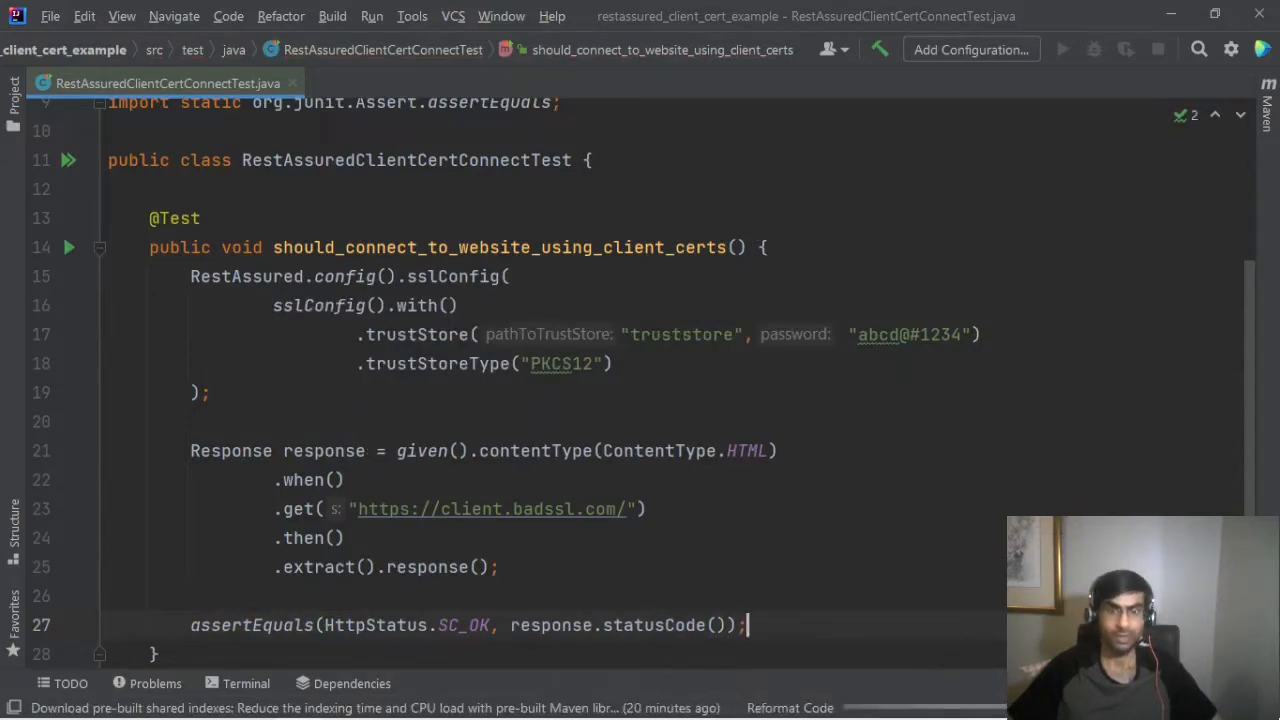
{"action": "mouse_move", "coordinate": [740, 481]}
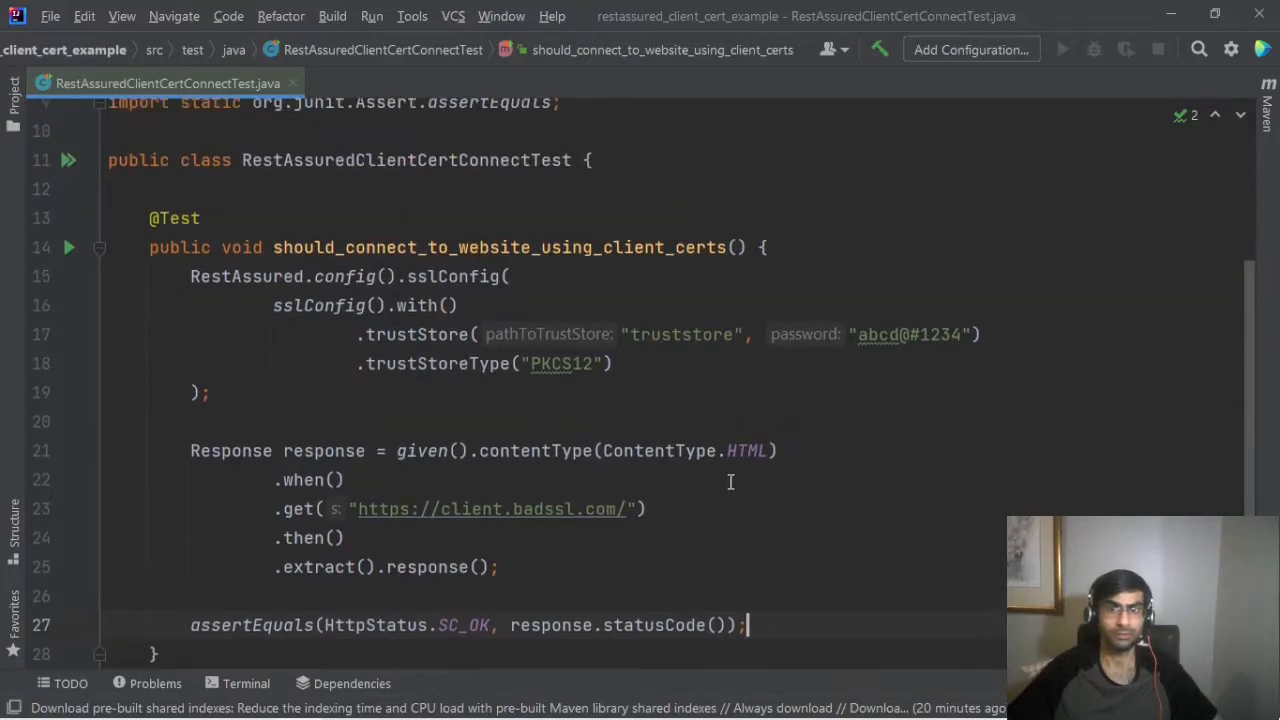
{"action": "left_click", "coordinate": [1062, 49]}
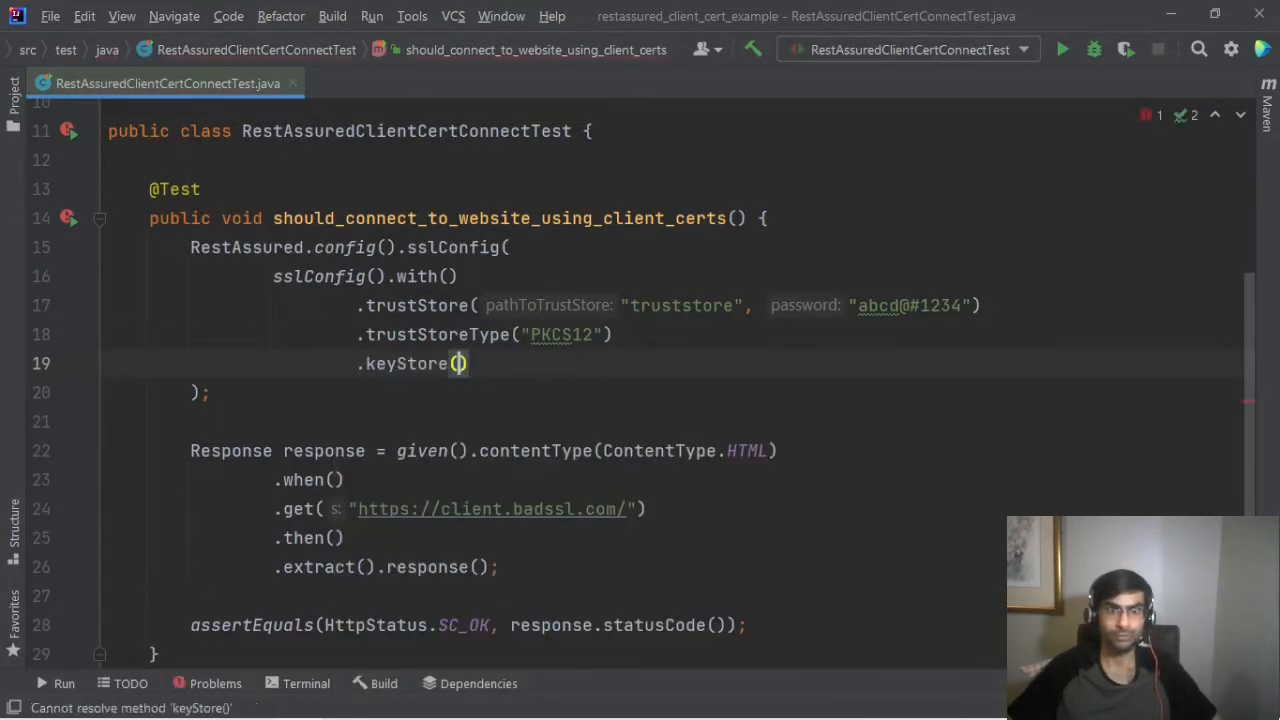
Step: Add keyStore("badssl.p12","badssl.com") with PKCS12 type, assign RestAssured.config, and run the test
{"action": "type", "text": "\"badssl.p12\", \"badssl.com"}
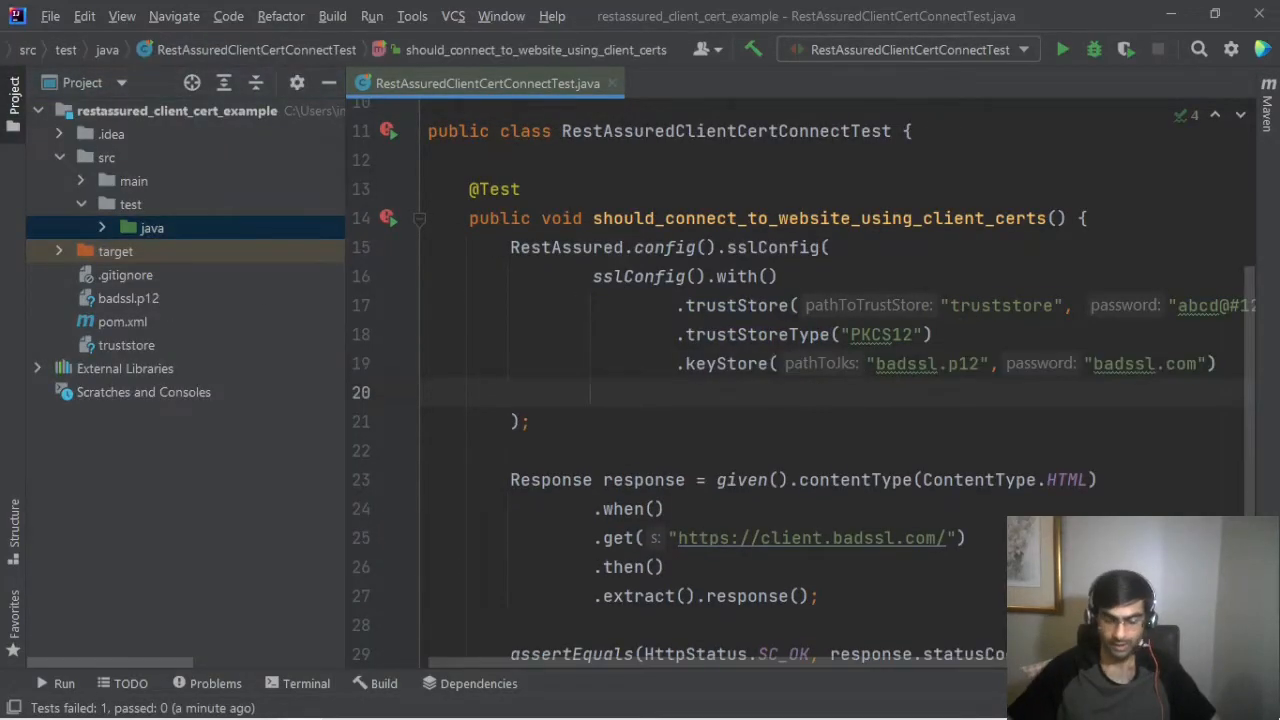
{"action": "type", "text": ".keystoreType(\"PKCS12\""}
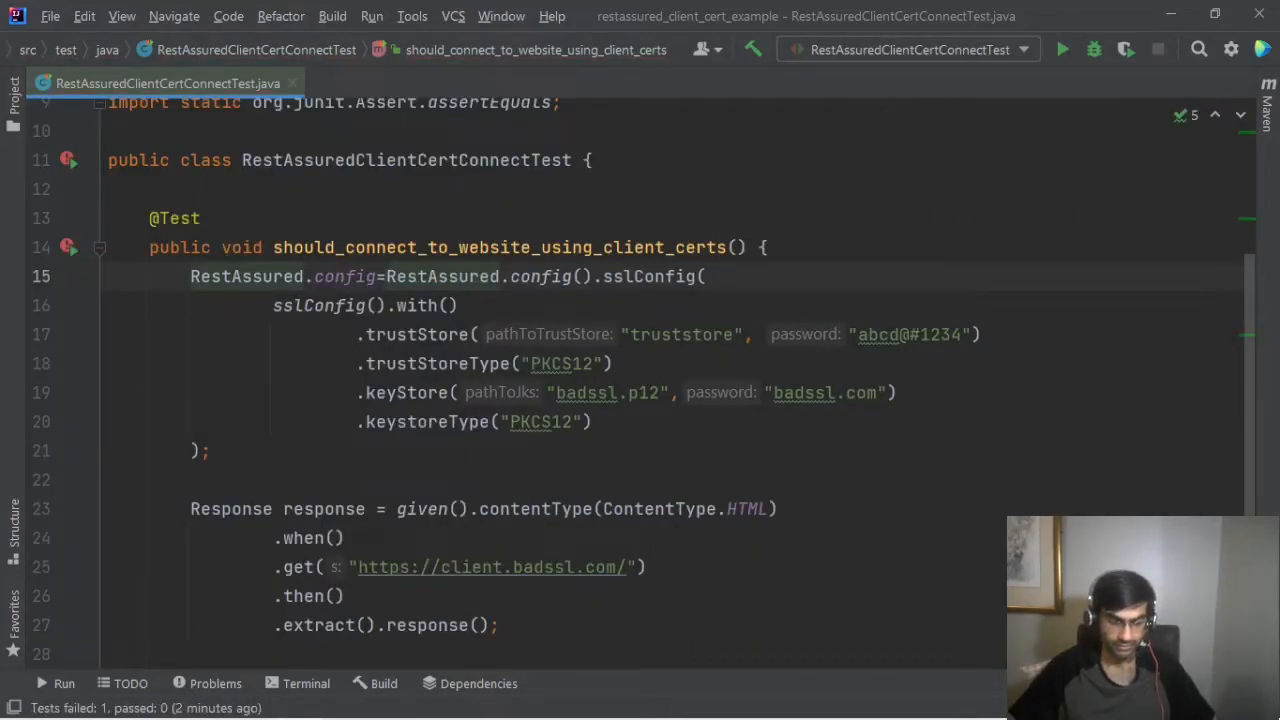
{"action": "left_click", "coordinate": [63, 683]}
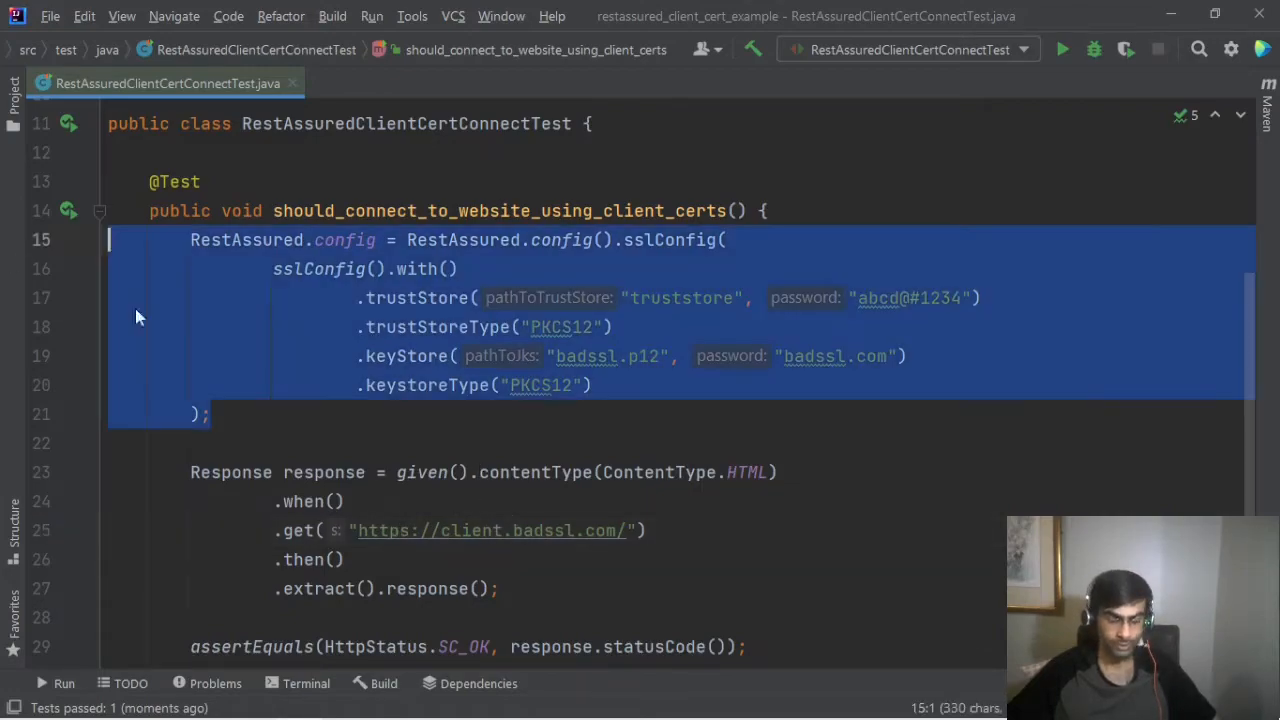
{"action": "key", "text": "Delete"}
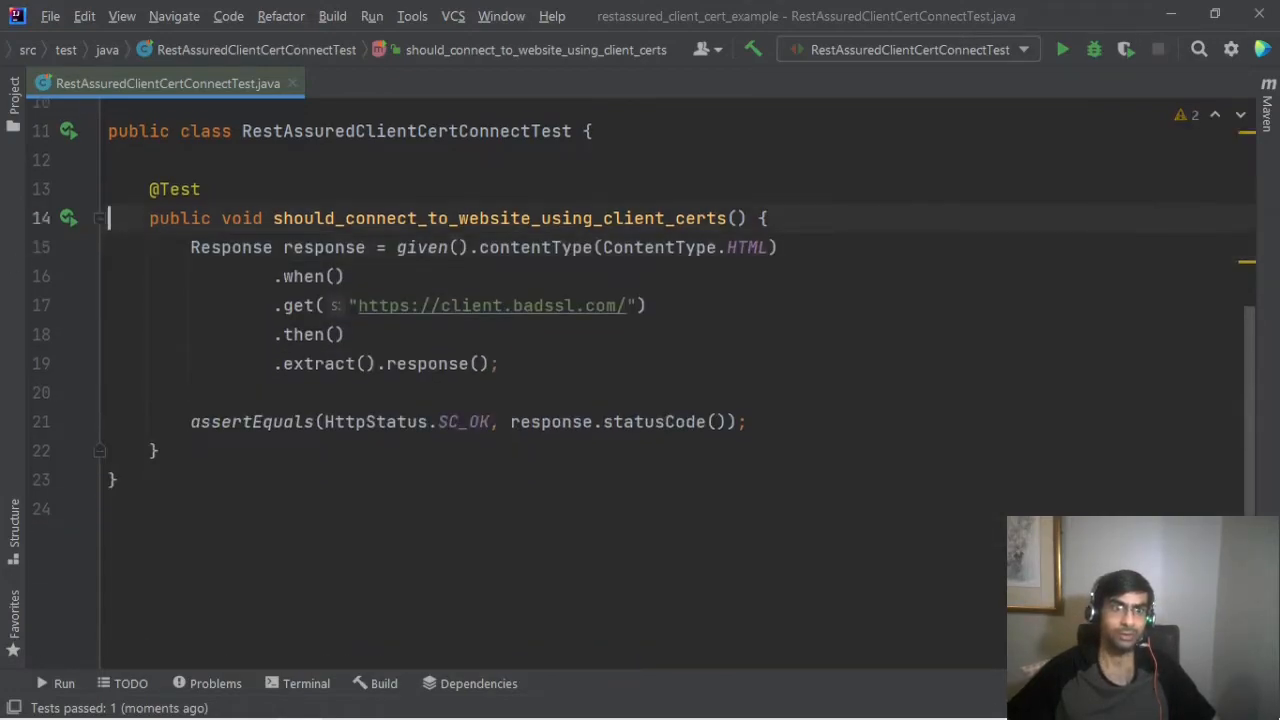
{"action": "type", "text": "B"}
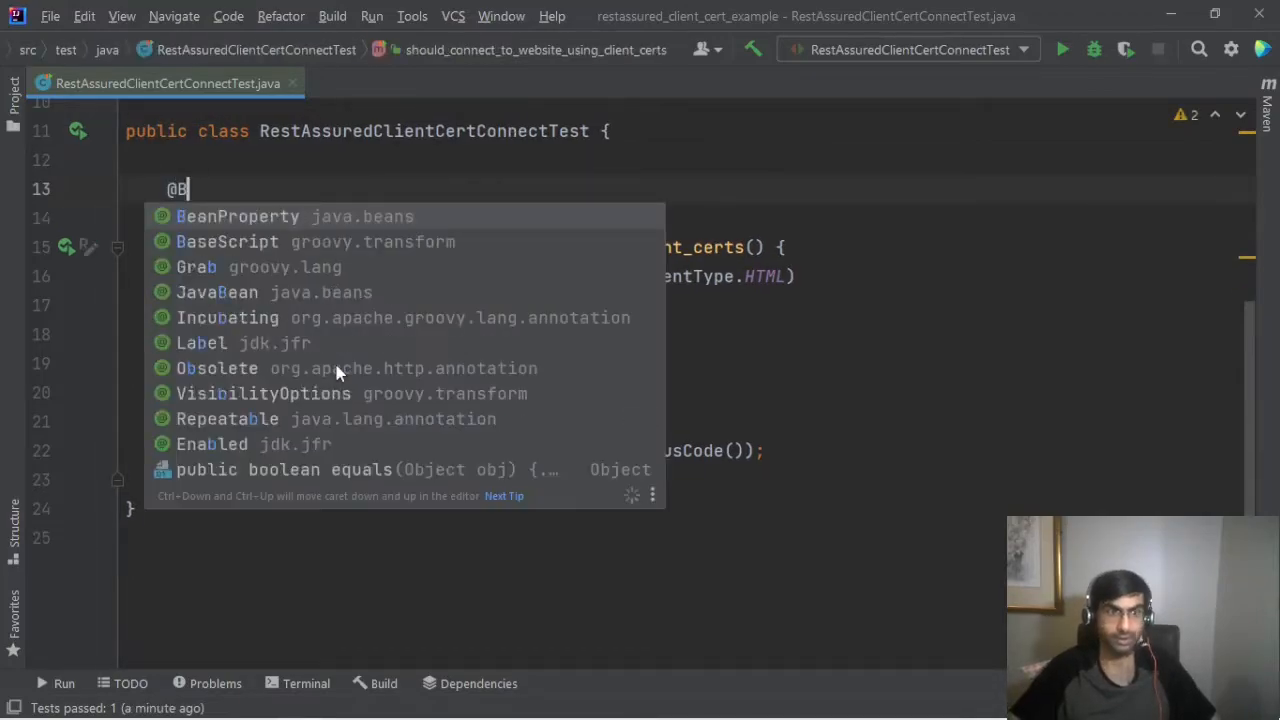
{"action": "type", "text": "efore"}
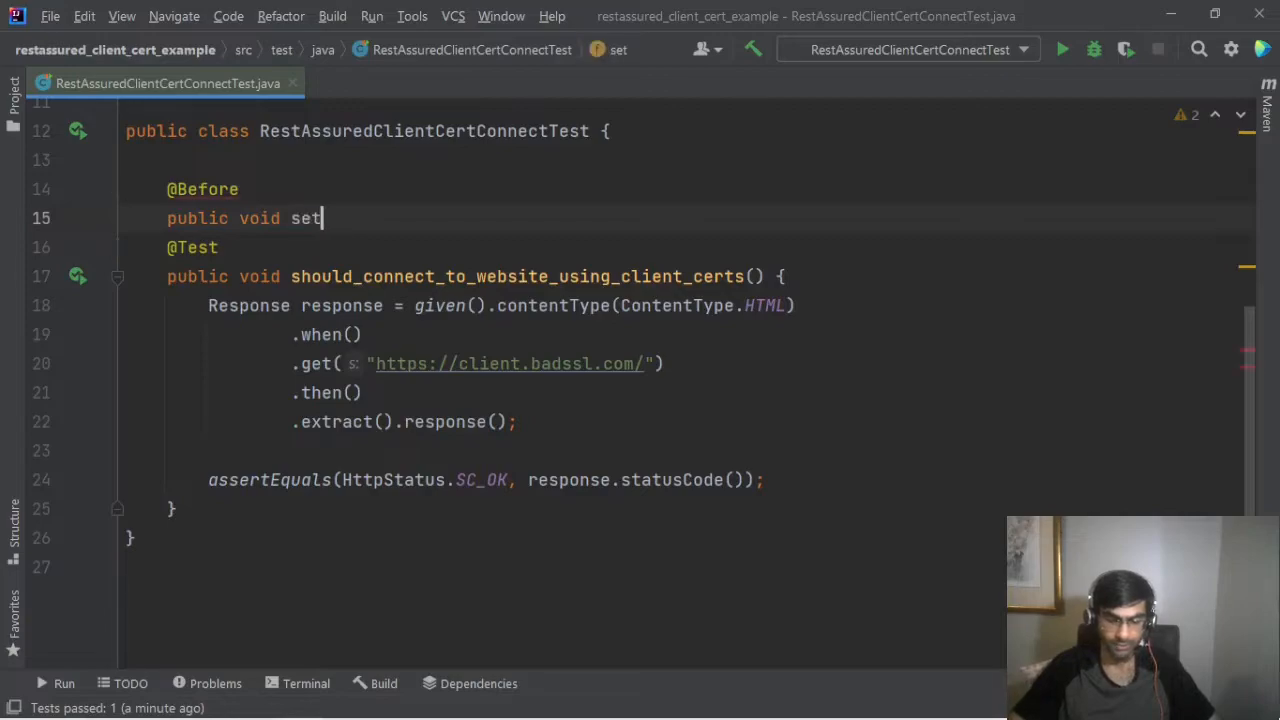
{"action": "type", "text": "Up(){"}
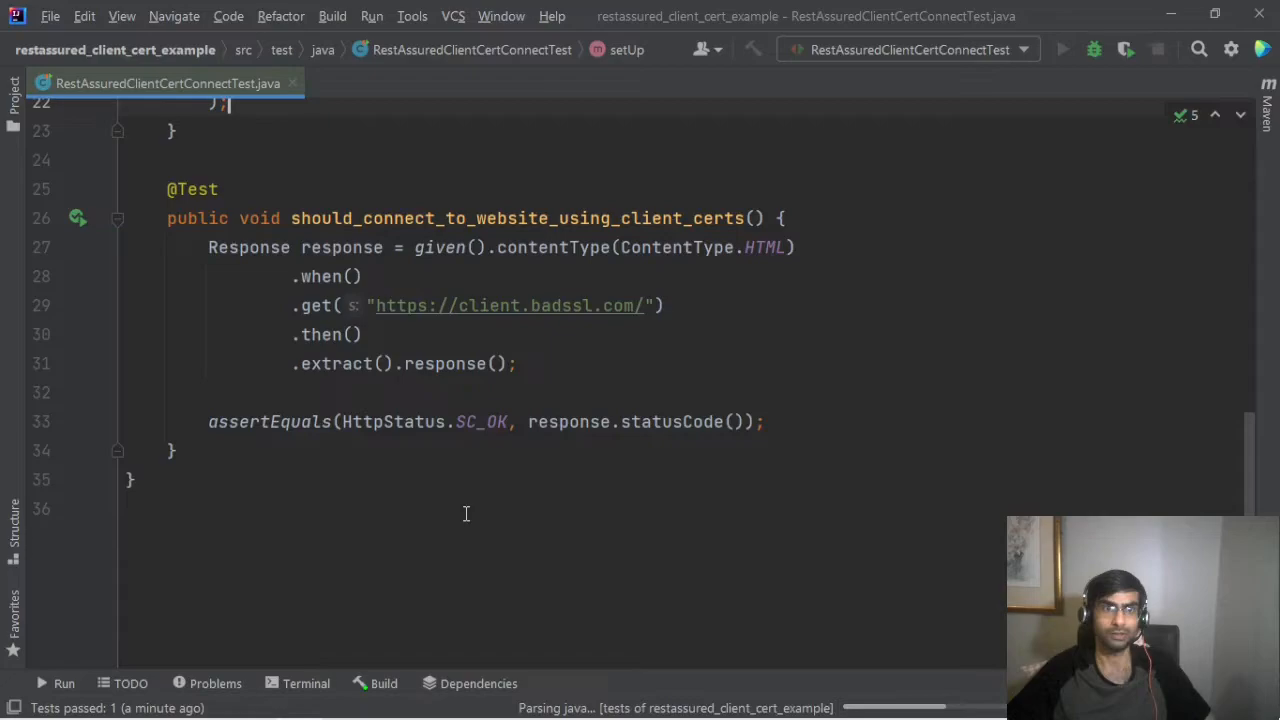
Step: Rerun the test class from the toolbar and confirm Tests passed: 1
{"action": "left_click", "coordinate": [1062, 49]}
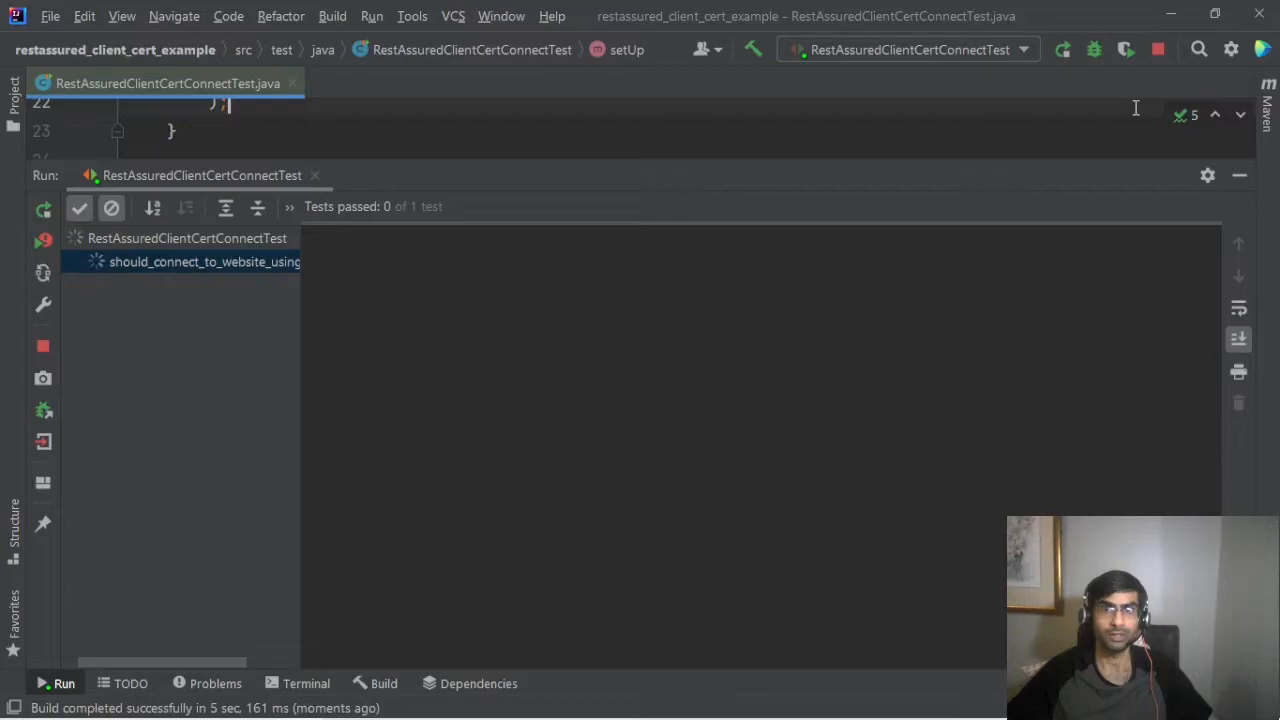
{"action": "mouse_move", "coordinate": [475, 440]}
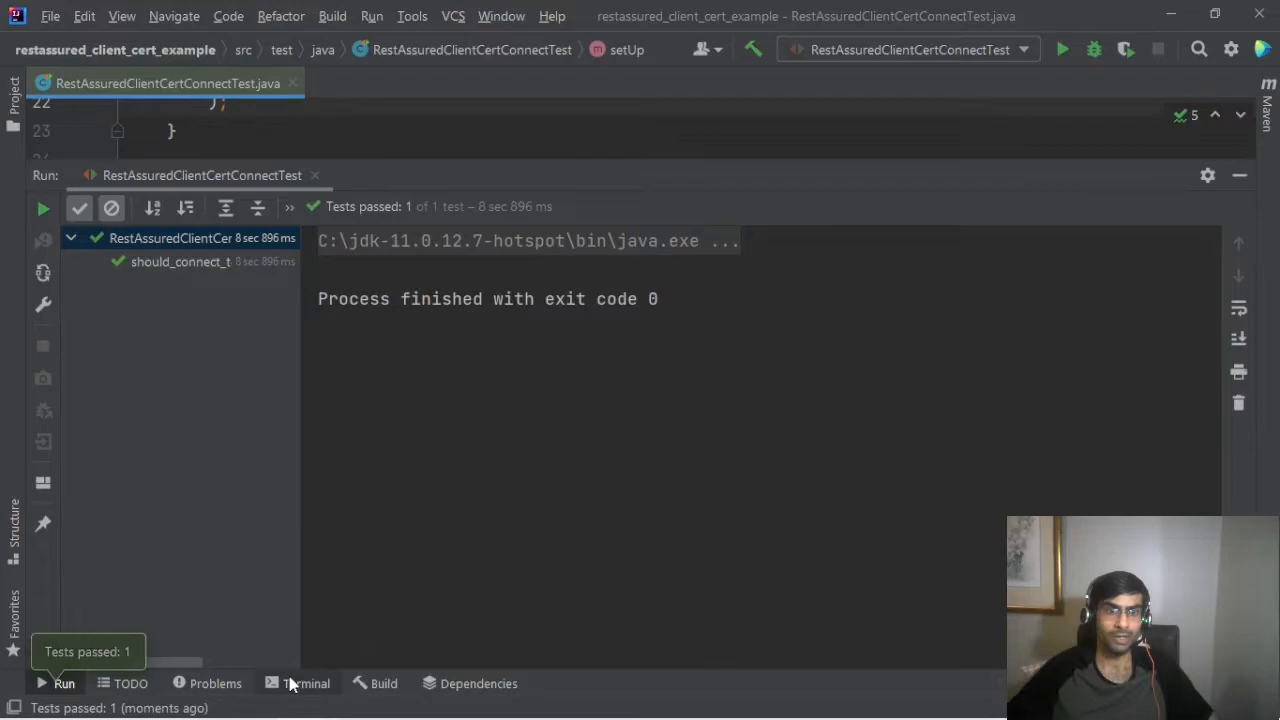
{"action": "left_click", "coordinate": [306, 683]}
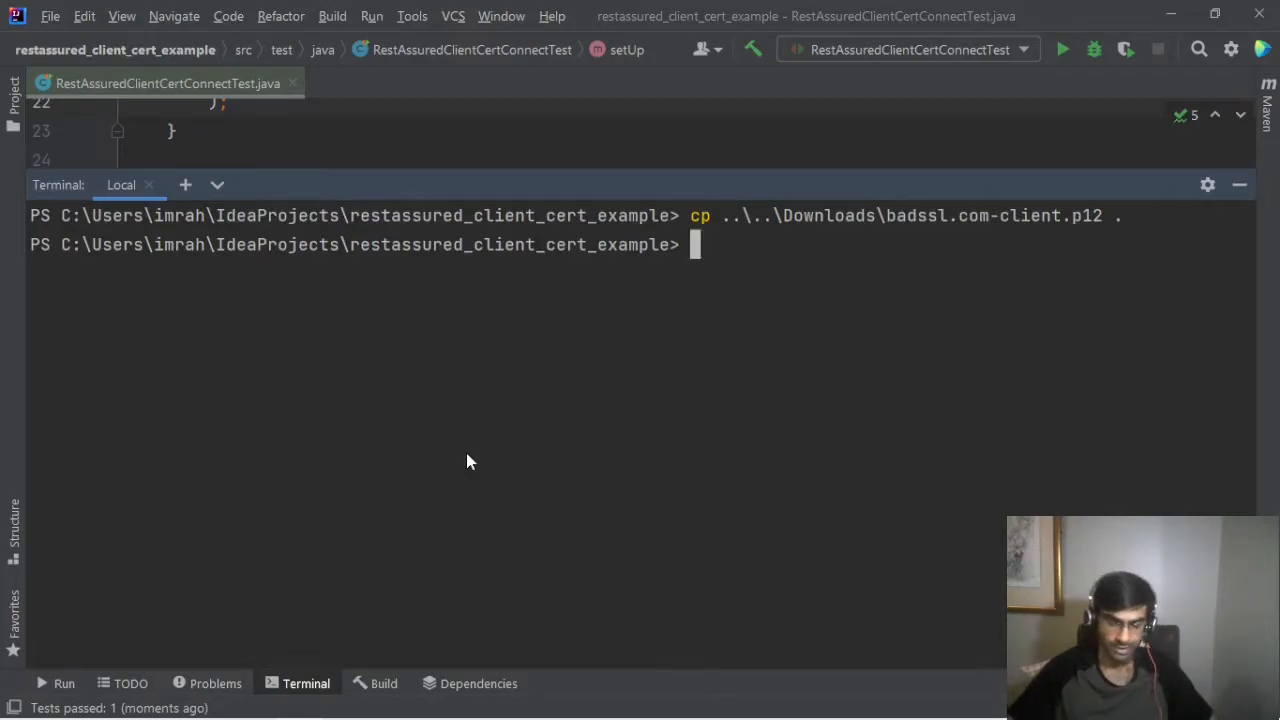
Step: Run mvn test in the IDE terminal and confirm BUILD SUCCESS with no failures
{"action": "type", "text": "mvn"}
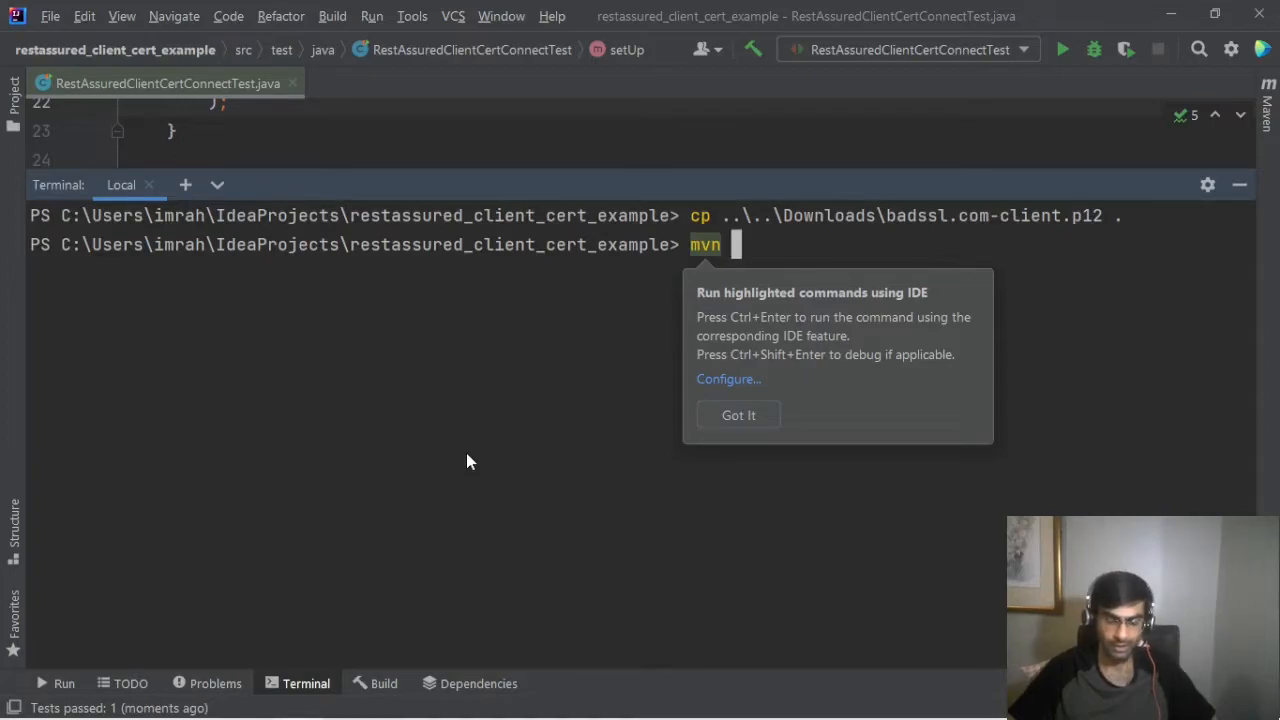
{"action": "type", "text": "test"}
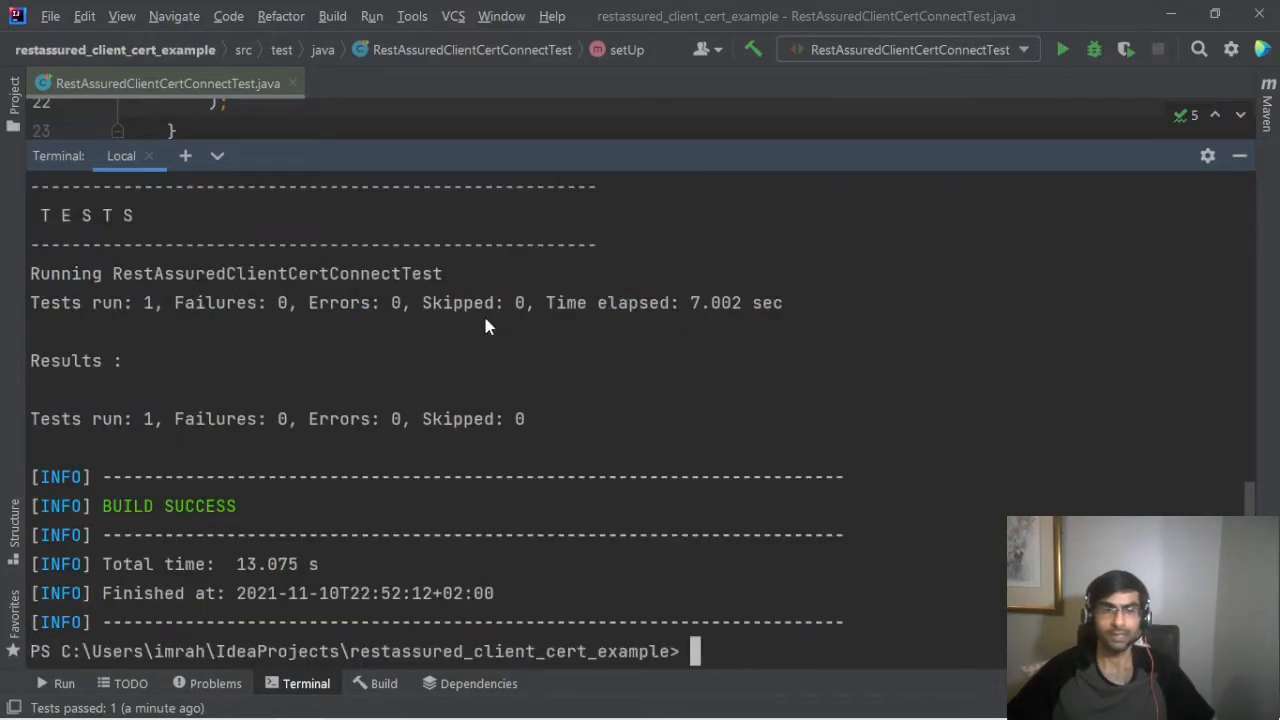
{"action": "mouse_move", "coordinate": [488, 320]}
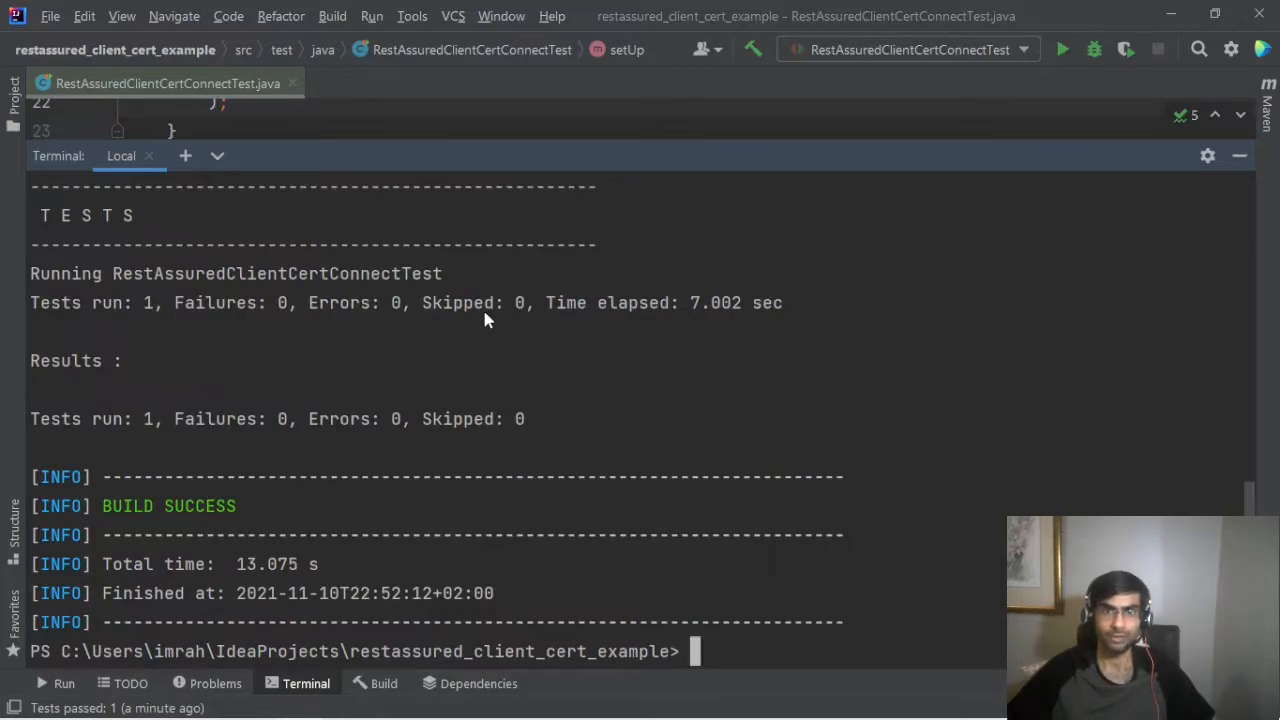
{"action": "mouse_move", "coordinate": [500, 278]}
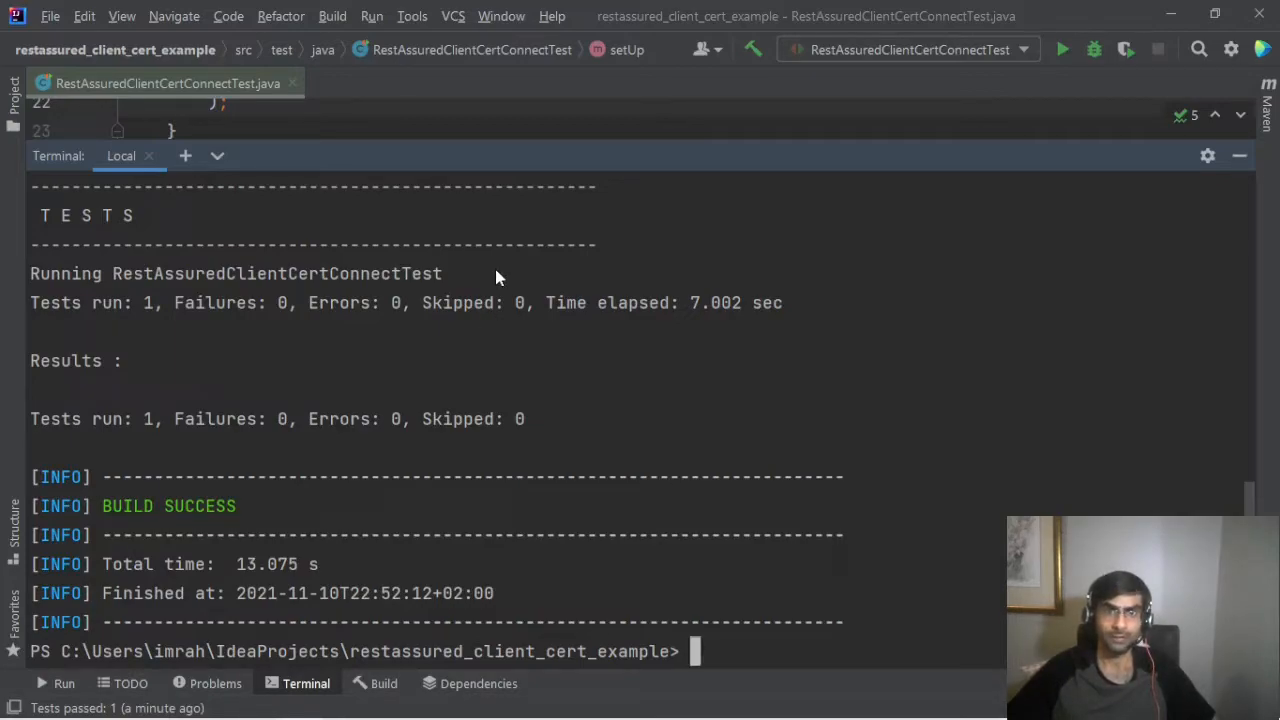
{"action": "mouse_move", "coordinate": [253, 390]}
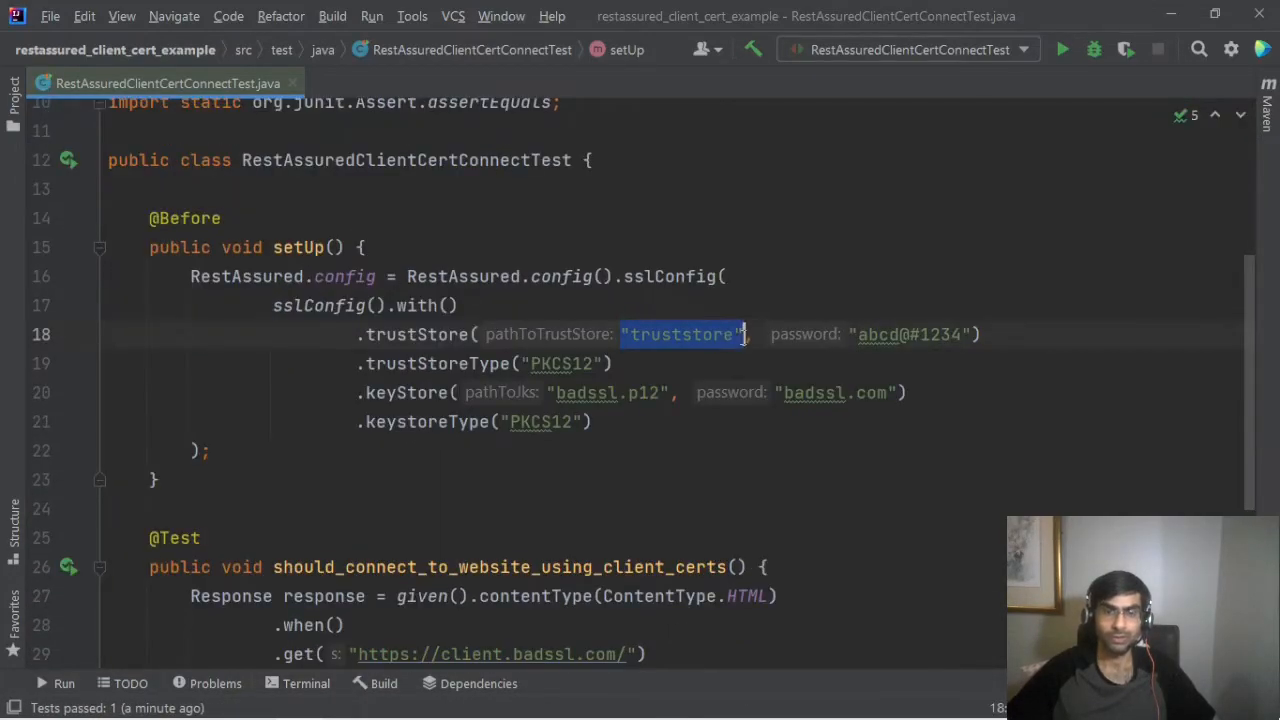
Step: Replace the hardcoded truststore path with System.getProperty, referencing javax.net.ssl.trustStore in the Oracle docs
{"action": "key", "text": "Delete"}
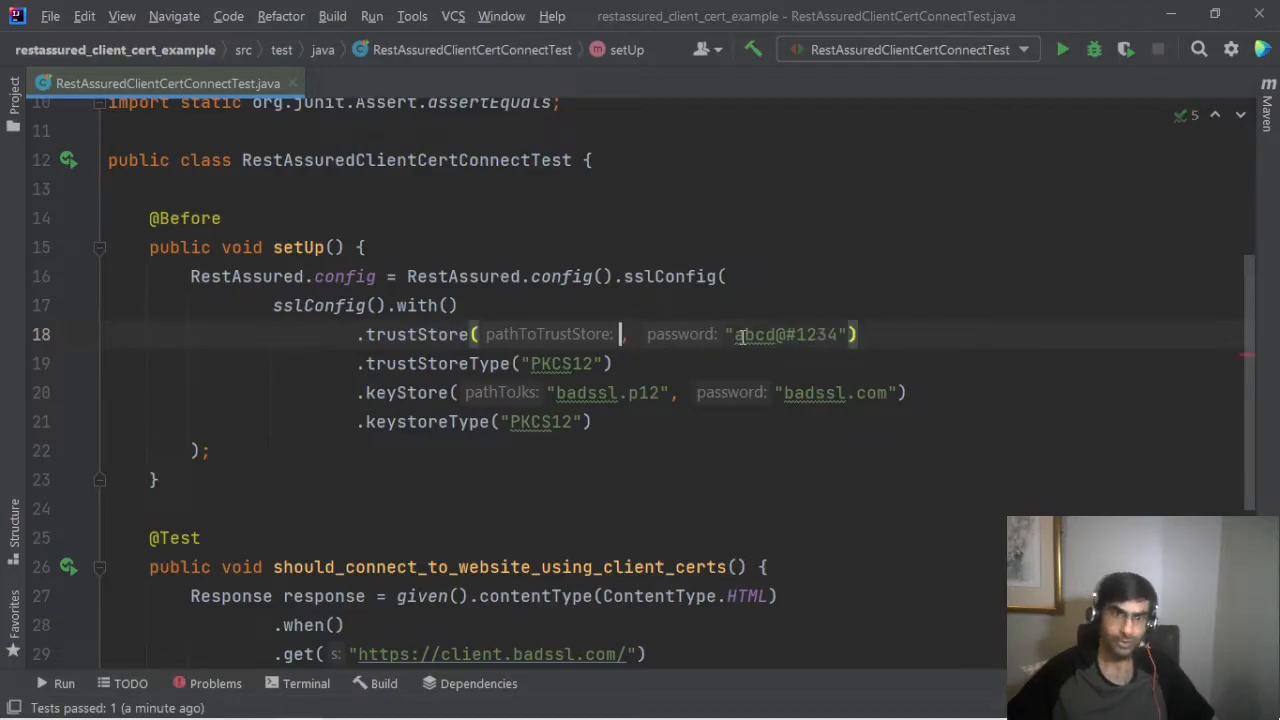
{"action": "type", "text": "System"}
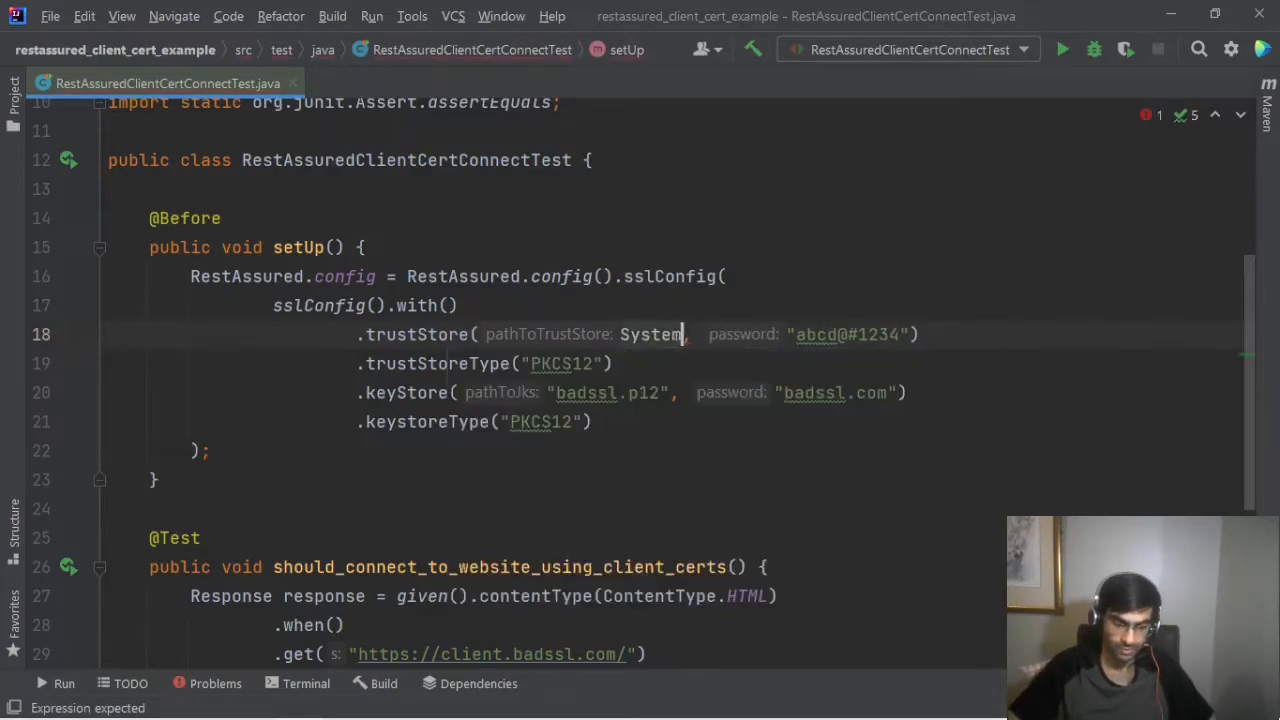
{"action": "type", "text": ".getP"}
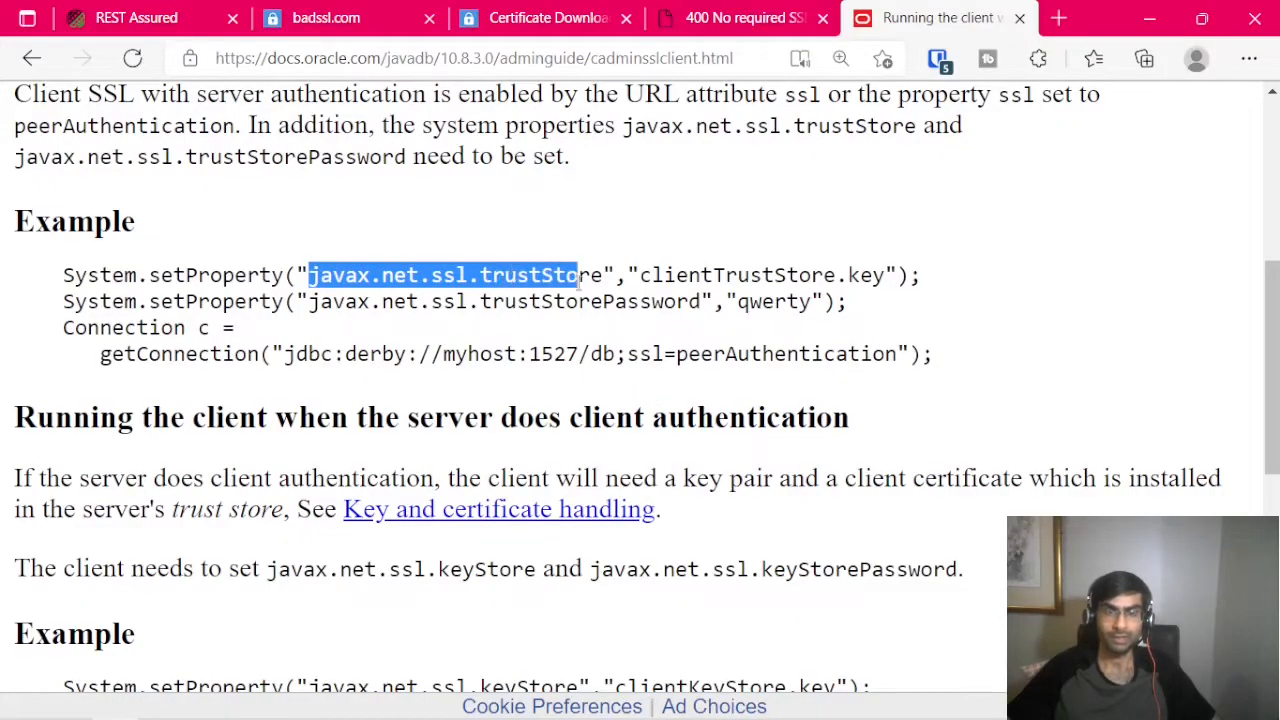
{"action": "left_click_drag", "start_coordinate": [578, 275], "coordinate": [603, 275]}
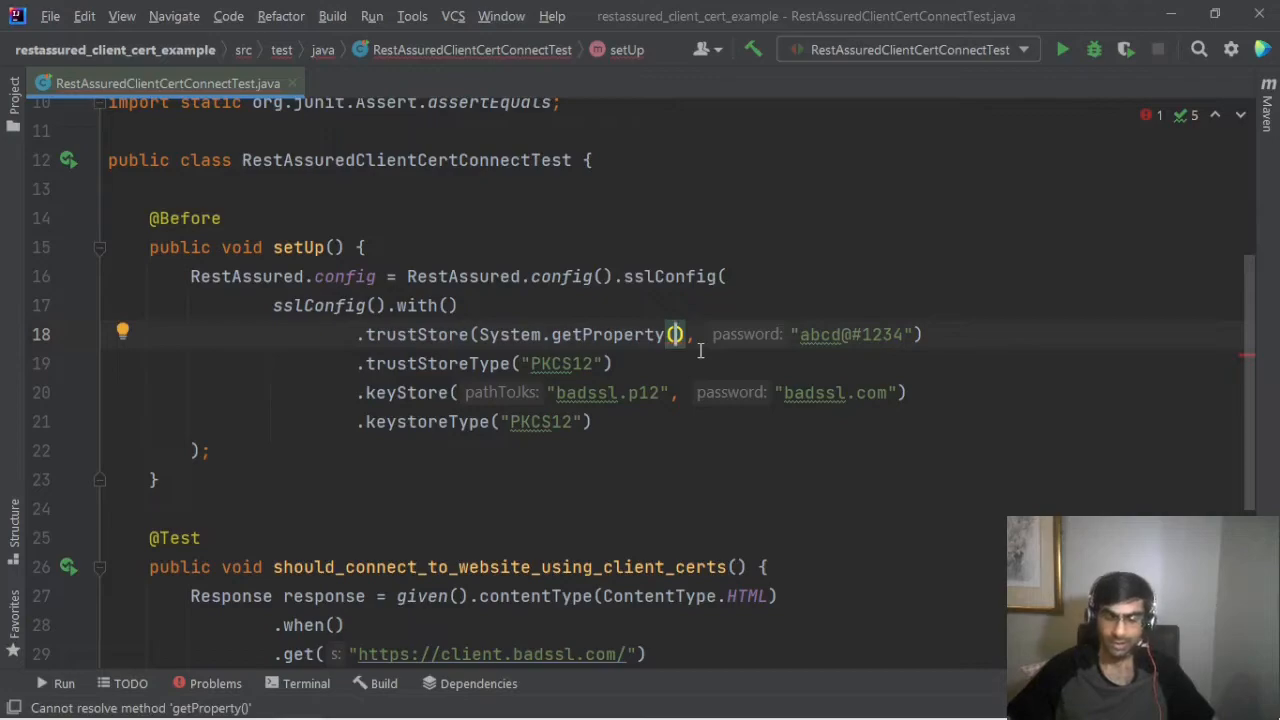
Step: Read javax.net.ssl.trustStore via getProperty and replace the hardcoded truststore password and keystore values
{"action": "type", "text": "\"javax.net.ssl.trustStore\""}
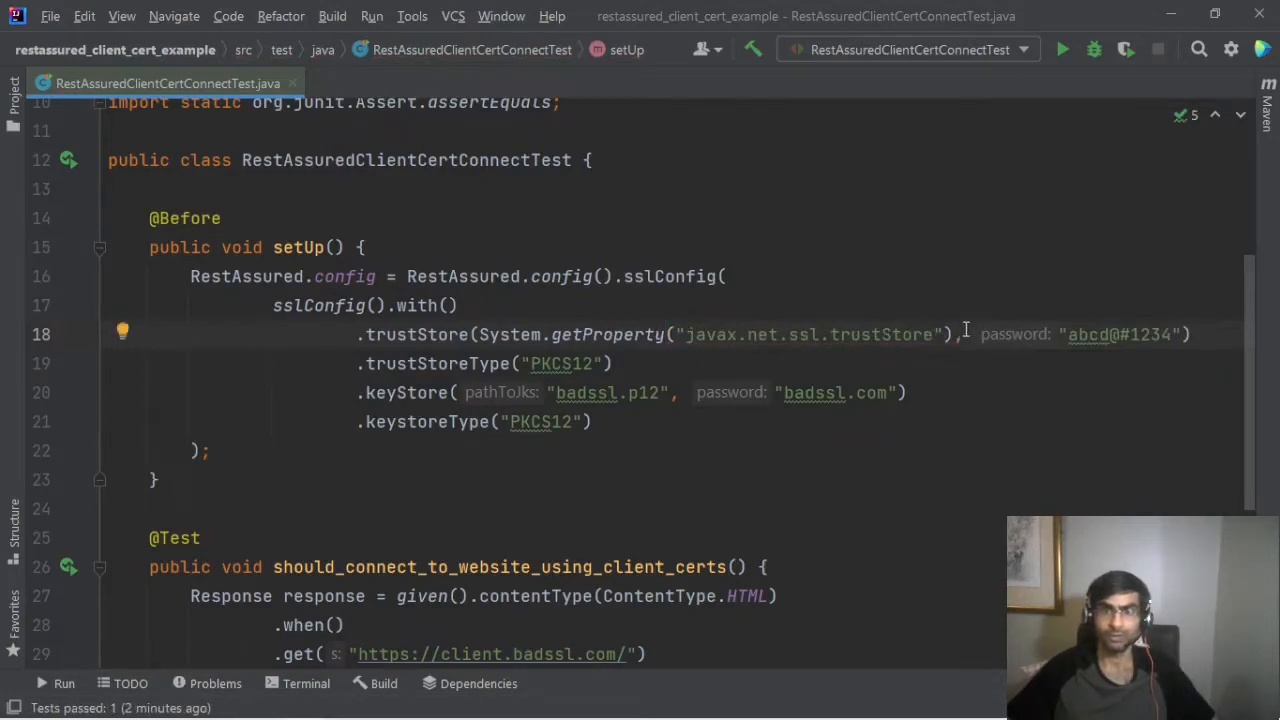
{"action": "left_click_drag", "start_coordinate": [480, 334], "coordinate": [950, 334]}
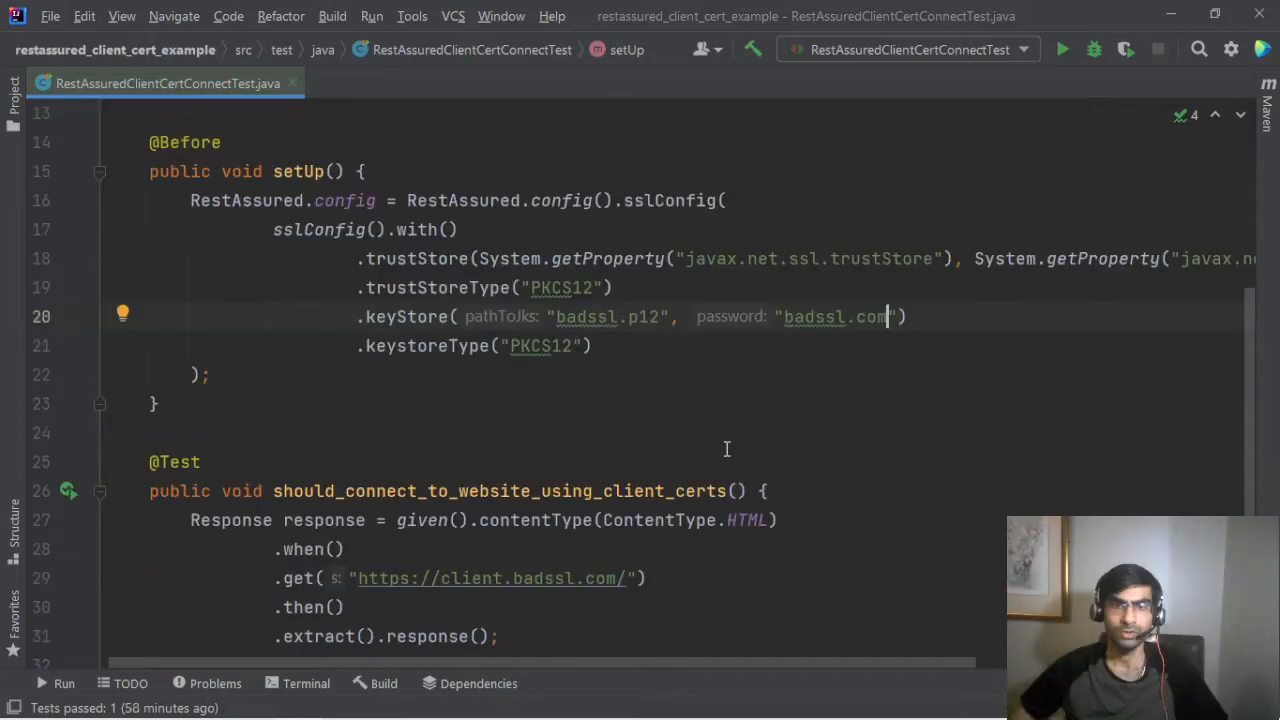
{"action": "mouse_move", "coordinate": [772, 588]}
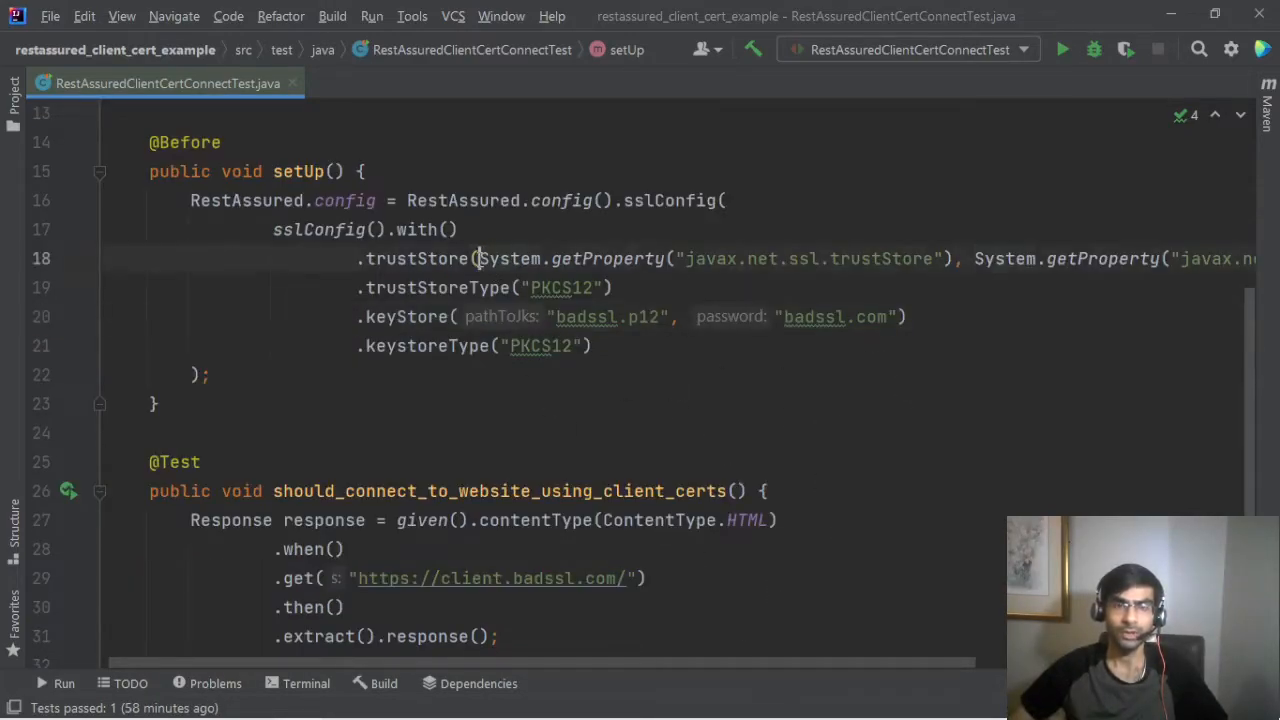
{"action": "double_click", "coordinate": [570, 258]}
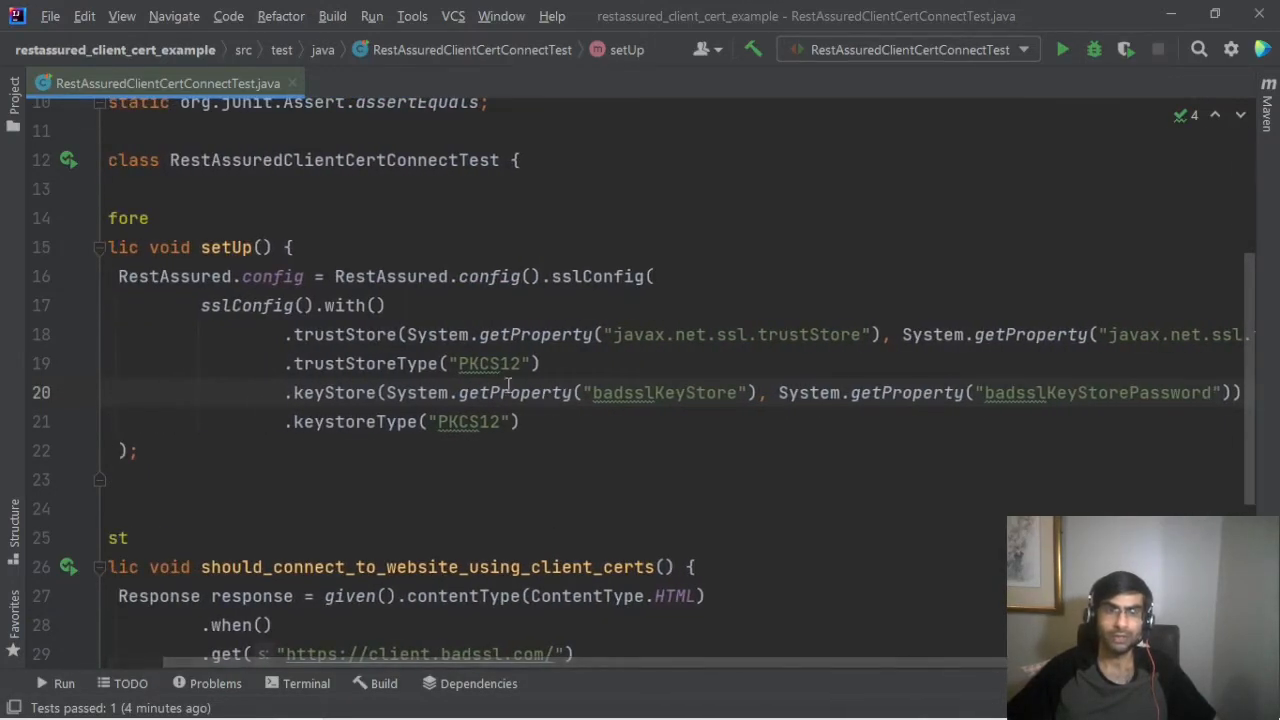
{"action": "double_click", "coordinate": [468, 421]}
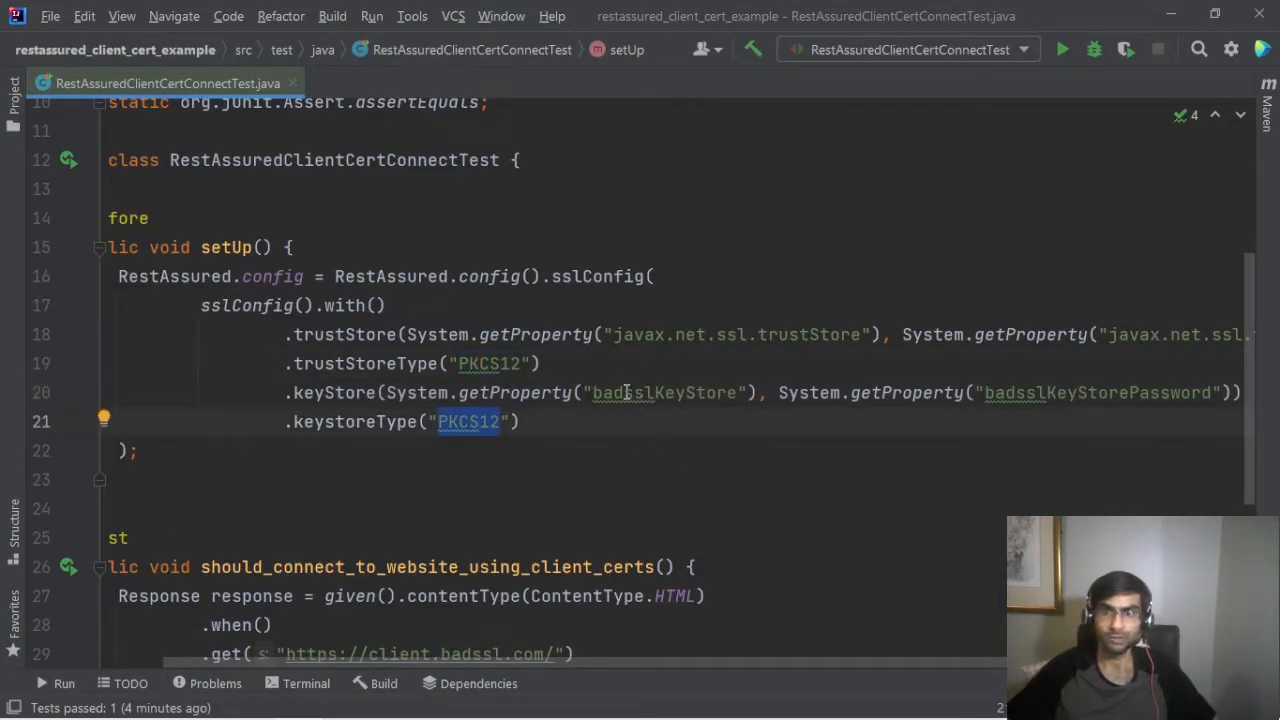
{"action": "left_click", "coordinate": [306, 683]}
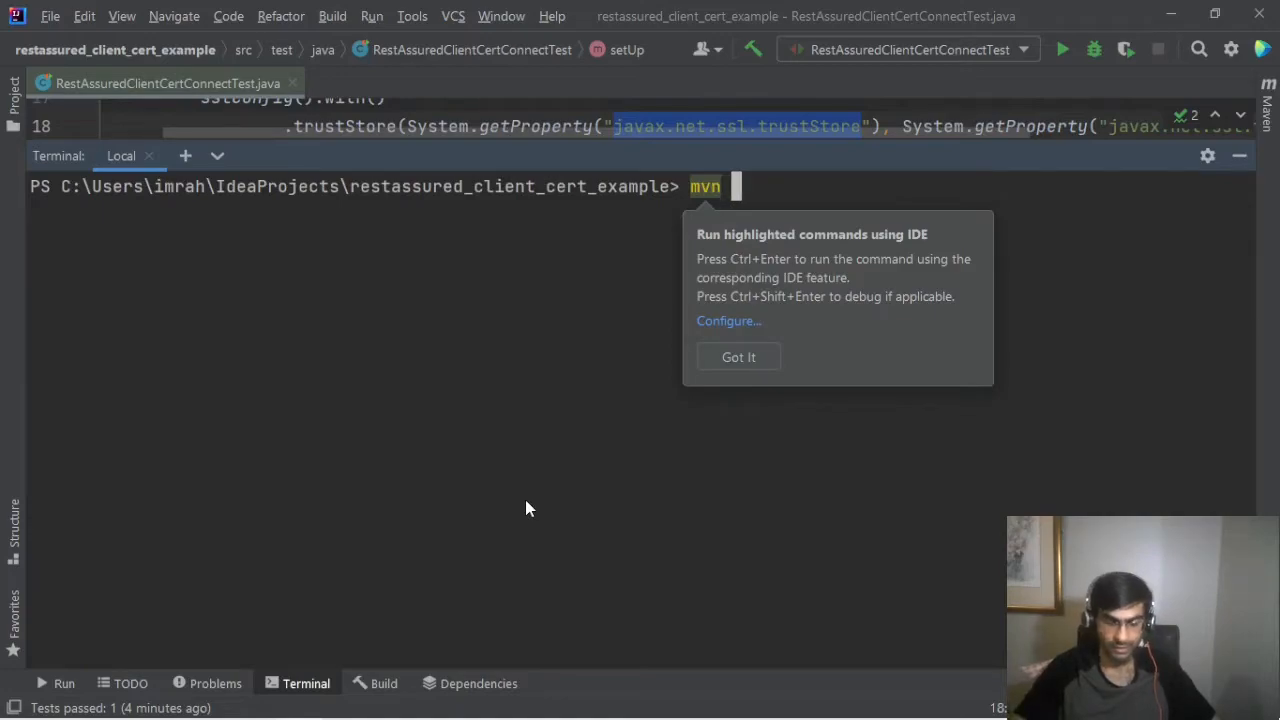
{"action": "type", "text": "test -Djavax.net.ssl.trustStore=\"truststore"}
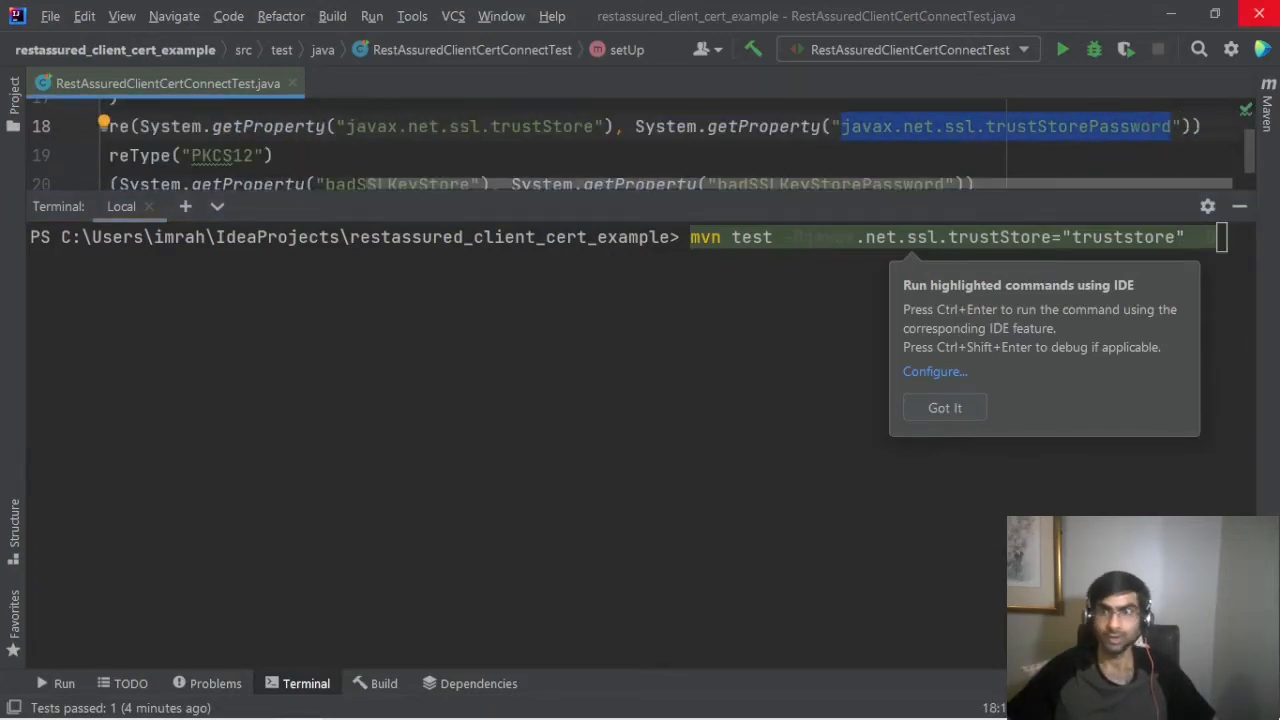
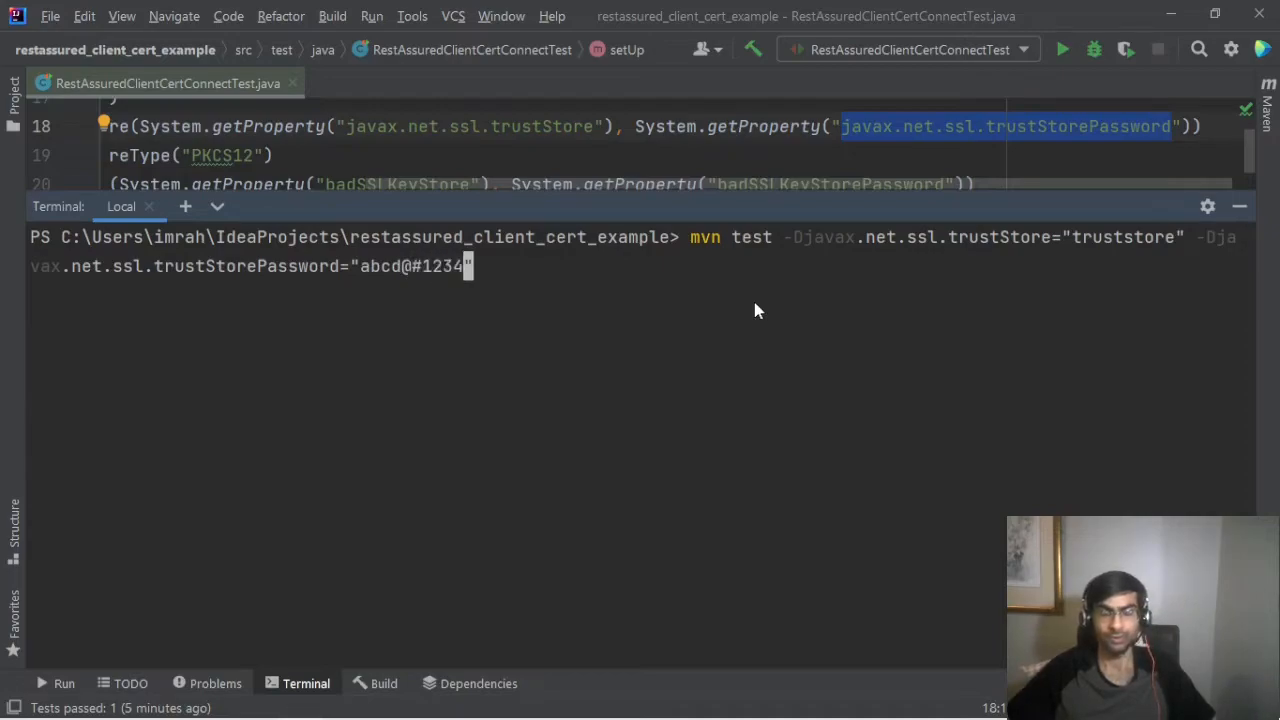
{"action": "mouse_move", "coordinate": [658, 219]}
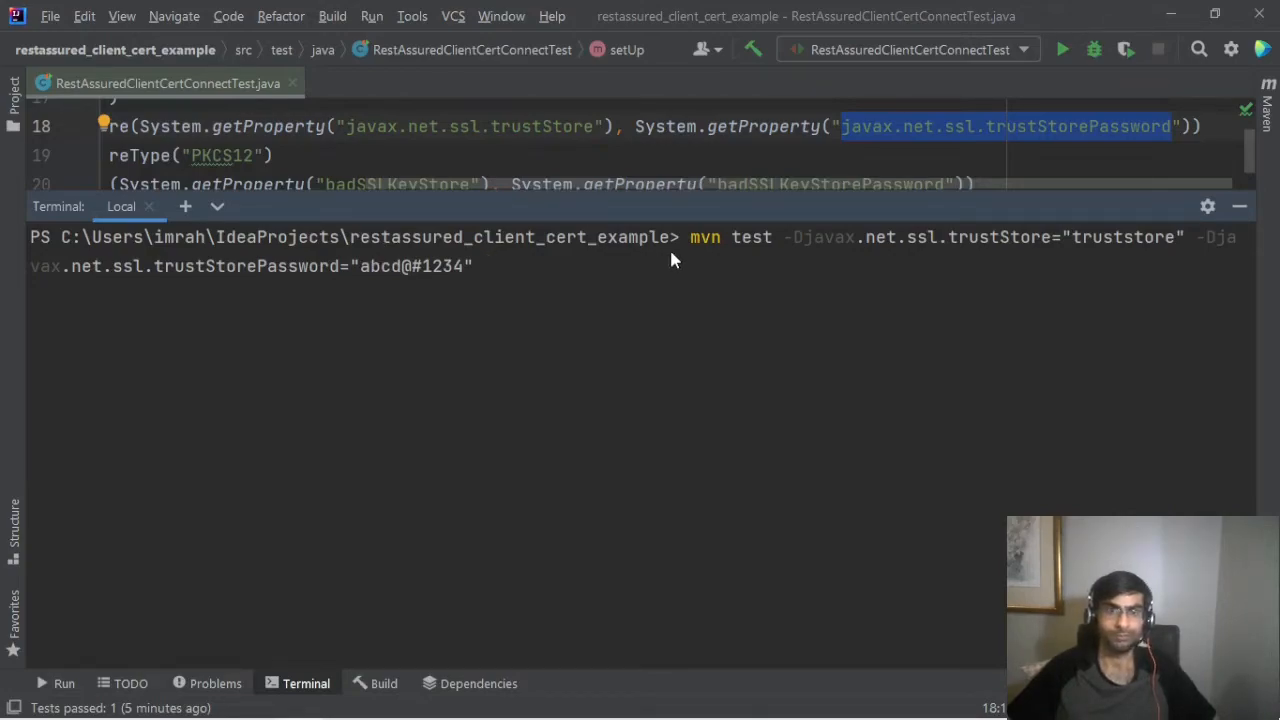
{"action": "double_click", "coordinate": [412, 265]}
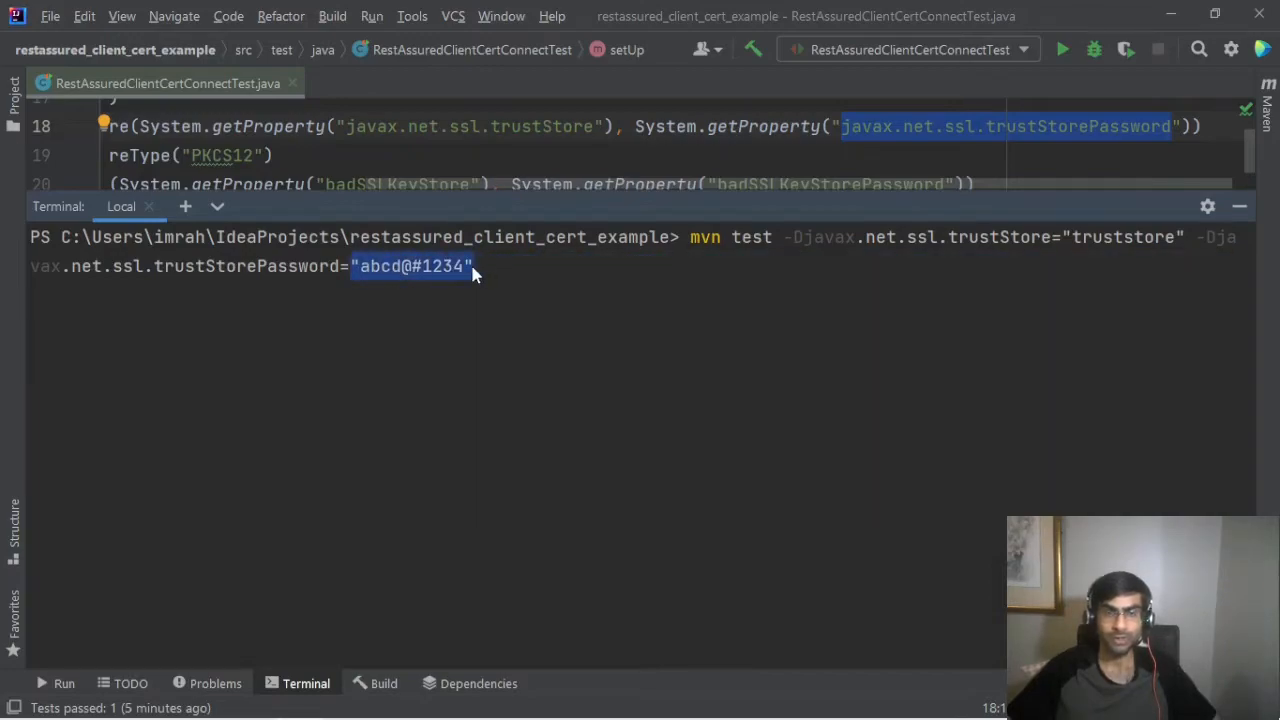
{"action": "mouse_move", "coordinate": [465, 376]}
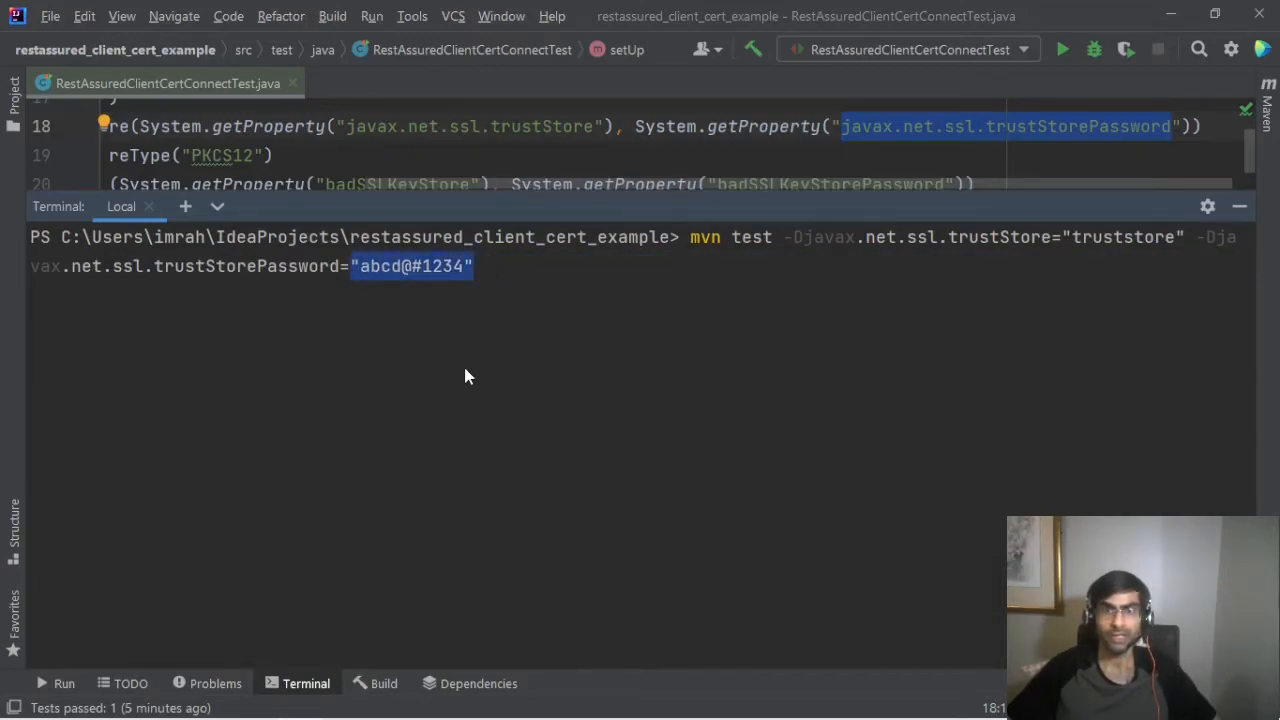
{"action": "key", "text": "Backspace"}
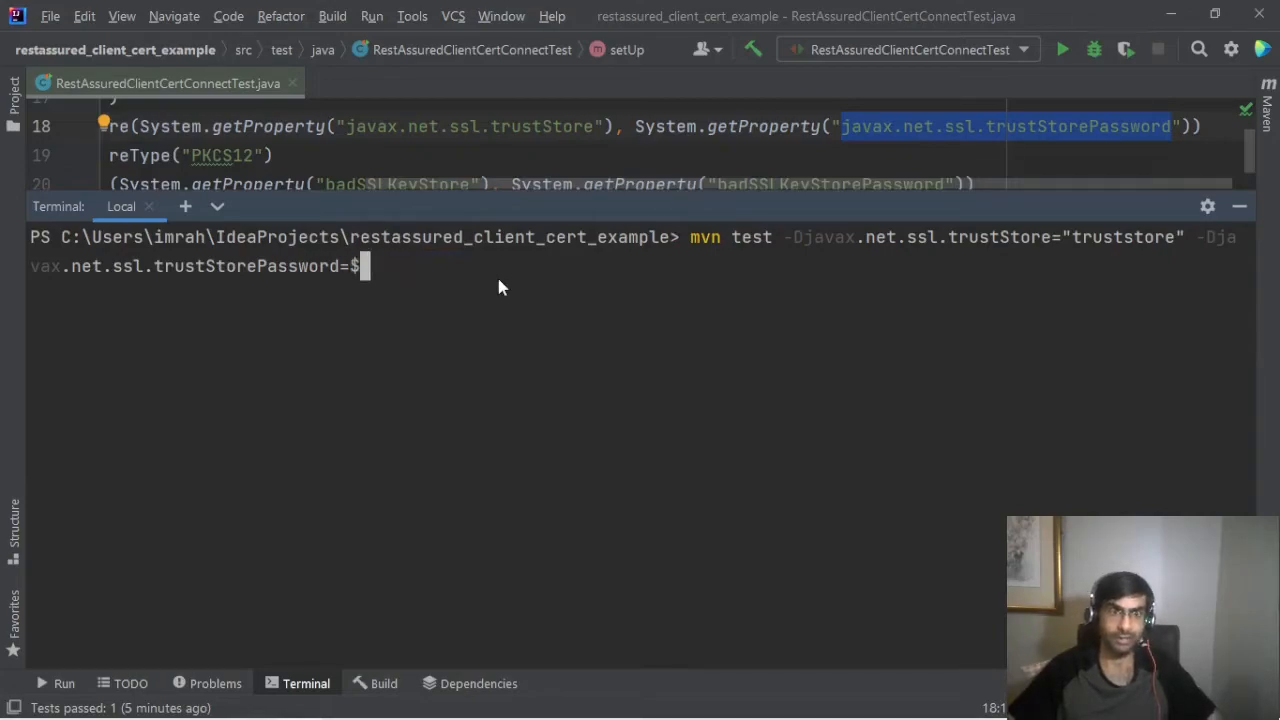
{"action": "type", "text": "T"}
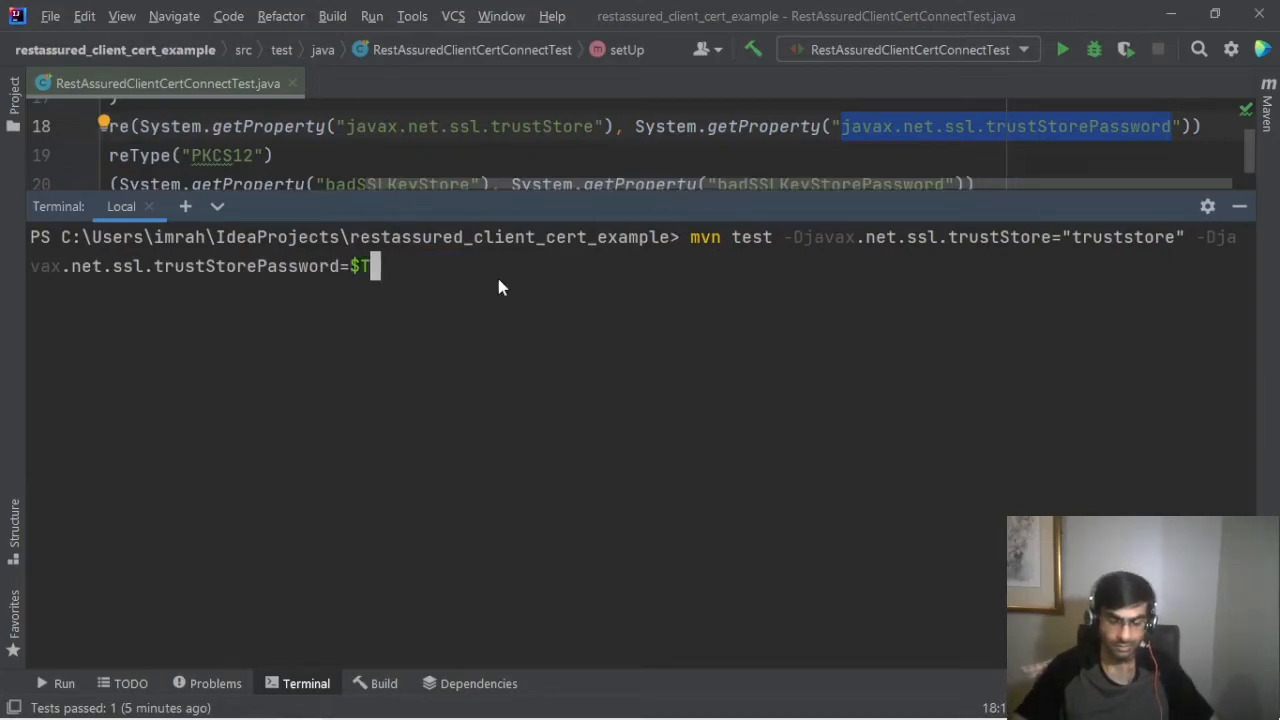
{"action": "type", "text": "RUST_STRO"}
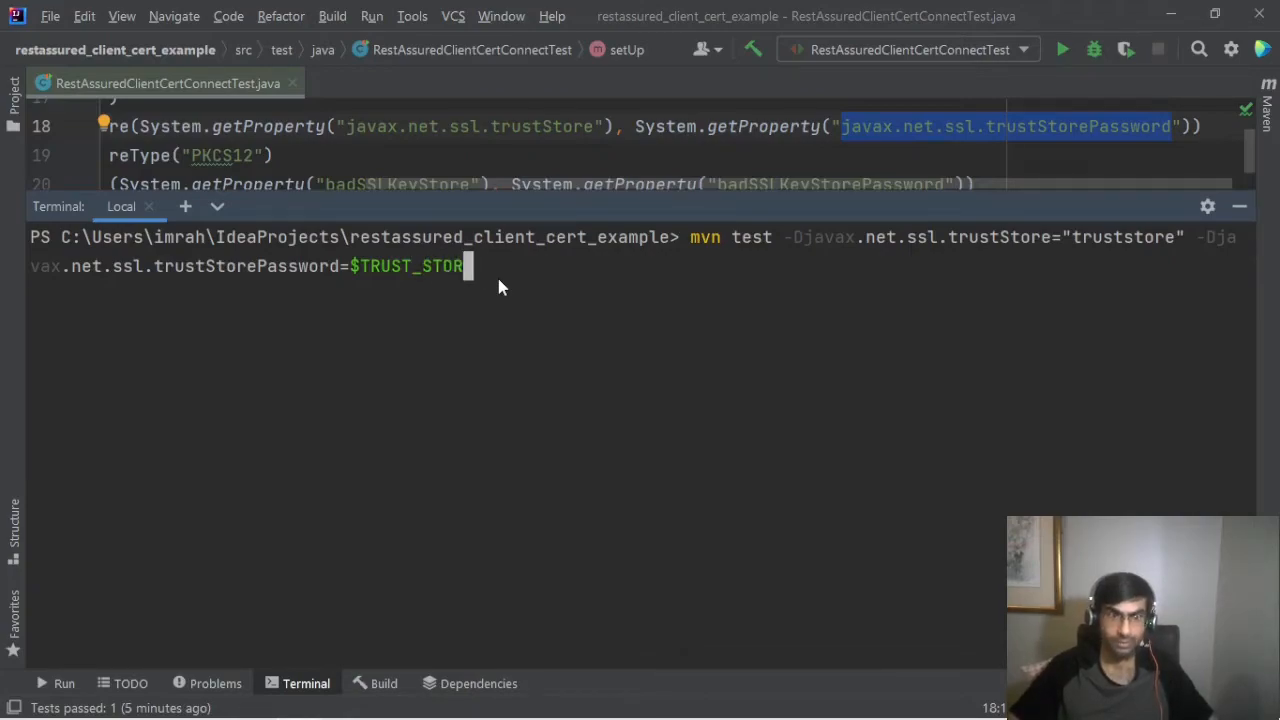
{"action": "type", "text": "E_PASSWORD"}
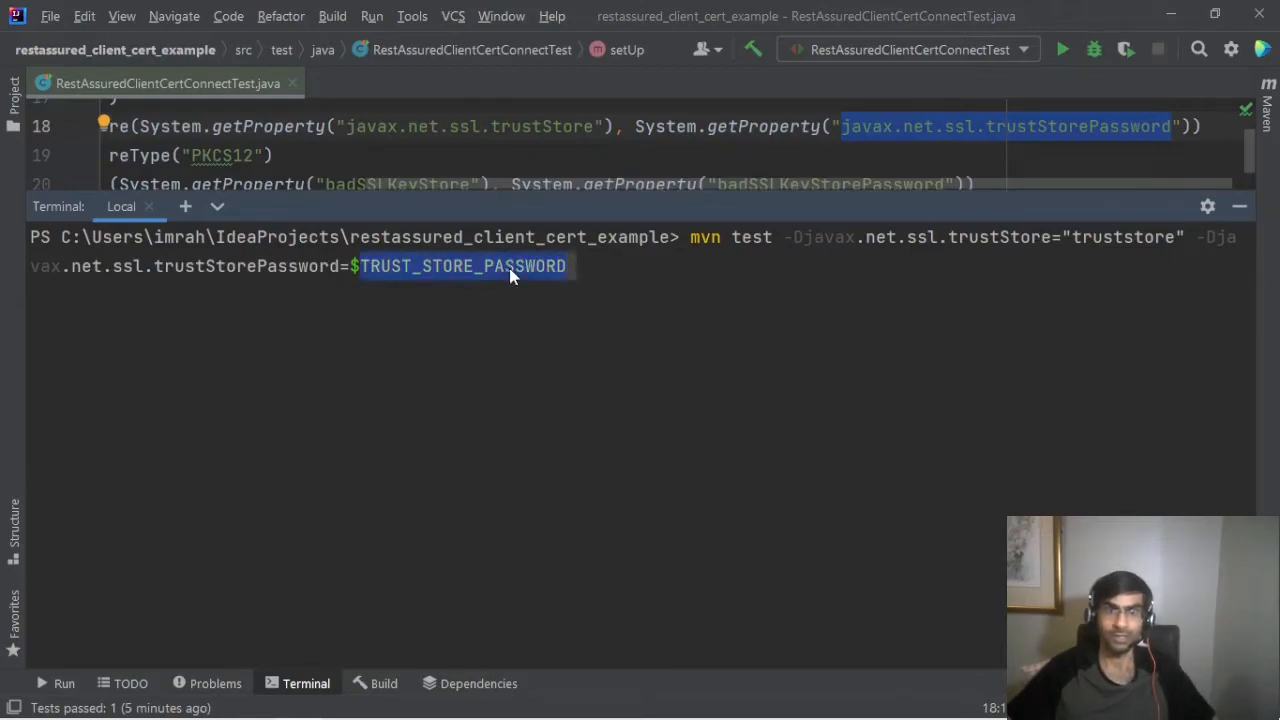
{"action": "mouse_move", "coordinate": [530, 308]}
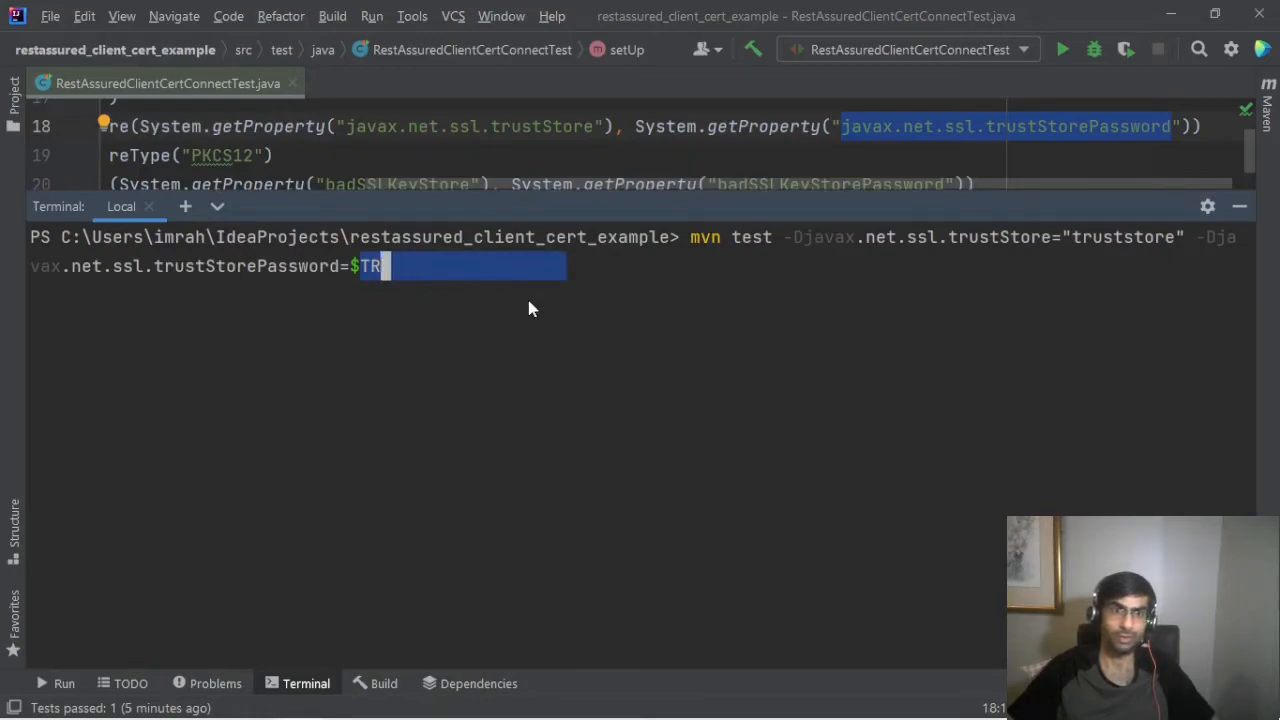
{"action": "key", "text": "Backspace"}
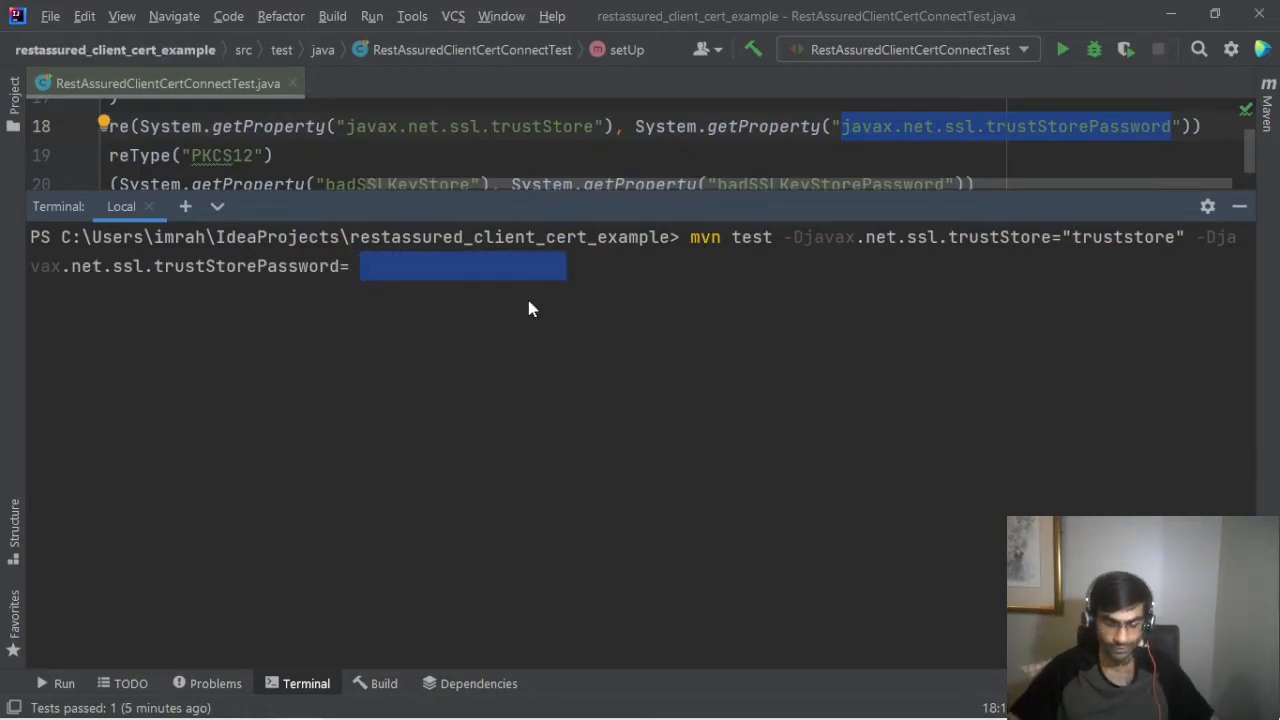
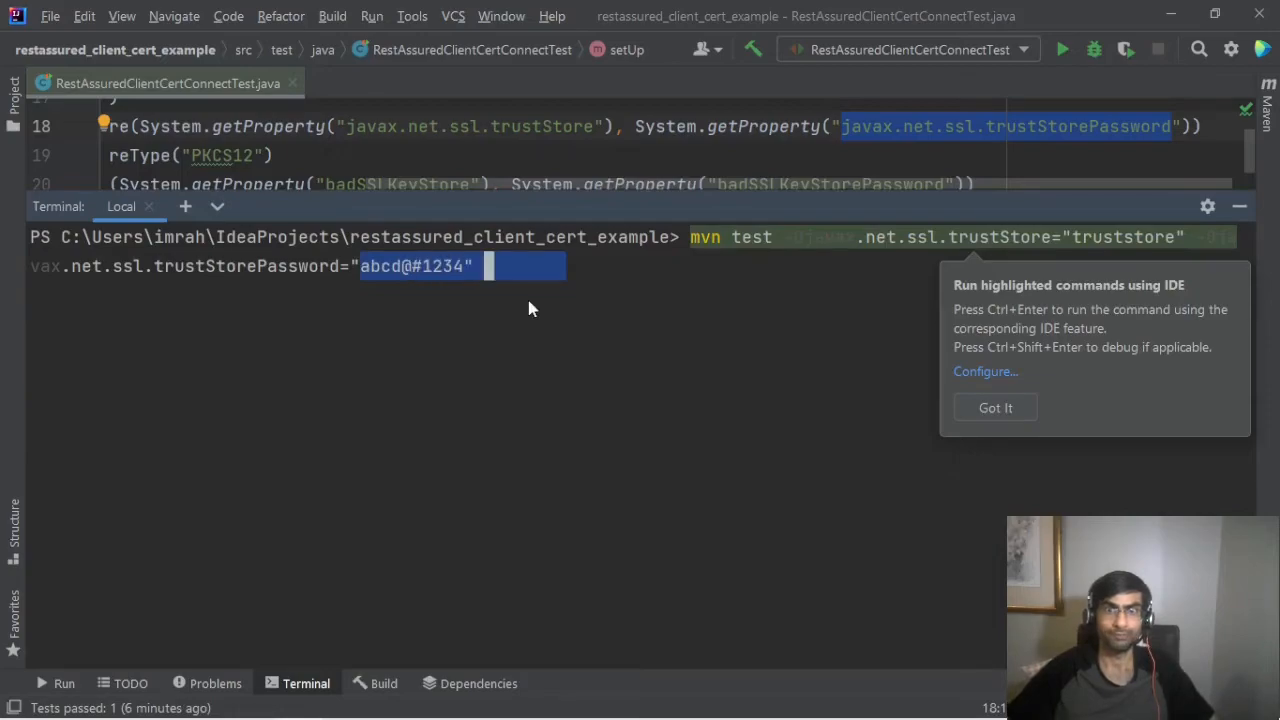
{"action": "type", "text": "-DbadSSLKeyStore="}
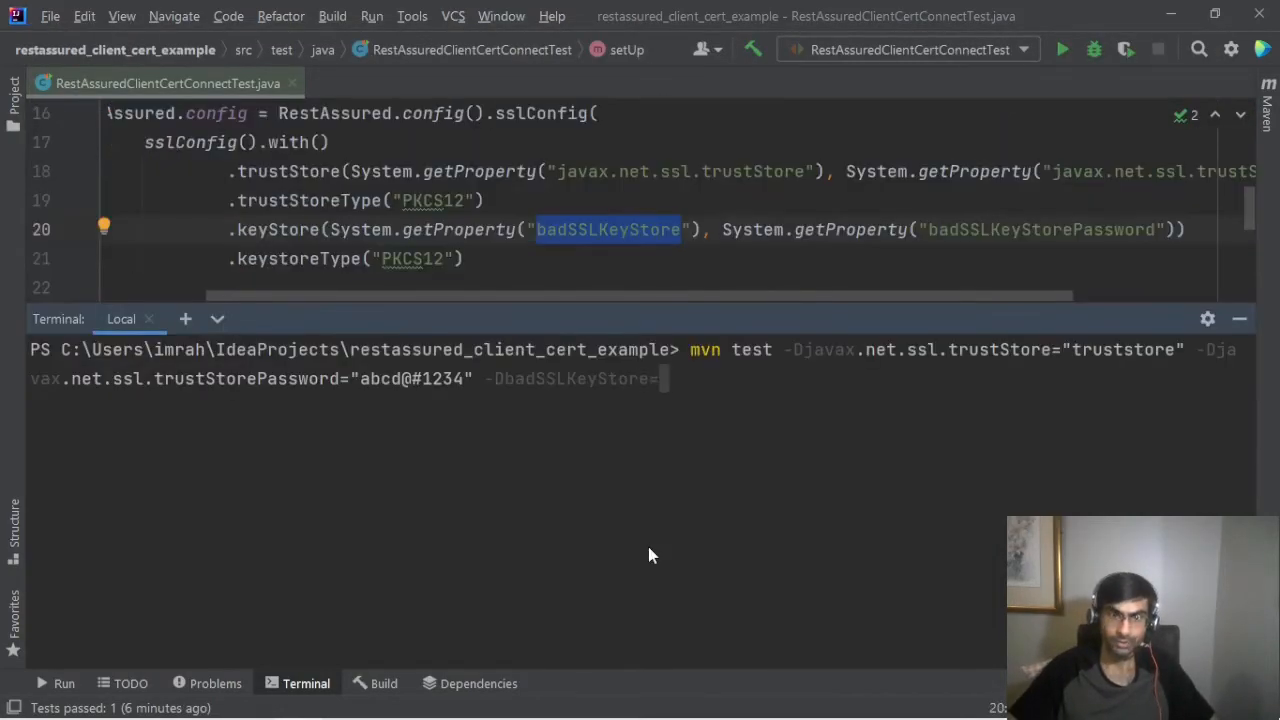
{"action": "type", "text": "\"badssl.p12\" -D"}
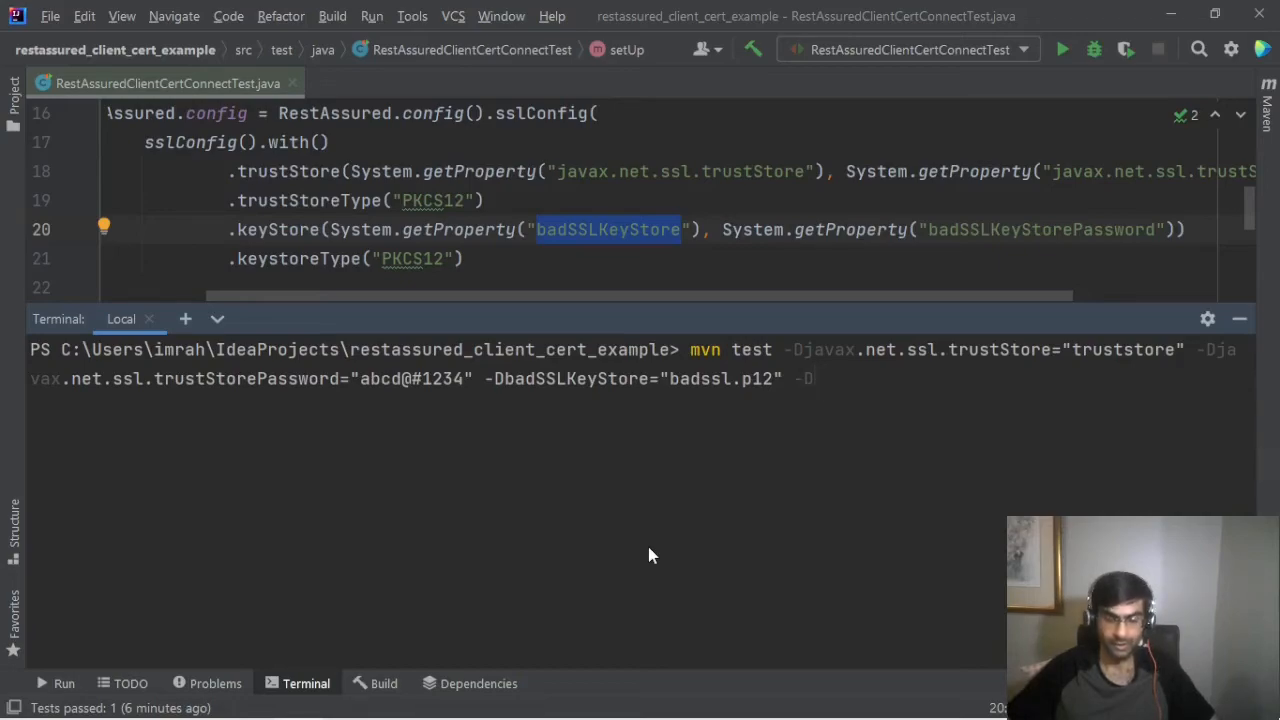
{"action": "type", "text": "badSSLKeyStore"}
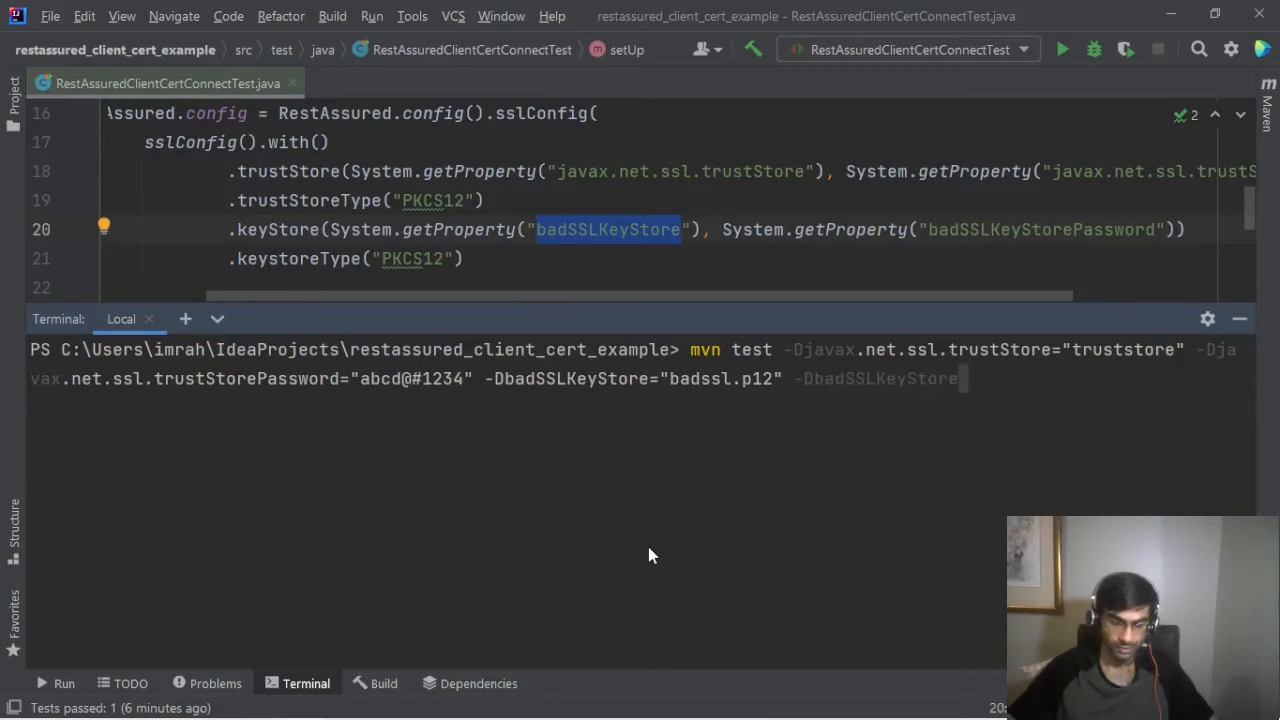
{"action": "type", "text": "Password="}
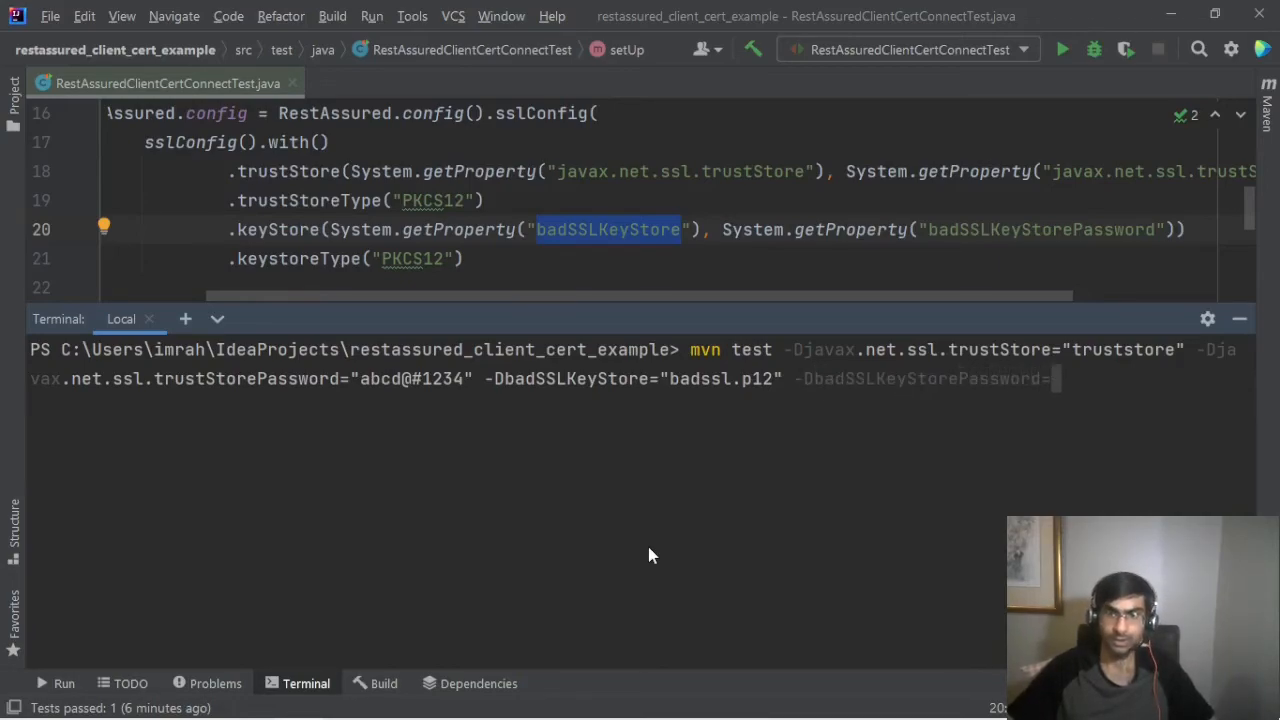
{"action": "type", "text": "\"ba"}
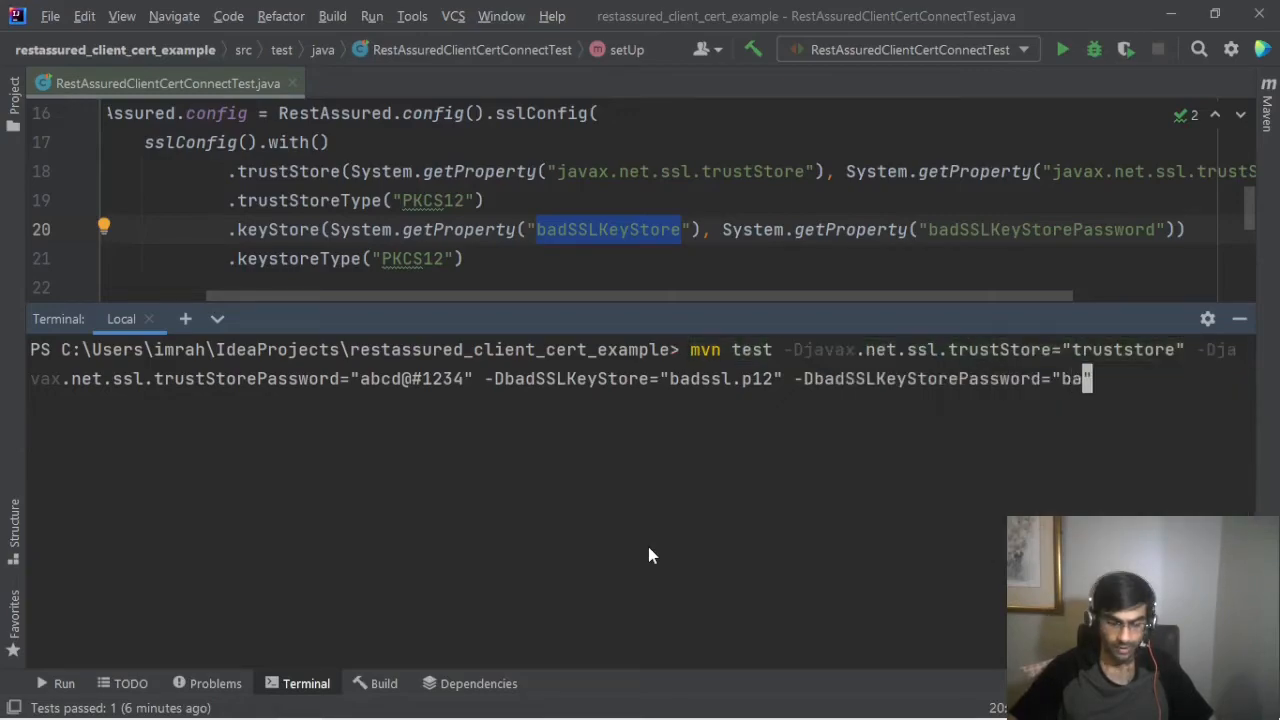
{"action": "type", "text": "dssl.com\""}
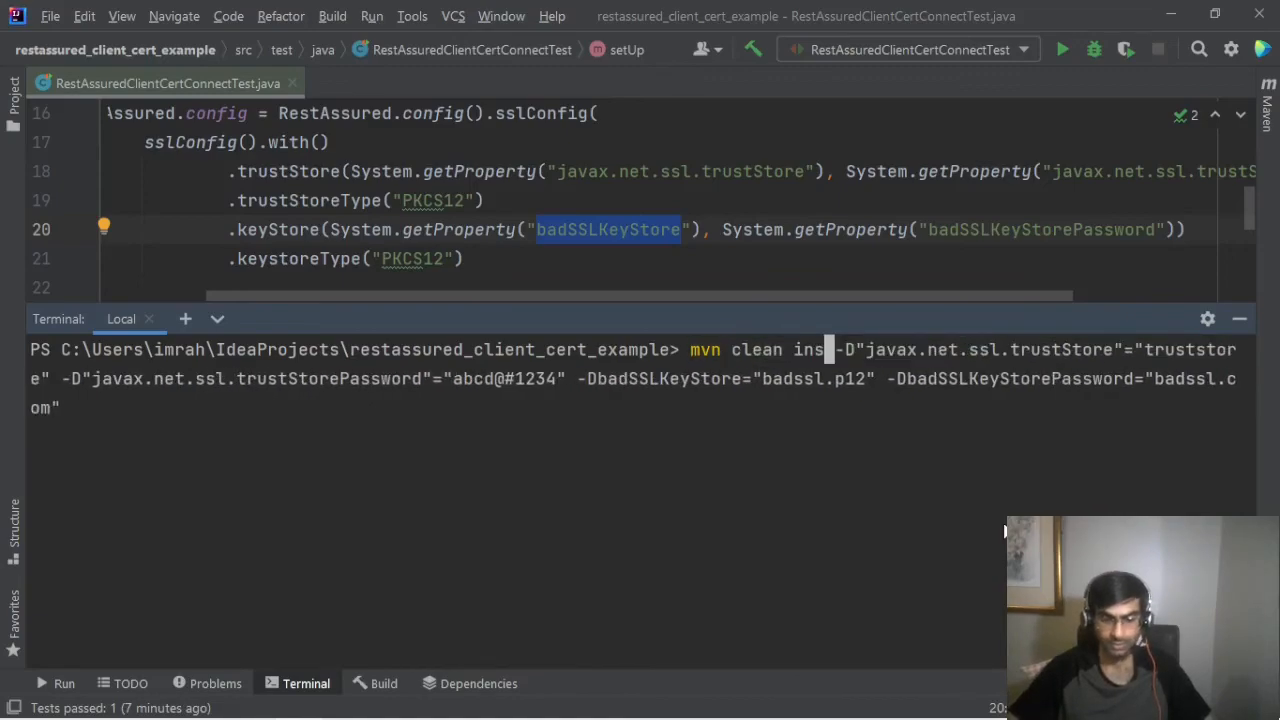
Step: Run mvn clean install in the terminal with the four truststore and keystore -D properties
{"action": "key", "text": "Enter"}
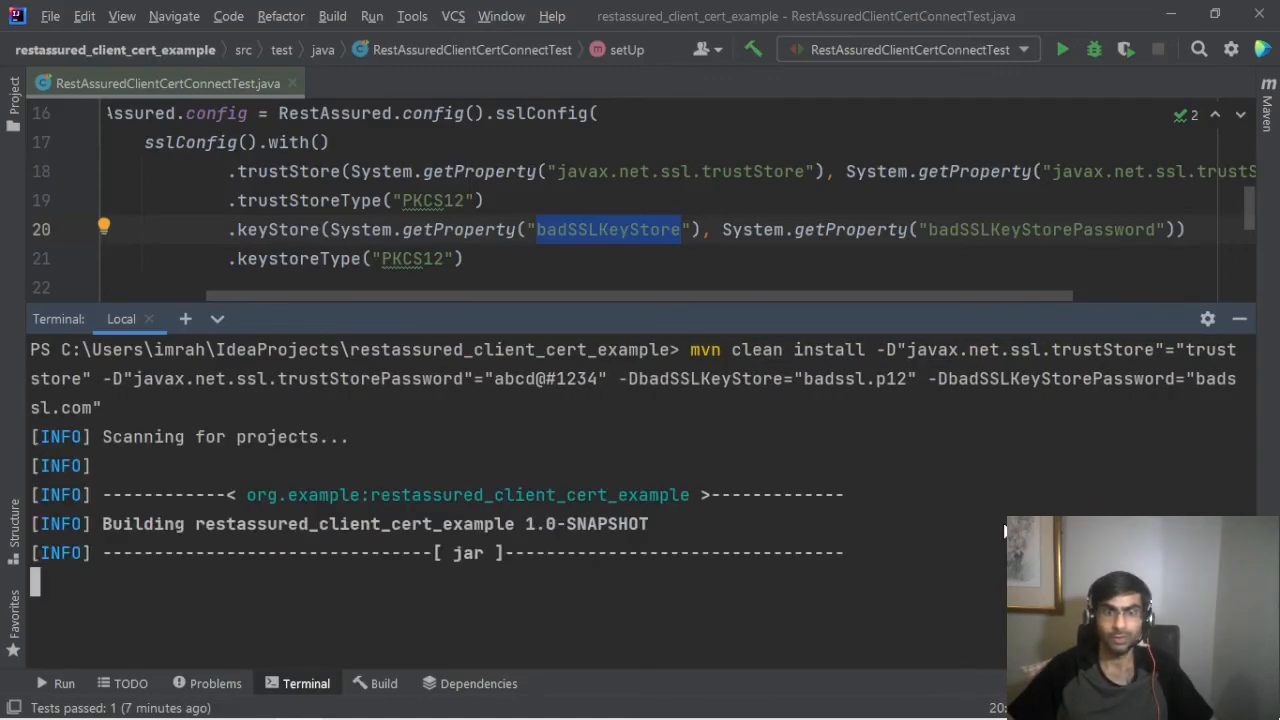